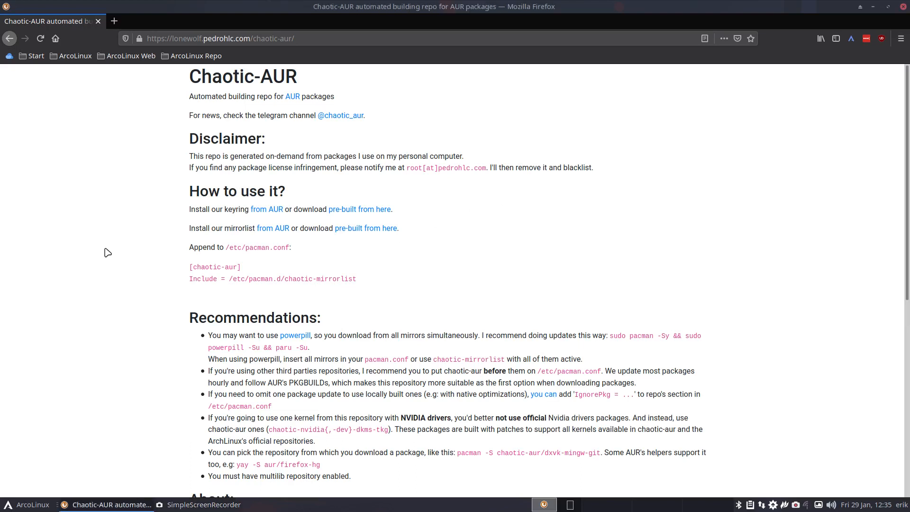
mouse_move(115, 252)
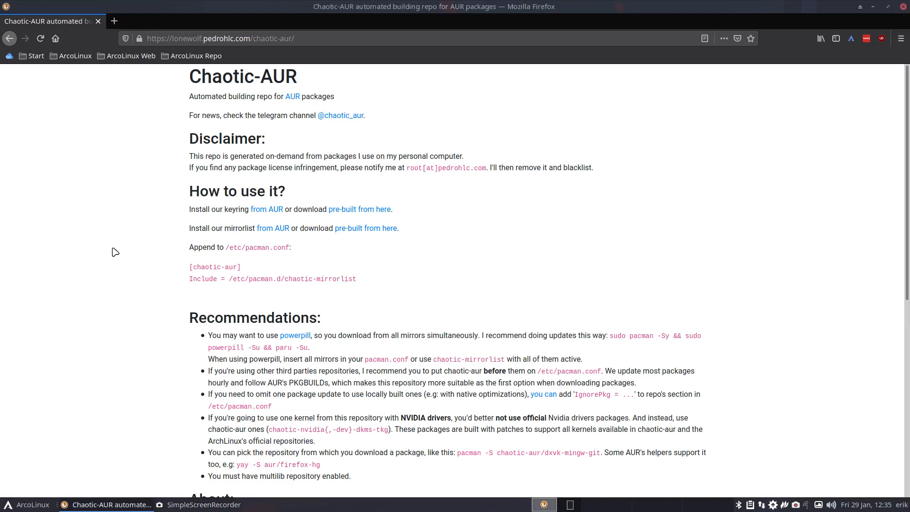
mouse_move(195, 79)
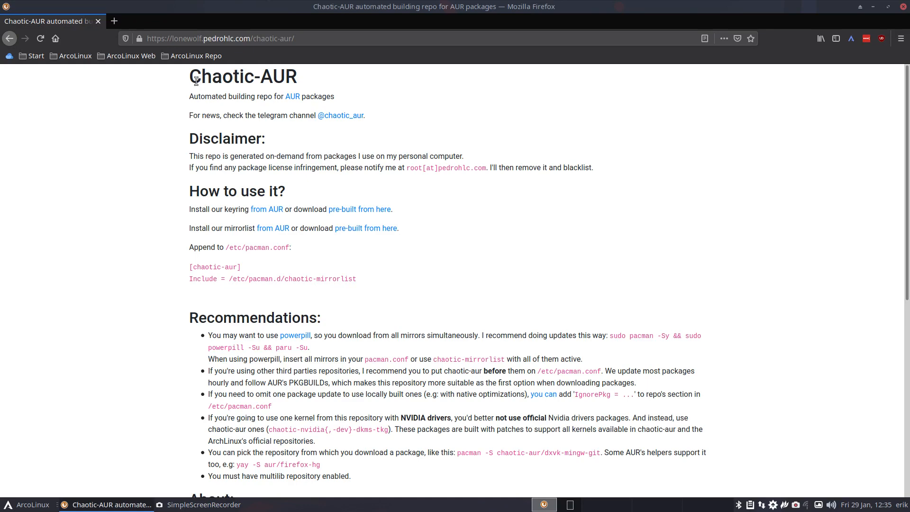
mouse_move(53, 88)
text(update)
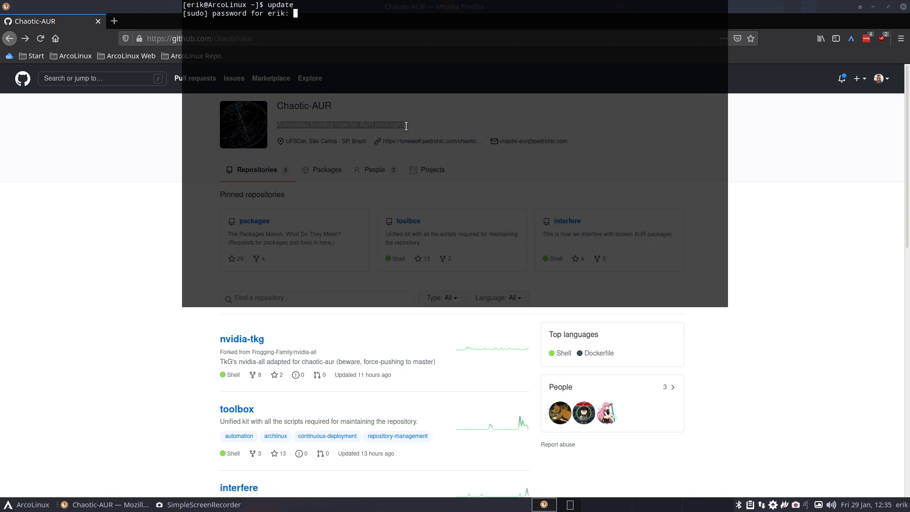
Run the system update, then reinstall chaotic-mirrorlist and chaotic-keyring, confirming with Y.
key(Return)
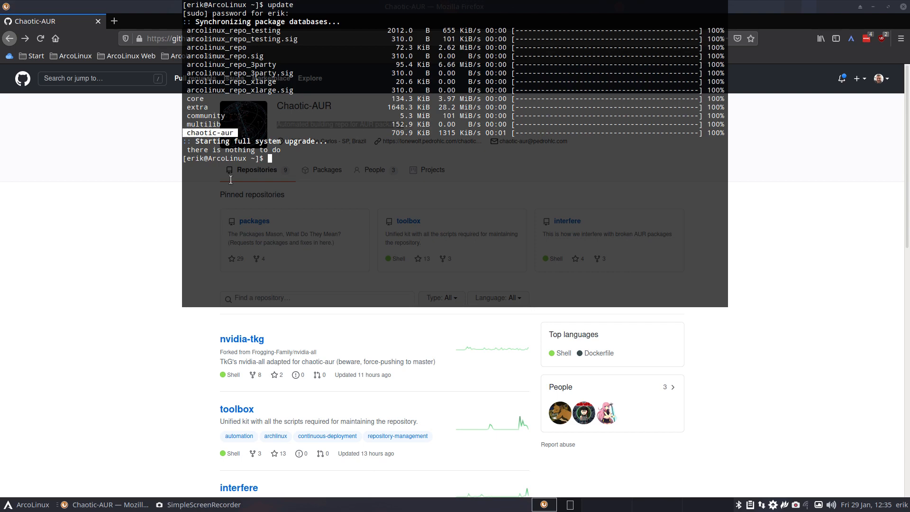
mouse_move(276, 157)
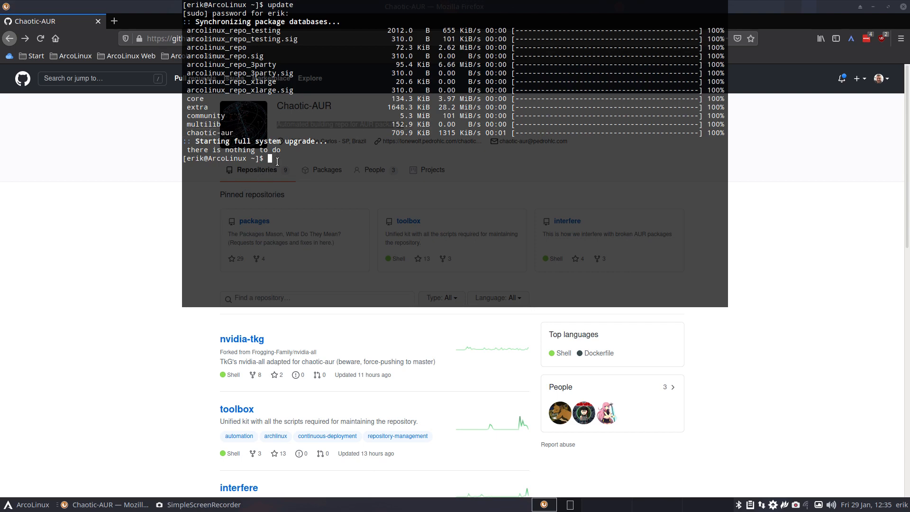
text(sudo pacman)
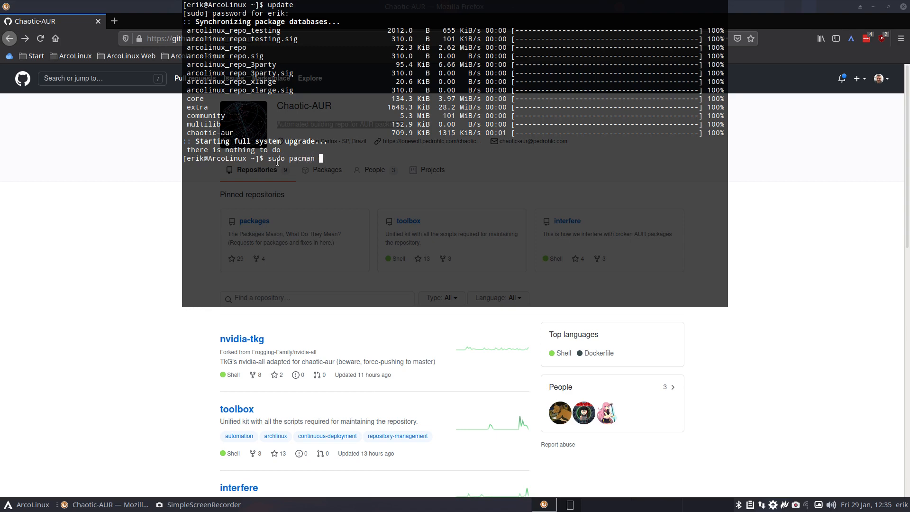
text(-S chaa)
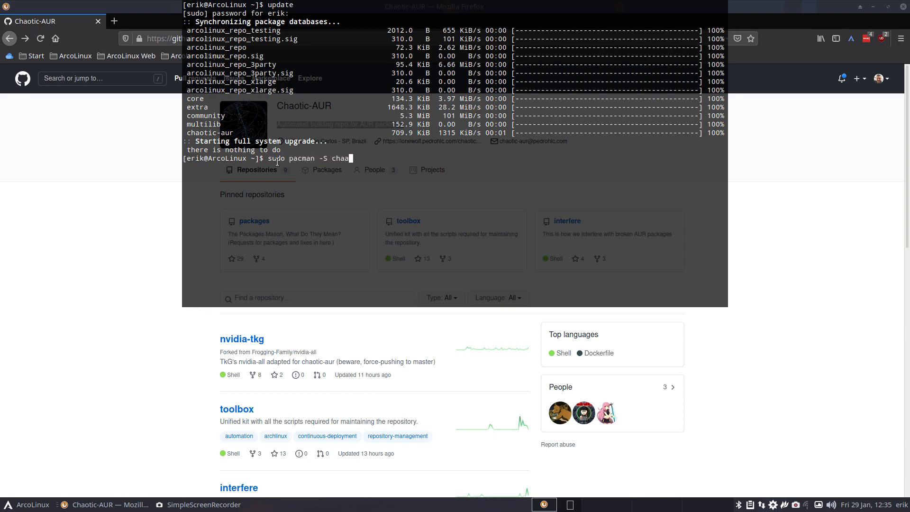
text(otic-)
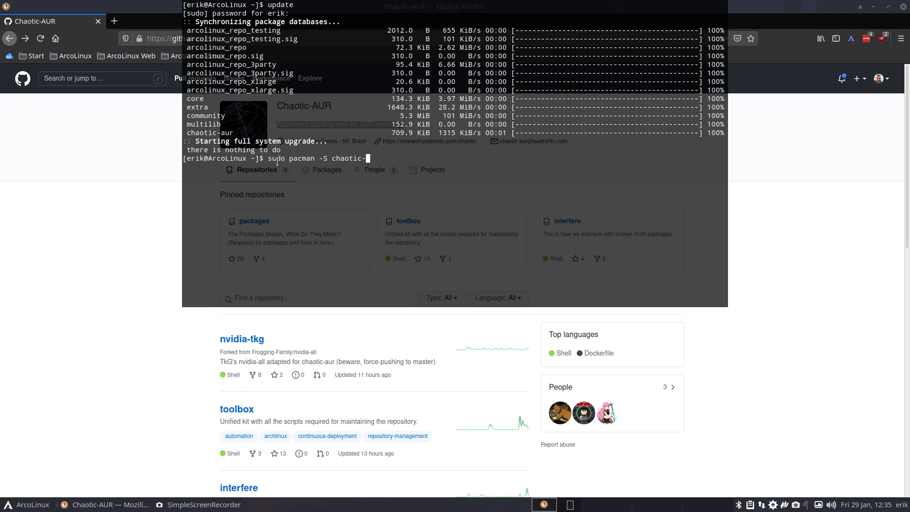
text(mirrorlist)
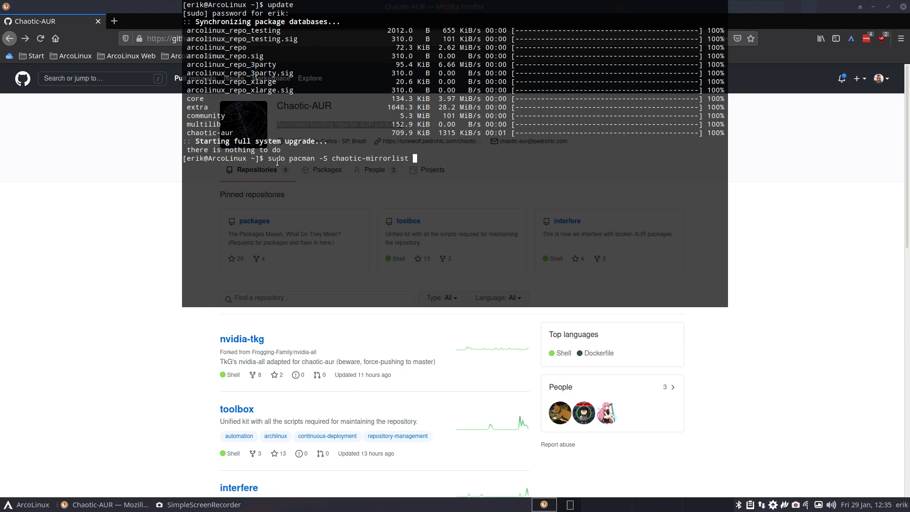
text(chaotic-keyring)
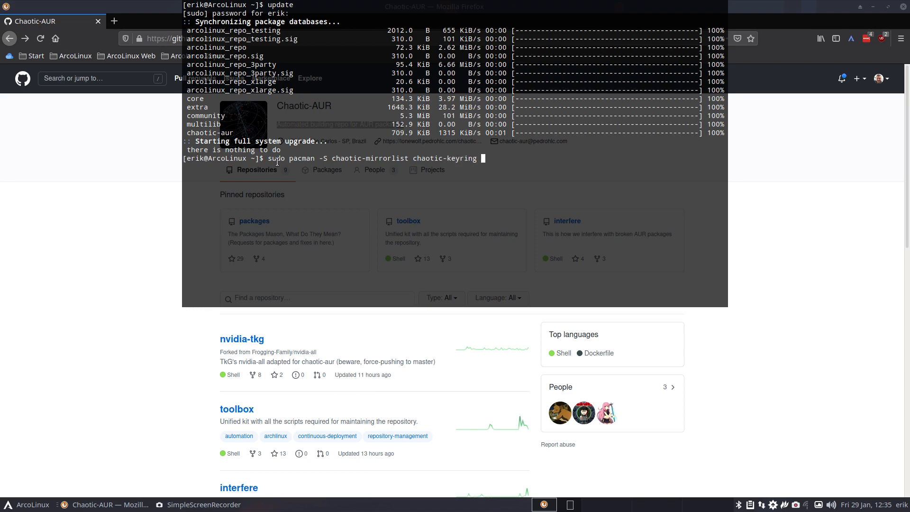
key(Return)
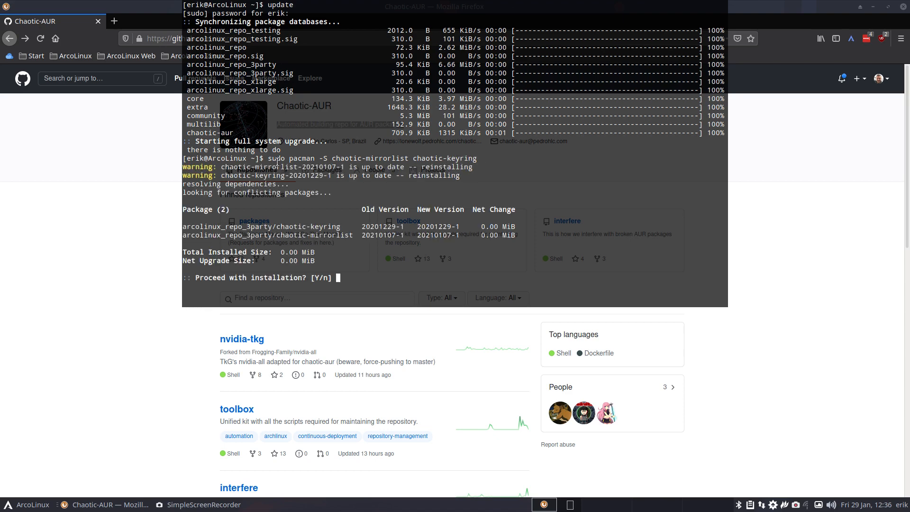
text(Y)
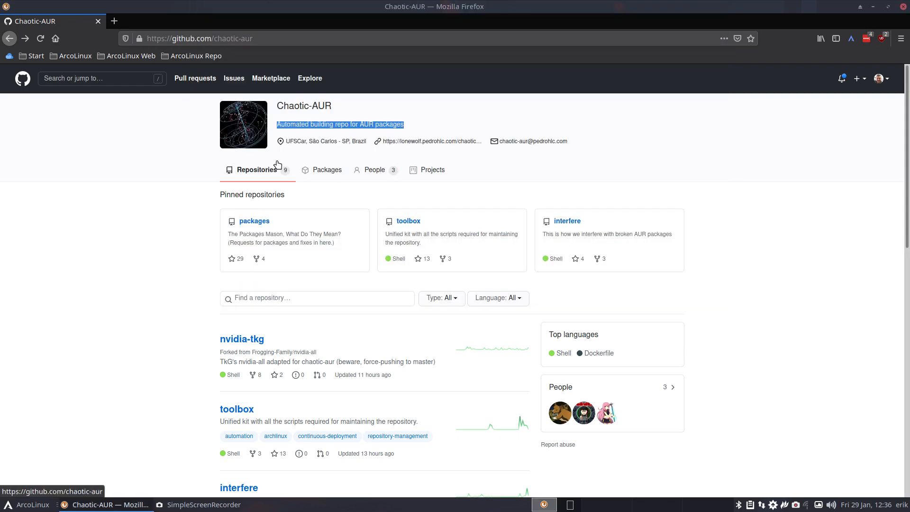
mouse_move(131, 56)
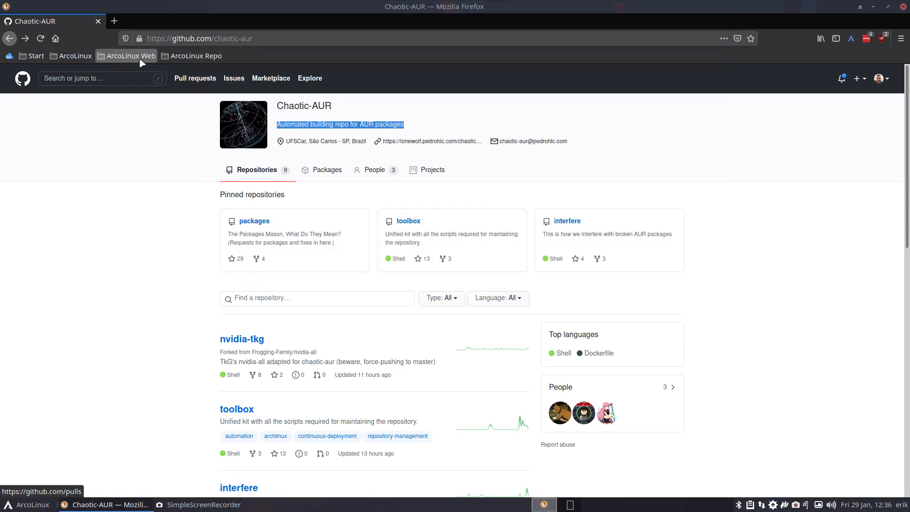
Return to the Chaotic-AUR instructions page with its pacman.conf repository lines.
click(430, 142)
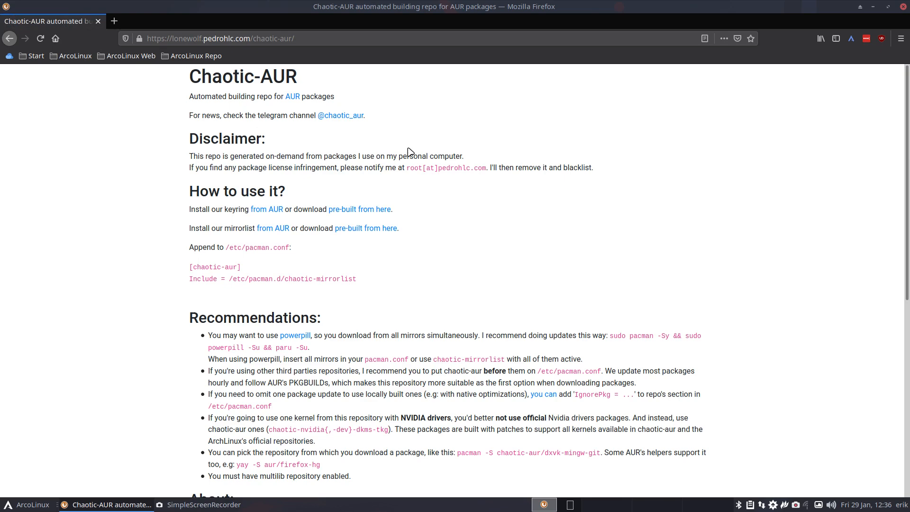
mouse_move(276, 247)
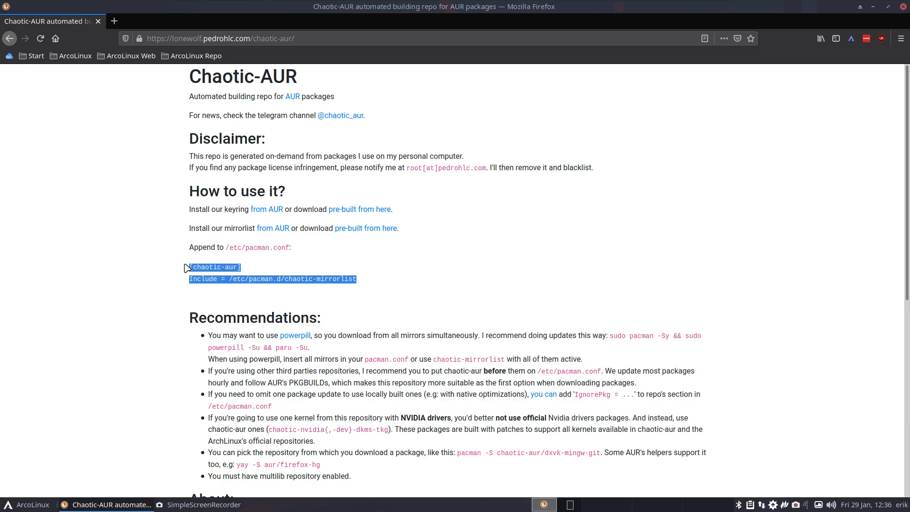
click(872, 6)
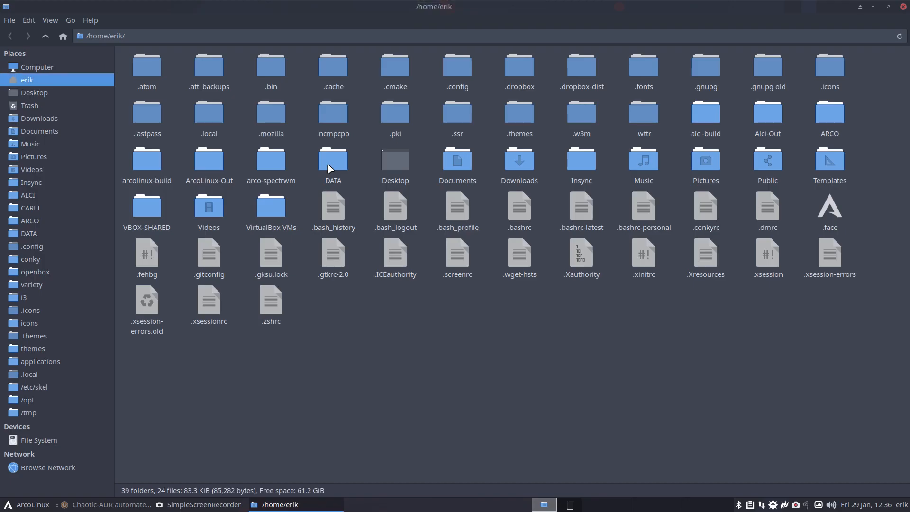
Go to the file system root and enter the etc folder to find pacman.conf.
click(36, 67)
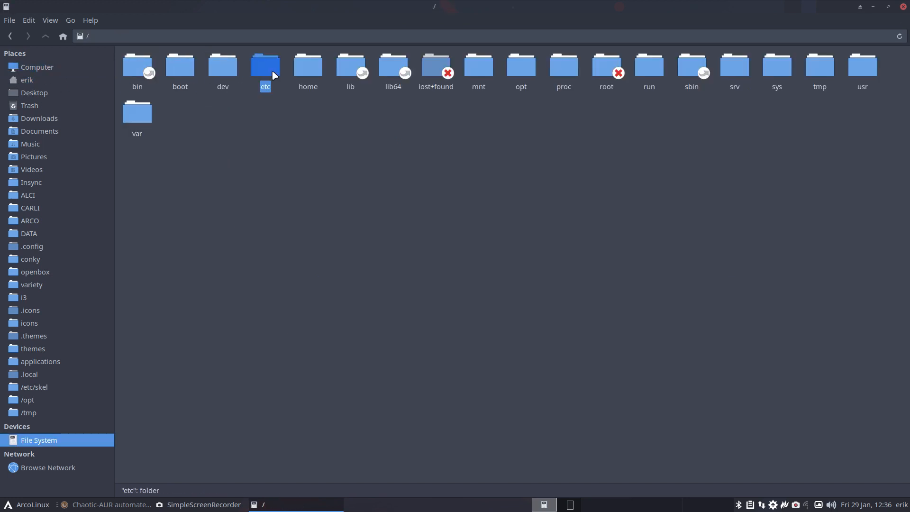
double_click(265, 65)
text(pacman.con)
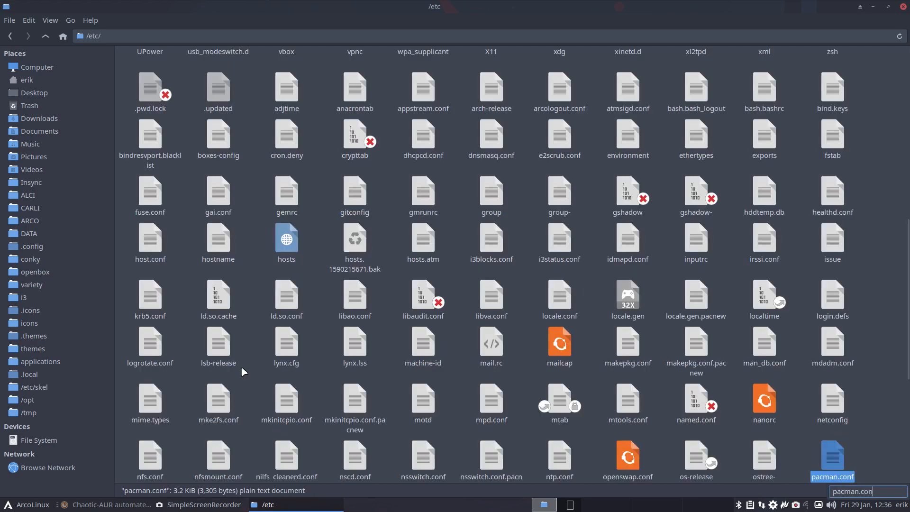
mouse_move(830, 460)
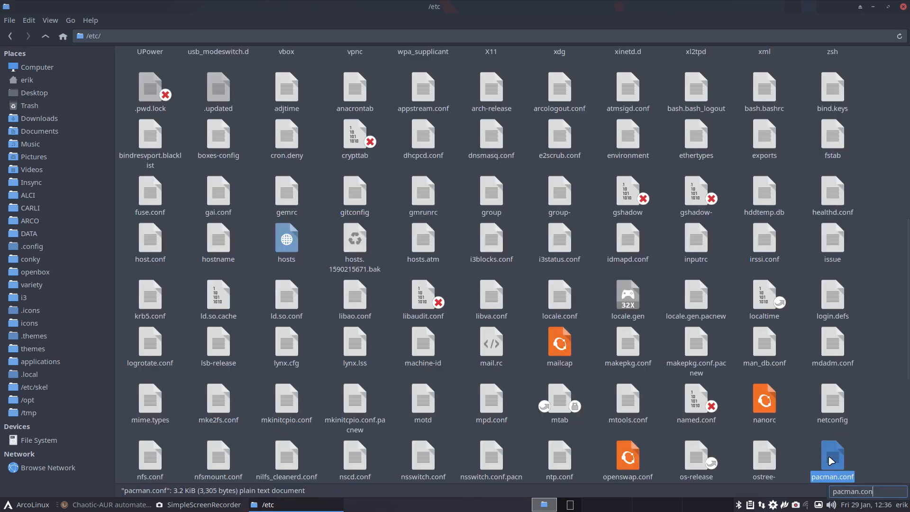
Open /etc/pacman.conf maximized in Sublime Text, ending with the [chaotic-aur] Include section.
double_click(832, 456)
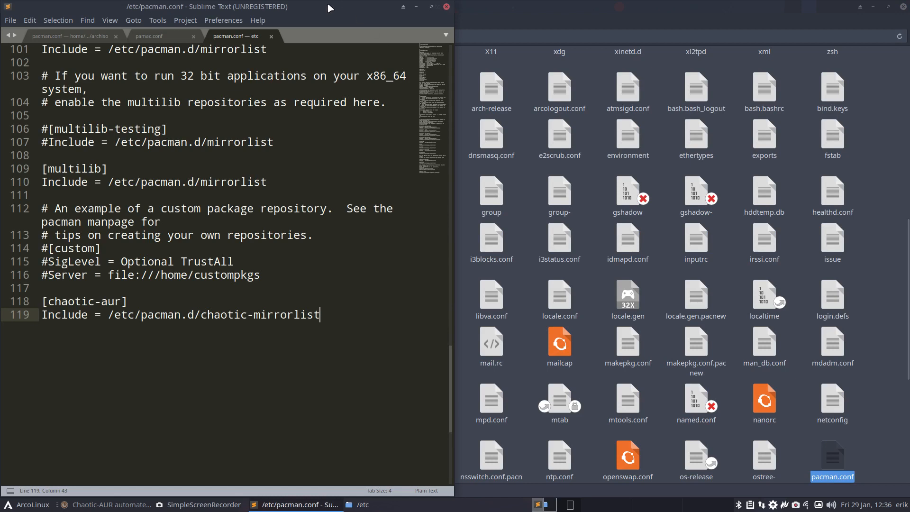
click(430, 7)
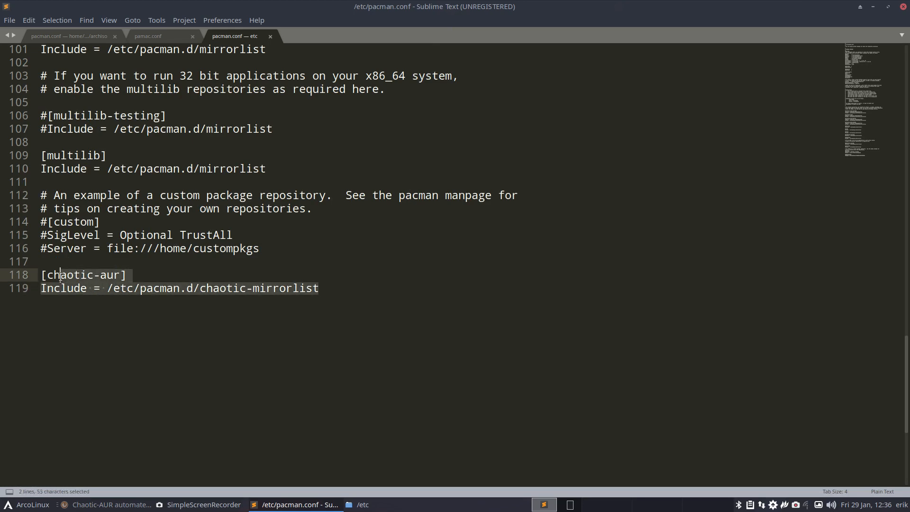
scroll(up, 3)
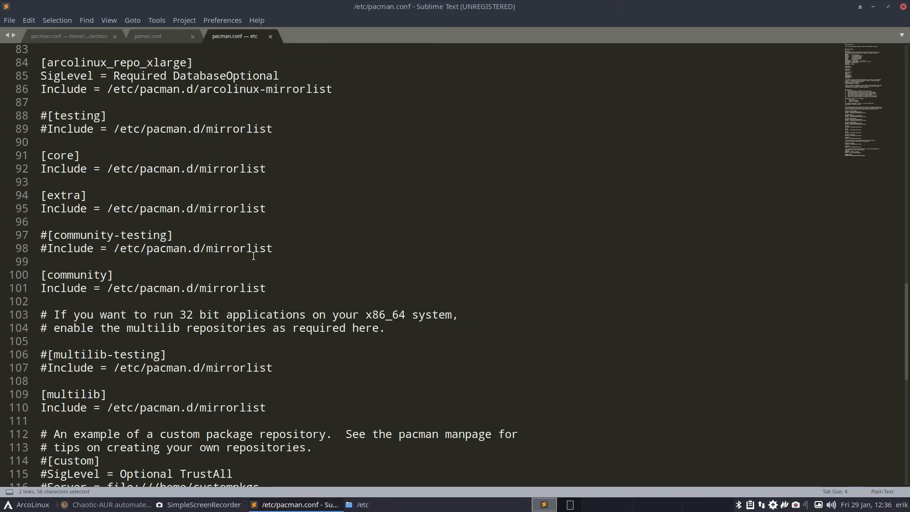
scroll(up, 3)
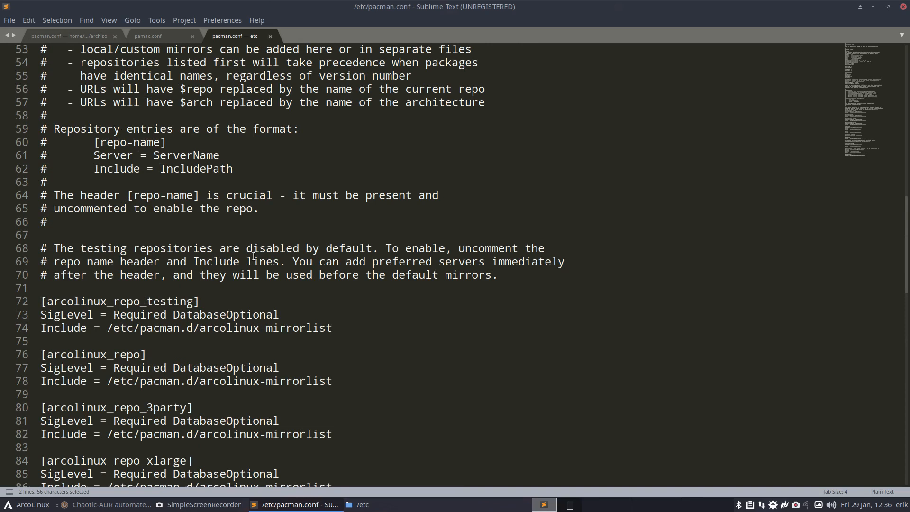
mouse_move(68, 300)
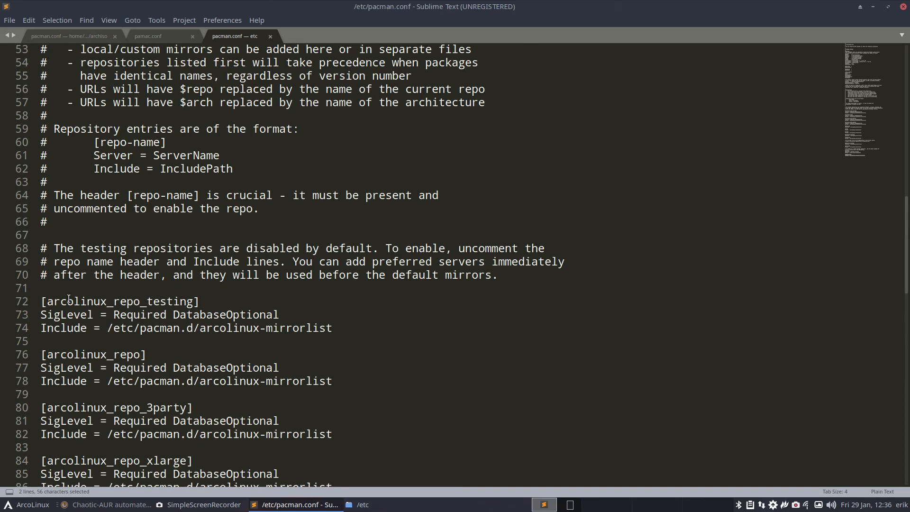
scroll(down, 3)
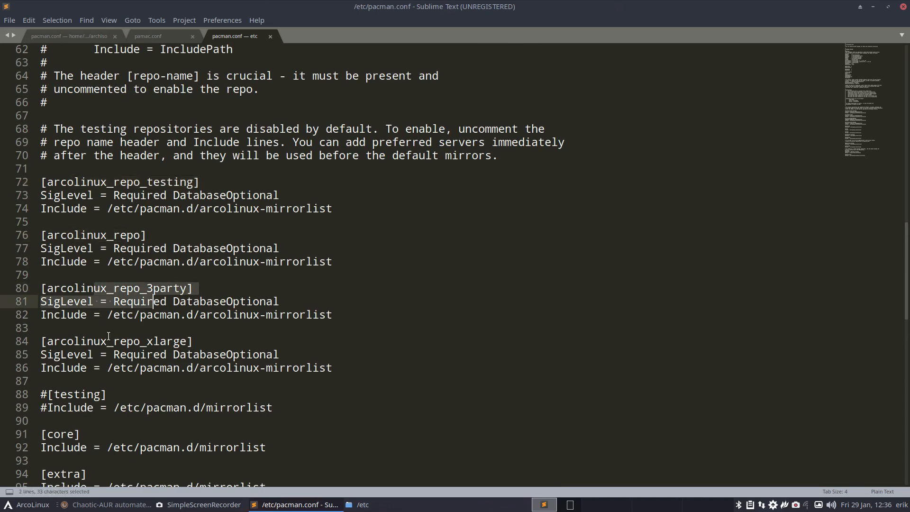
scroll(down, 3)
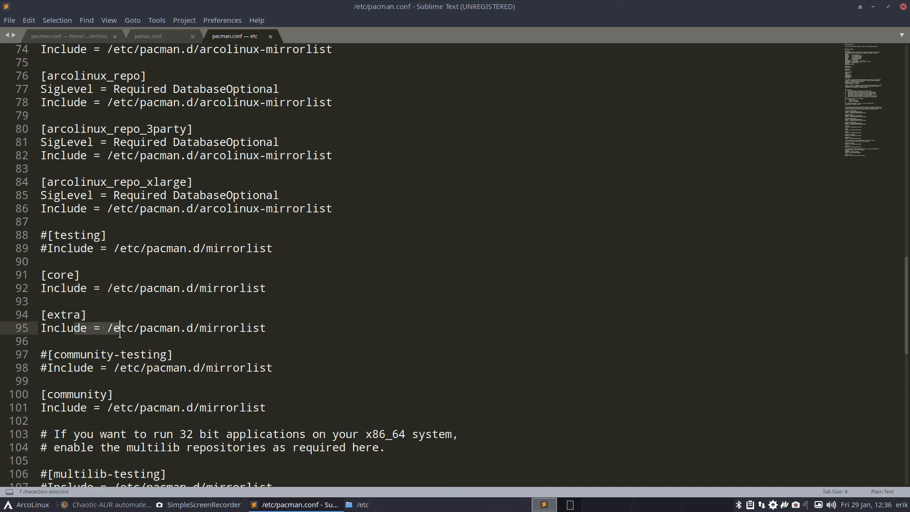
scroll(down, 3)
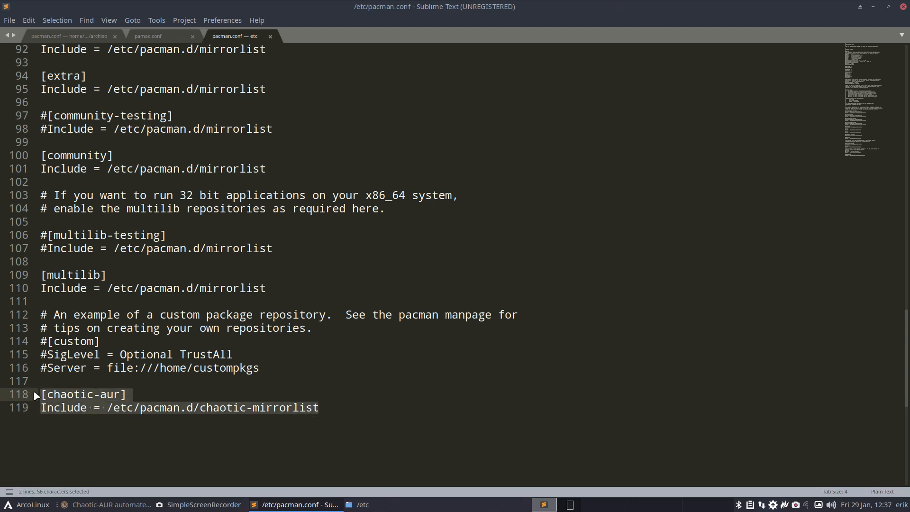
scroll(up, 3)
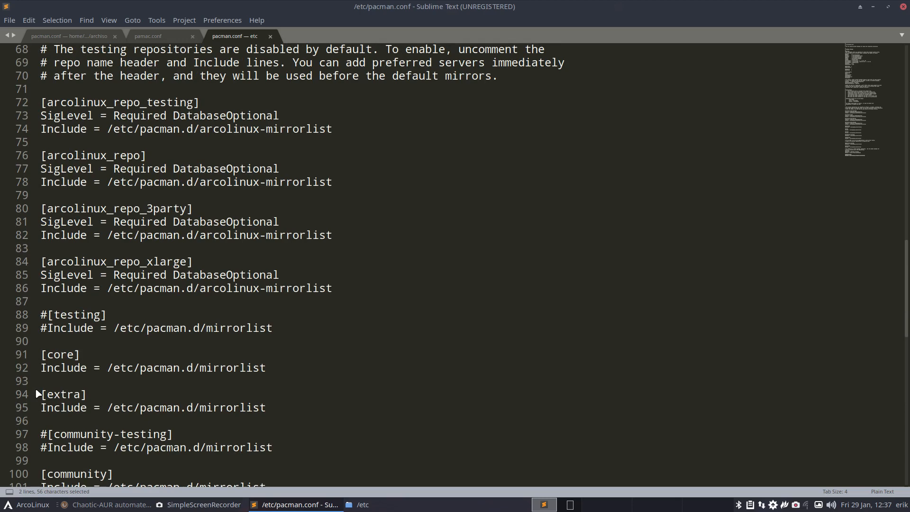
Save pacman.conf, authenticating with the password.
key(ctrl+s)
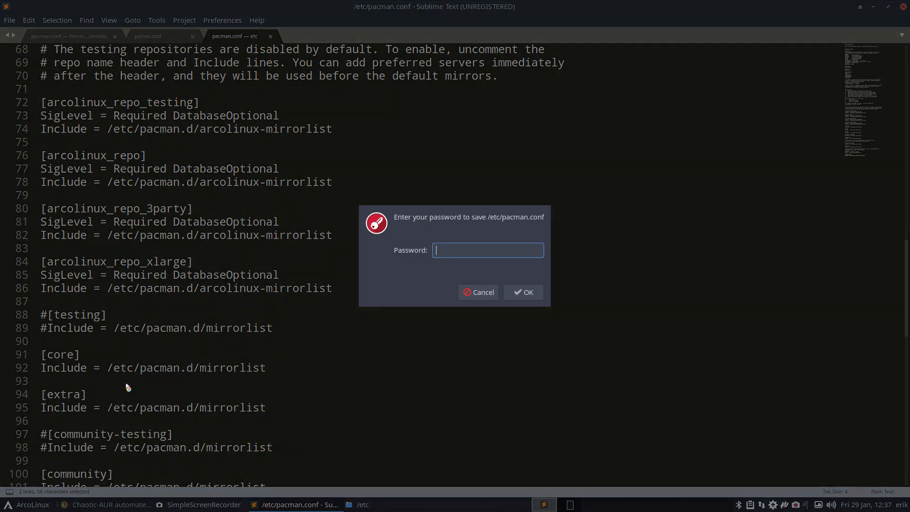
click(522, 292)
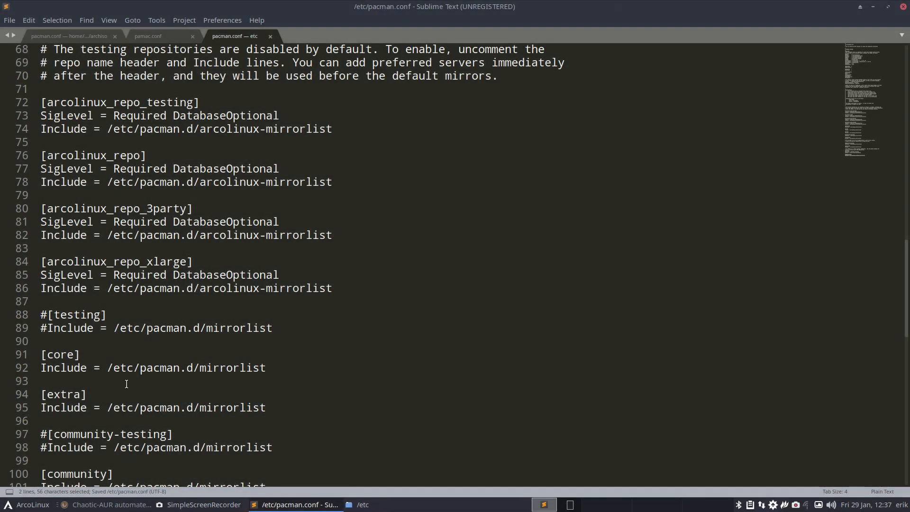
scroll(down, 3)
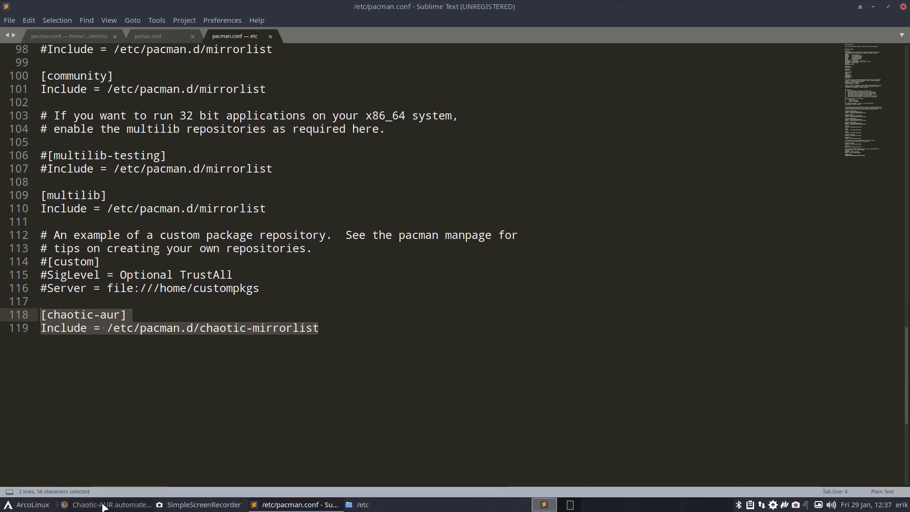
Check the Chaotic-AUR page, then minimize Firefox and Sublime Text.
click(108, 504)
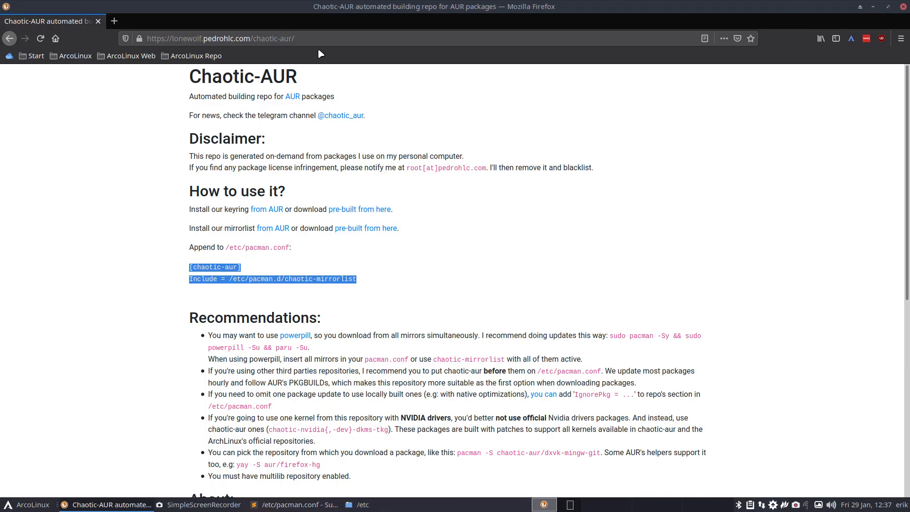
click(220, 39)
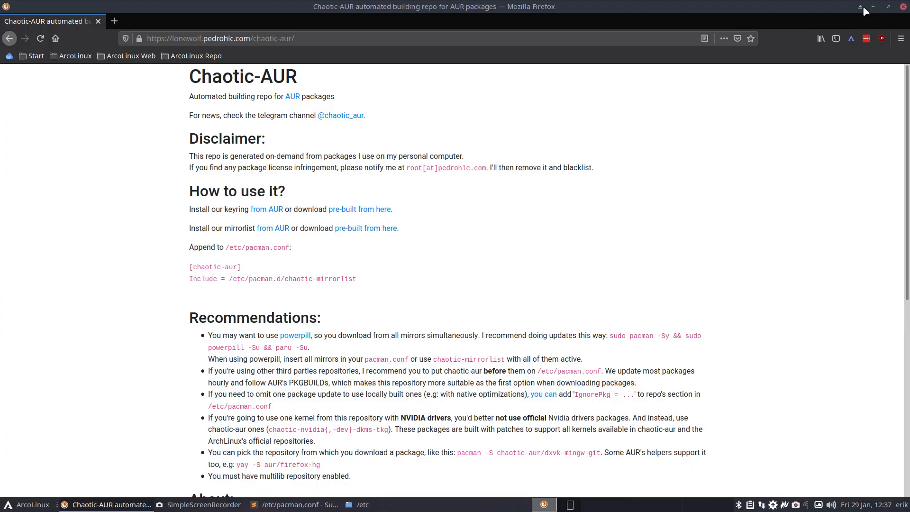
click(297, 504)
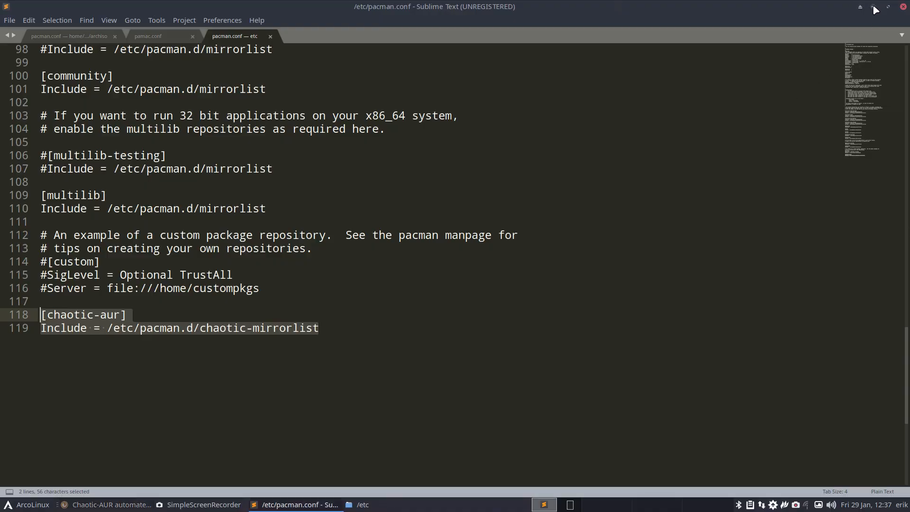
click(361, 504)
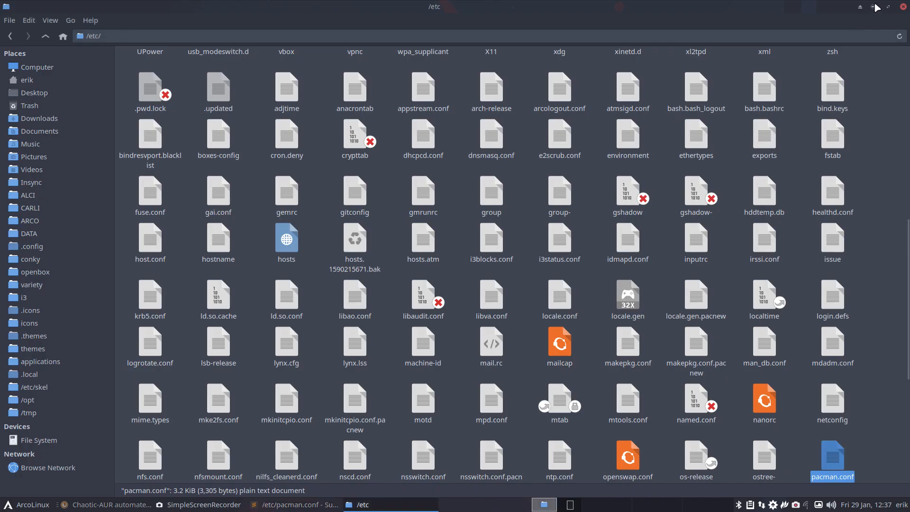
Minimize Thunar and in Pamac browse by Repositories, viewing chaotic-aur.
click(877, 6)
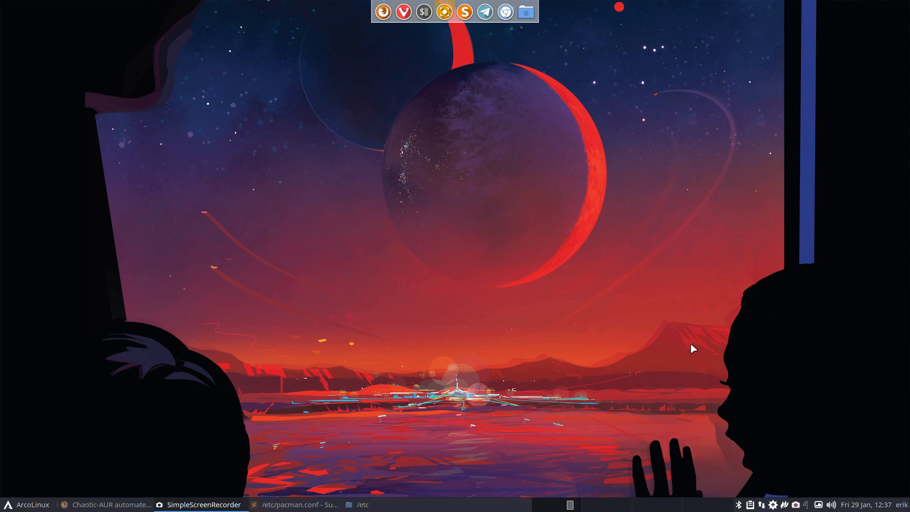
mouse_move(774, 505)
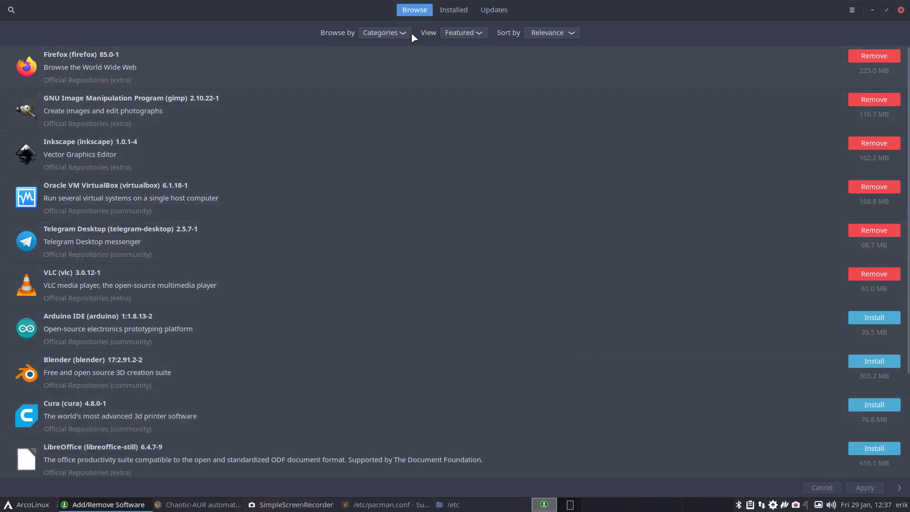
click(381, 33)
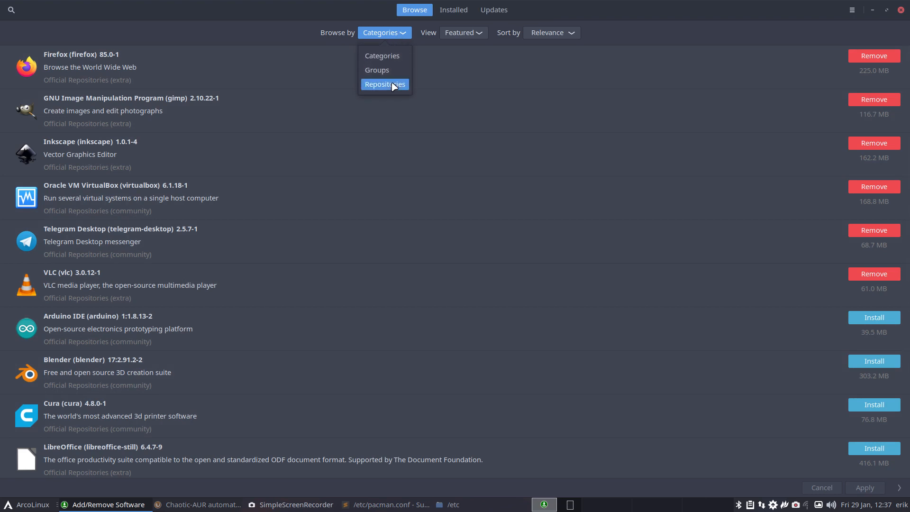
click(384, 84)
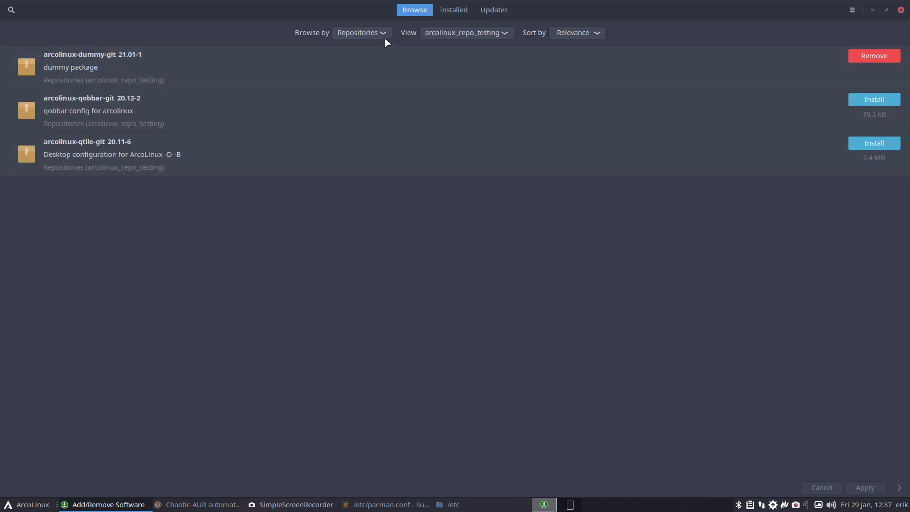
click(360, 33)
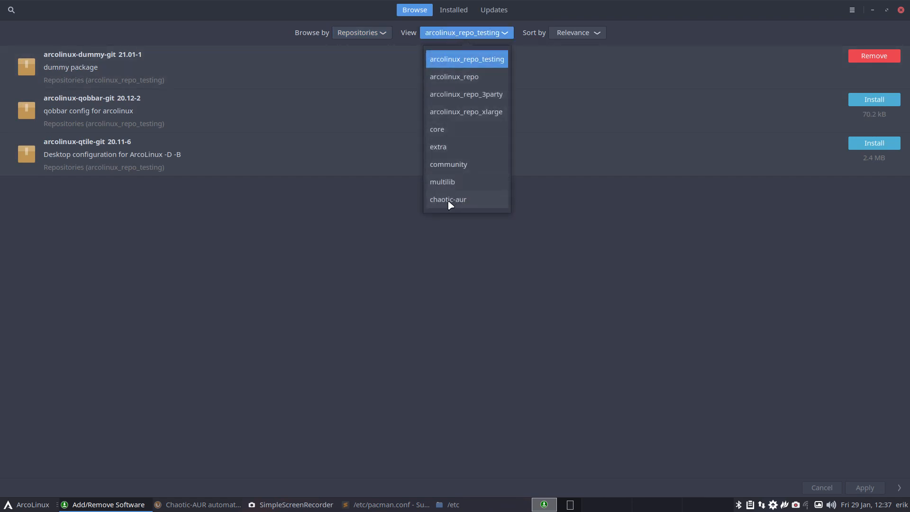
click(448, 199)
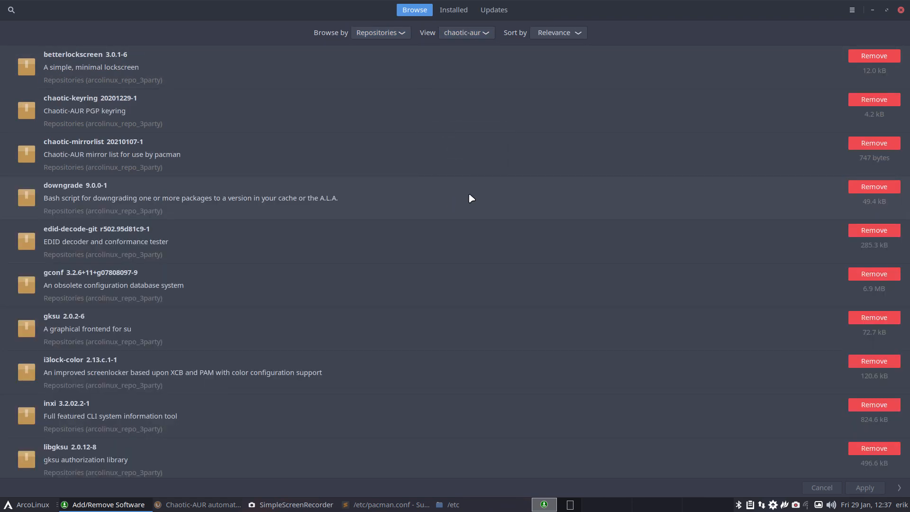
mouse_move(586, 46)
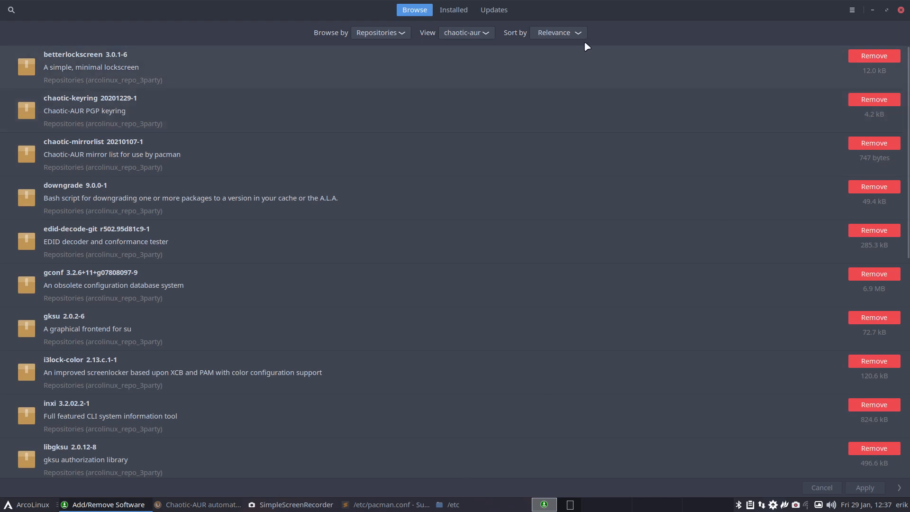
click(556, 33)
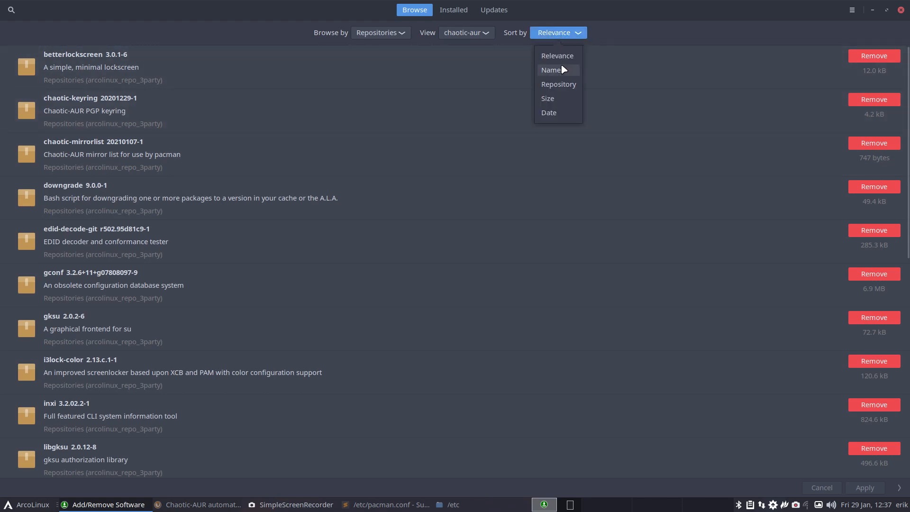
Sort chaotic-aur packages by size, largest first, headed by unreal-engine at 57.4 GB.
click(545, 98)
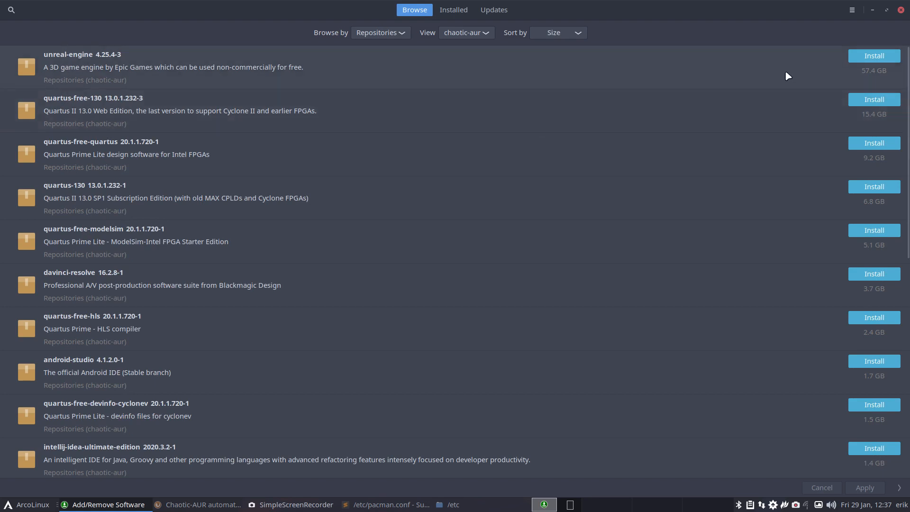
mouse_move(868, 80)
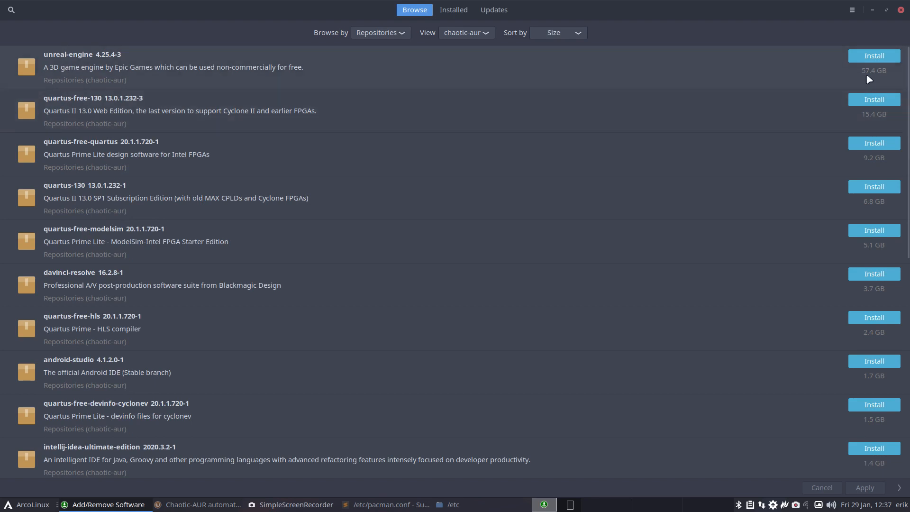
mouse_move(797, 80)
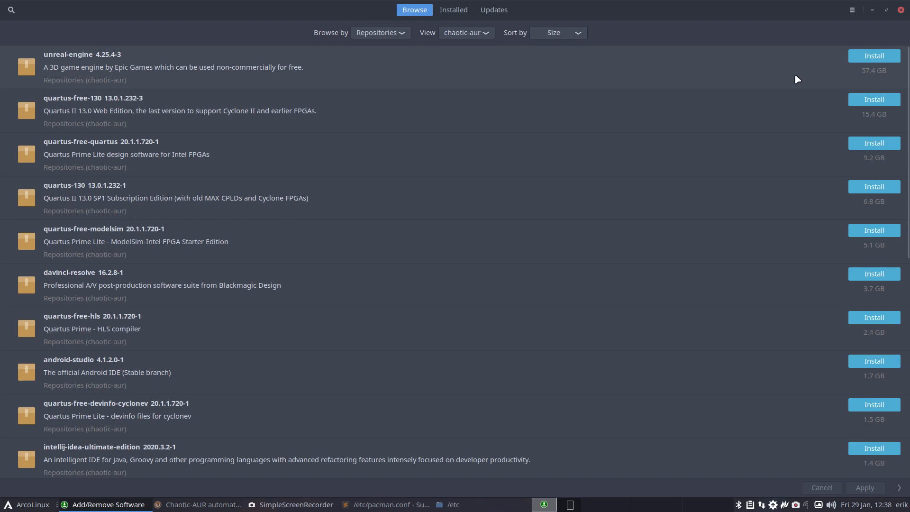
mouse_move(148, 76)
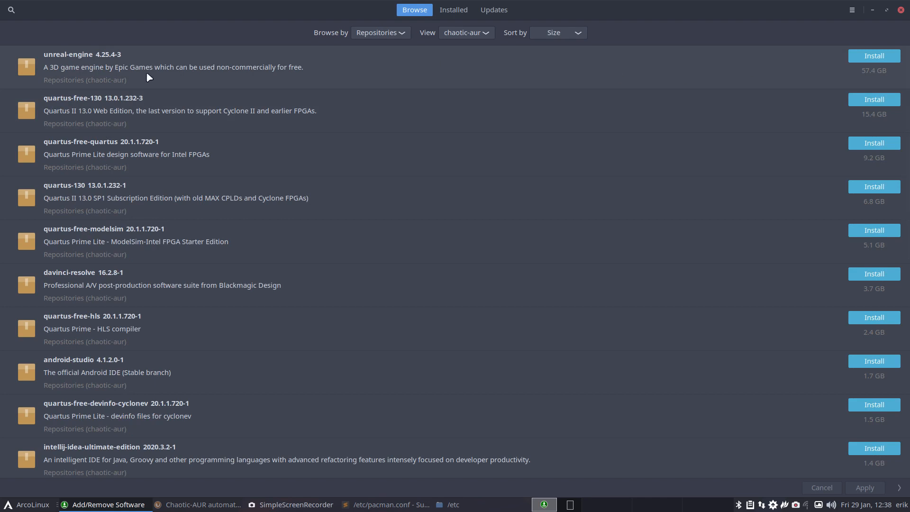
mouse_move(147, 116)
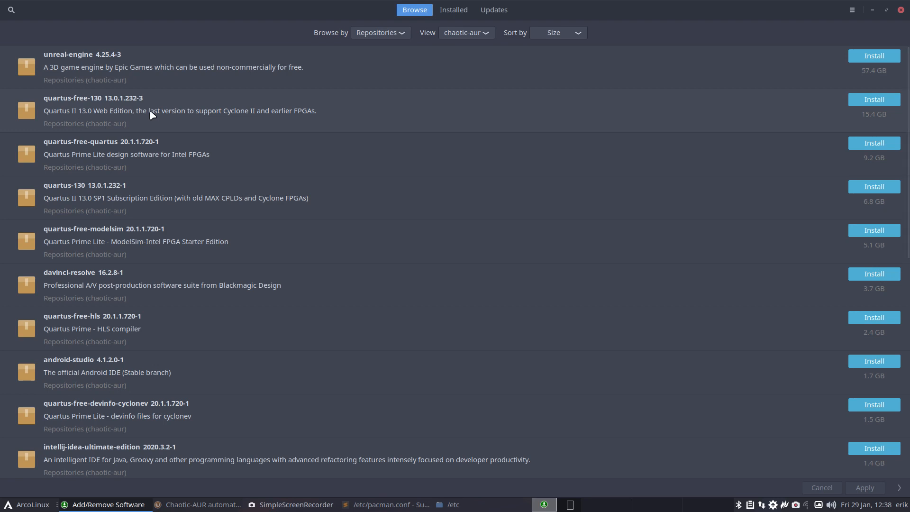
scroll(down, 3)
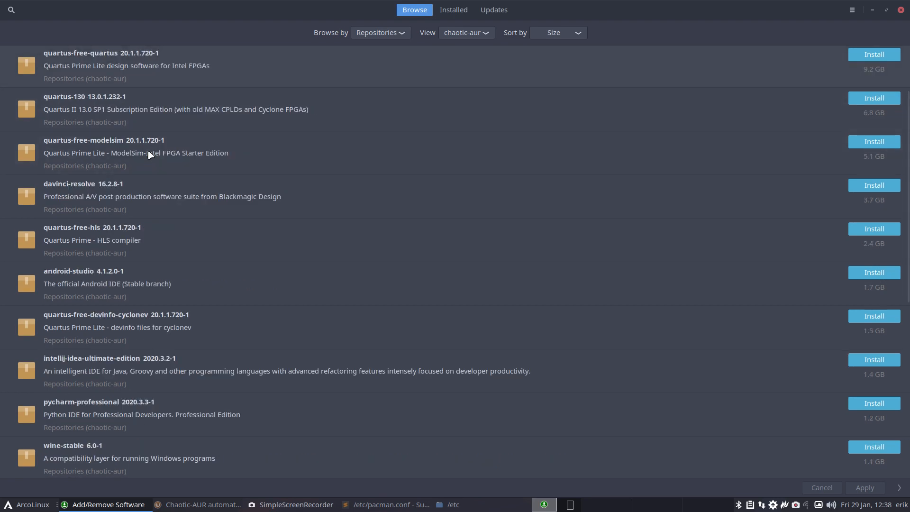
mouse_move(95, 199)
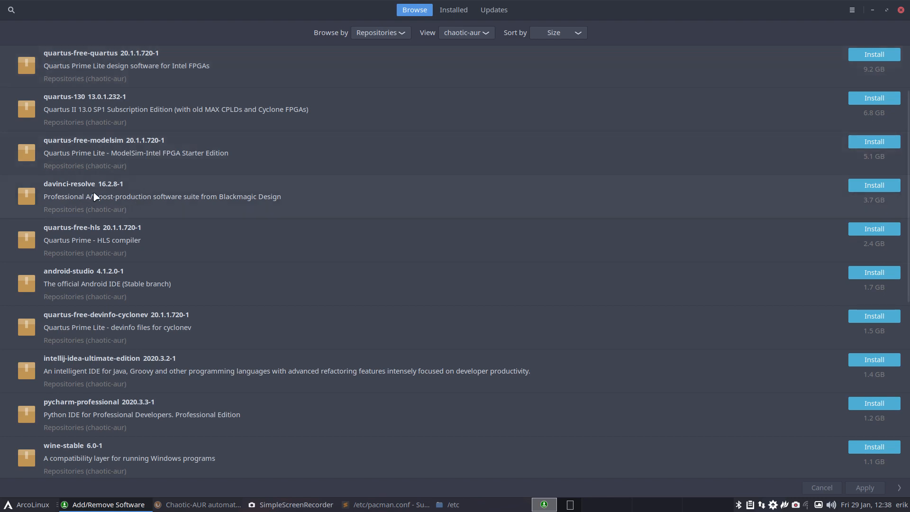
mouse_move(113, 194)
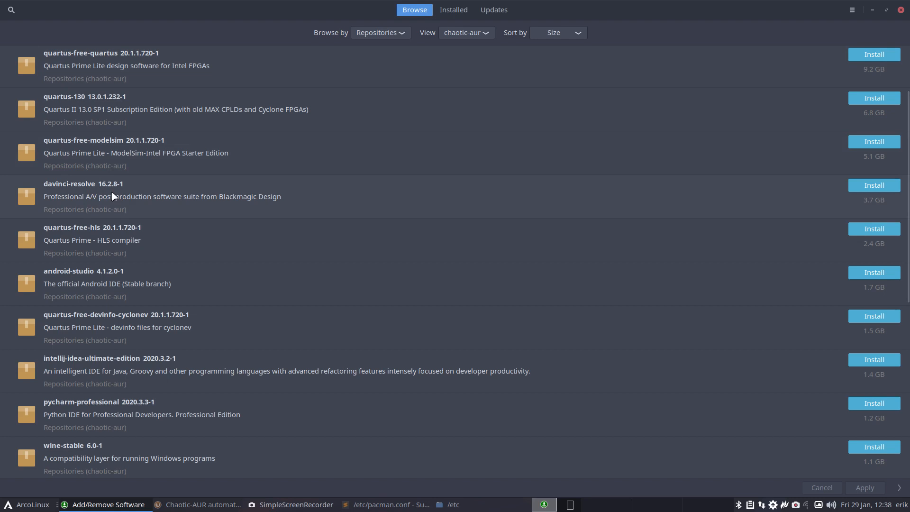
mouse_move(691, 205)
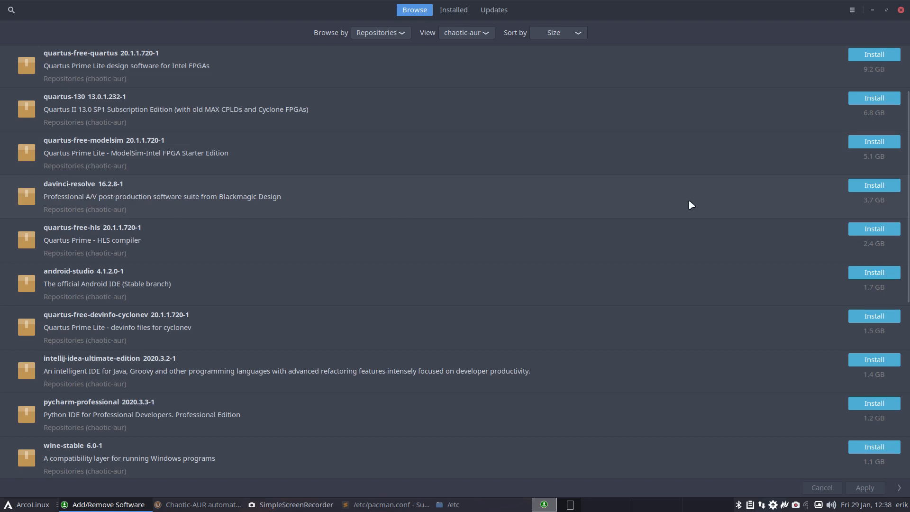
mouse_move(883, 206)
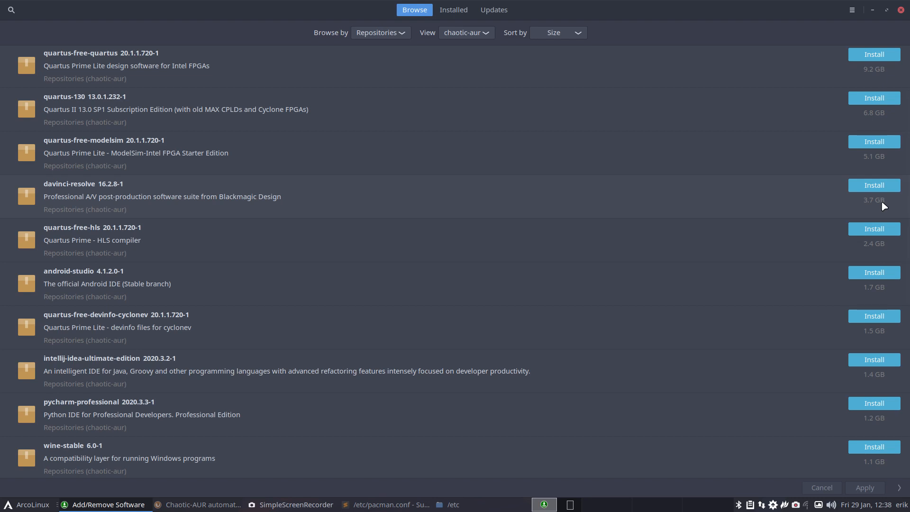
mouse_move(168, 250)
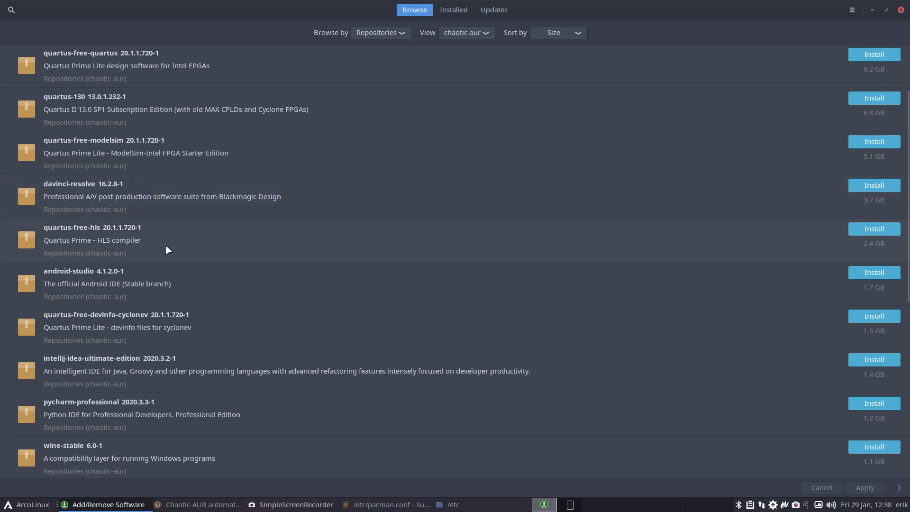
mouse_move(116, 176)
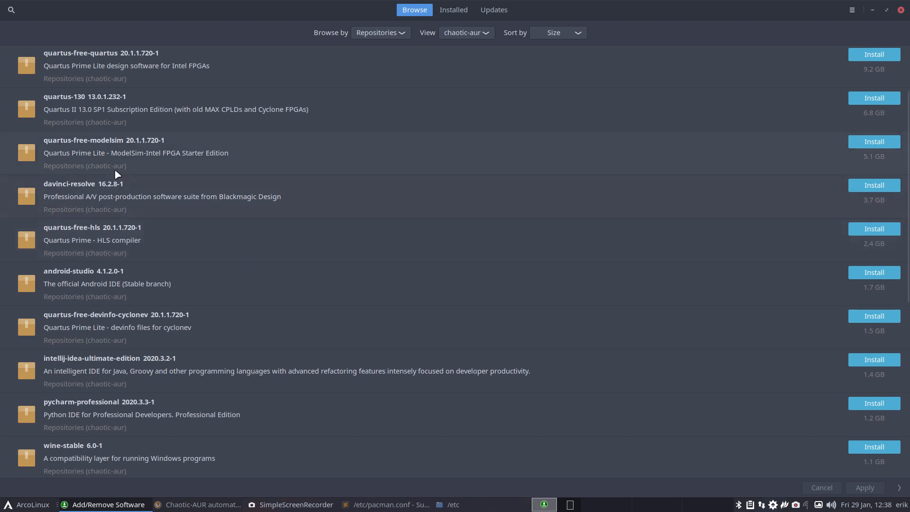
mouse_move(115, 184)
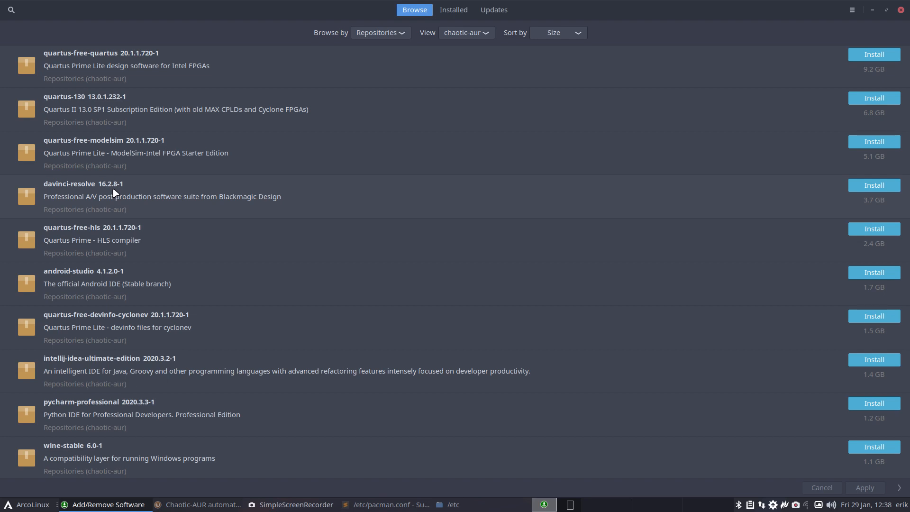
Scroll from the 450 MB apps down to ~300 MB packages like beaker and wine-x64.
scroll(down, 3)
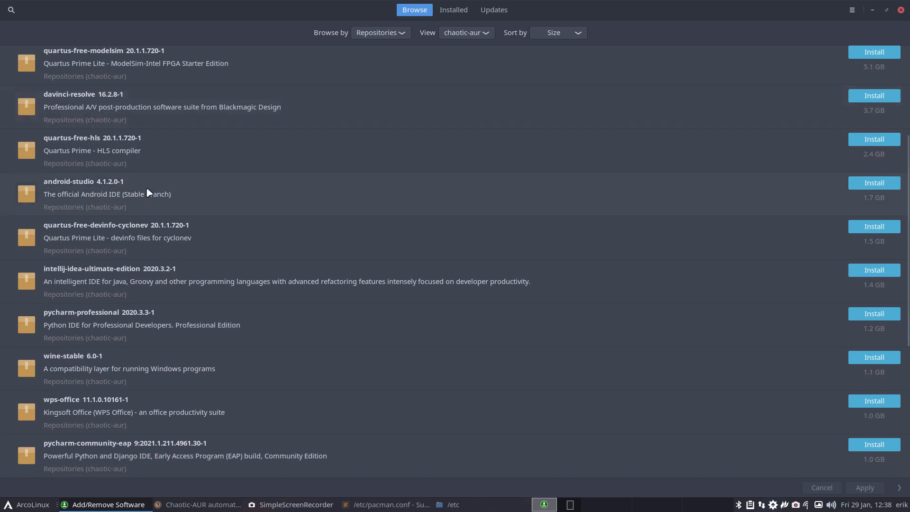
mouse_move(839, 205)
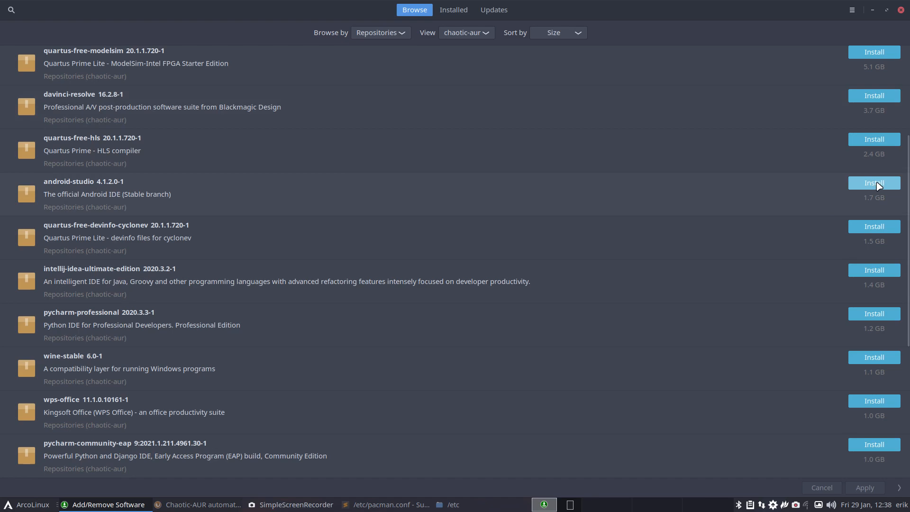
mouse_move(243, 201)
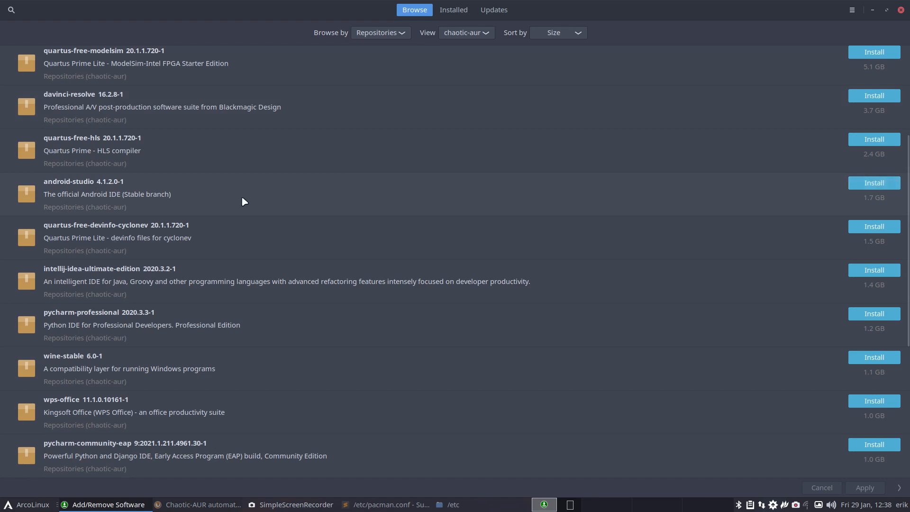
scroll(down, 3)
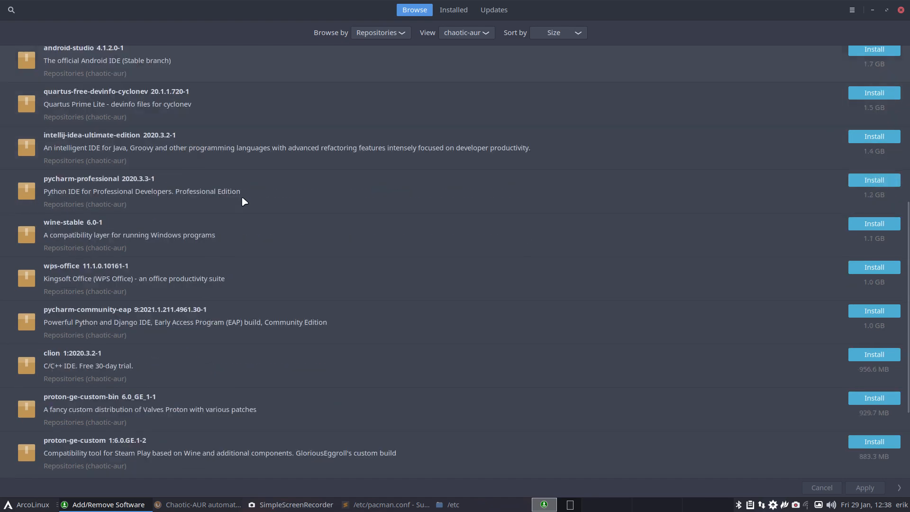
mouse_move(167, 154)
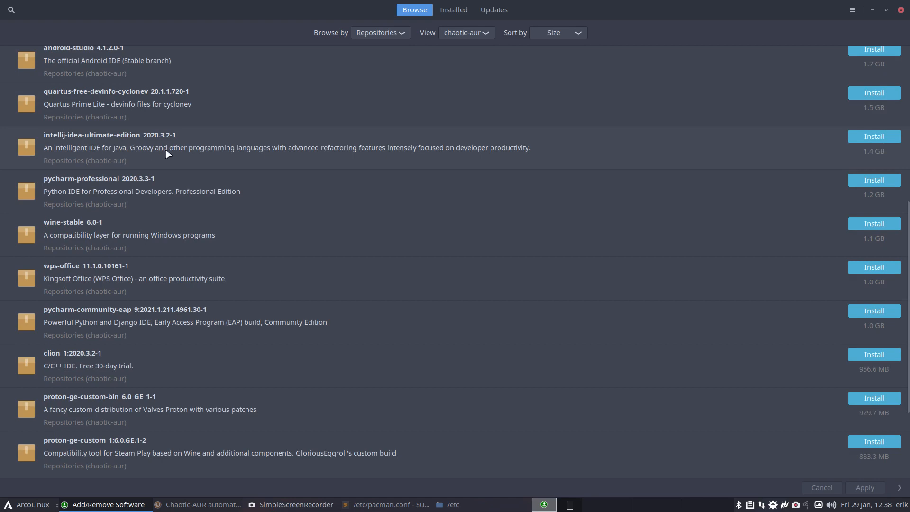
mouse_move(880, 150)
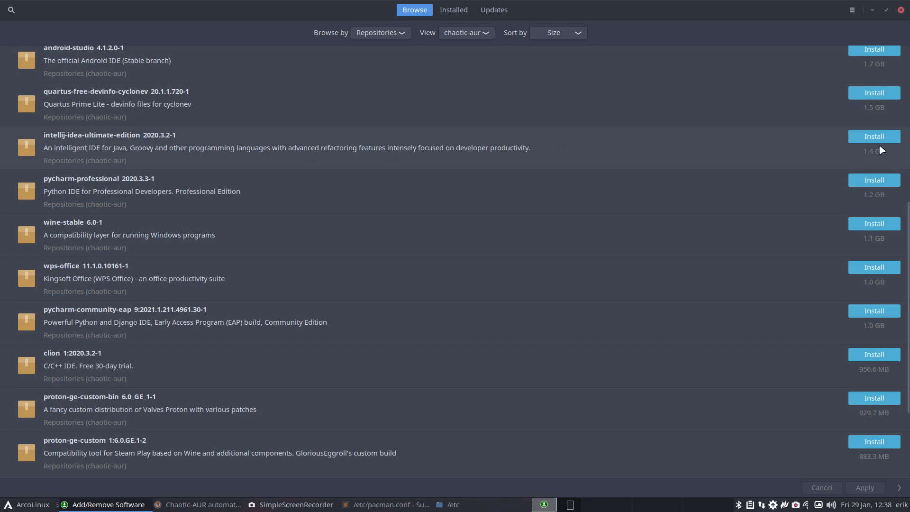
mouse_move(123, 184)
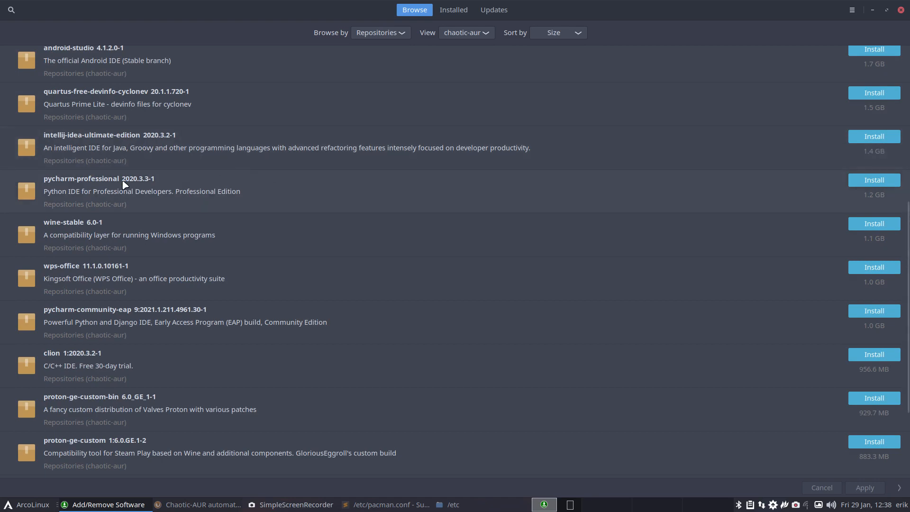
scroll(down, 3)
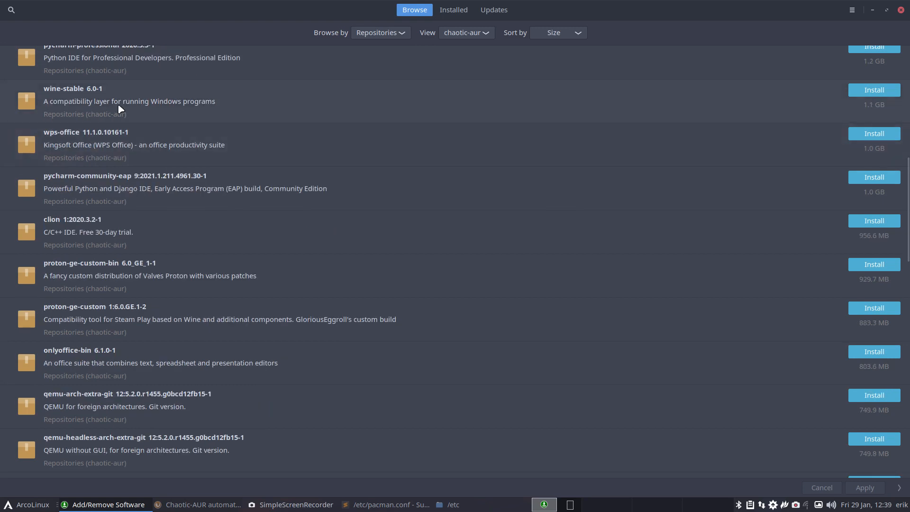
mouse_move(165, 155)
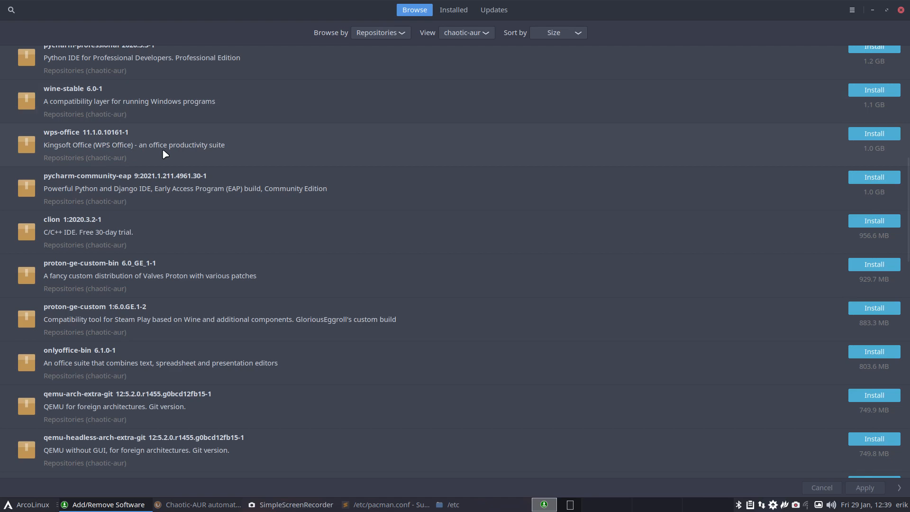
mouse_move(157, 233)
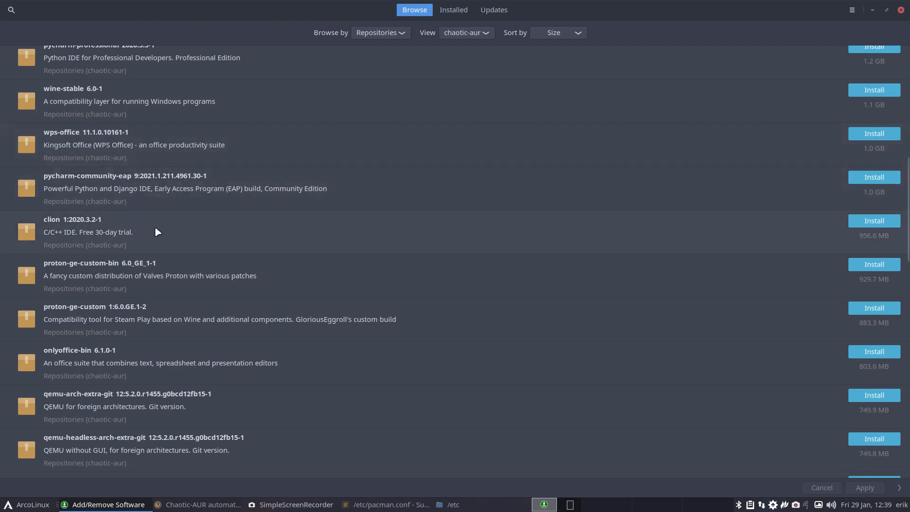
scroll(down, 3)
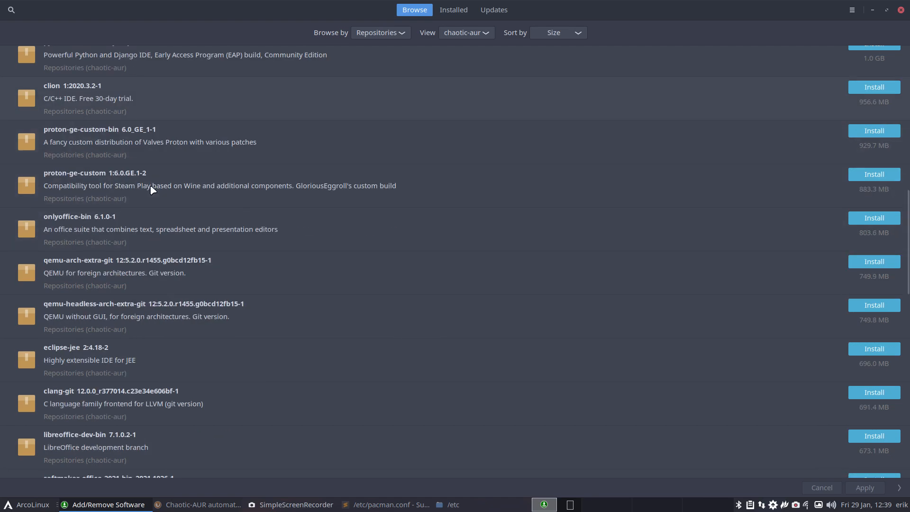
scroll(down, 3)
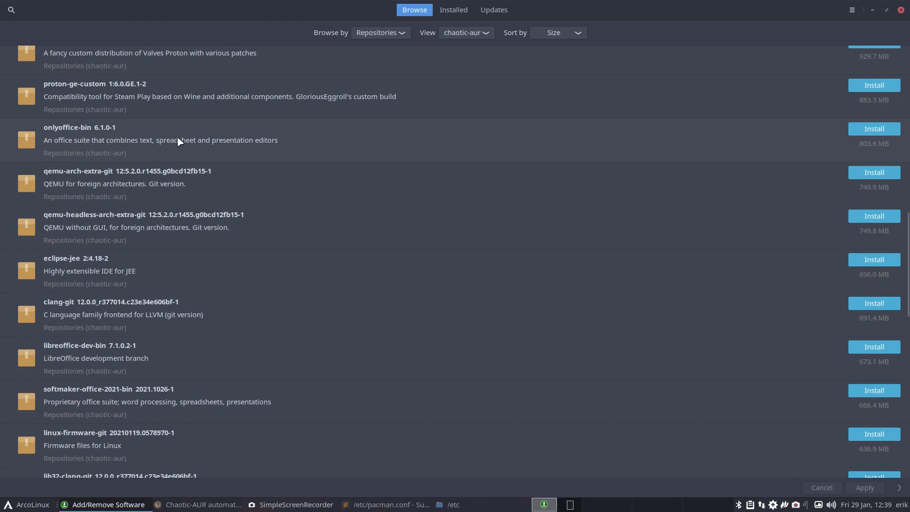
mouse_move(166, 230)
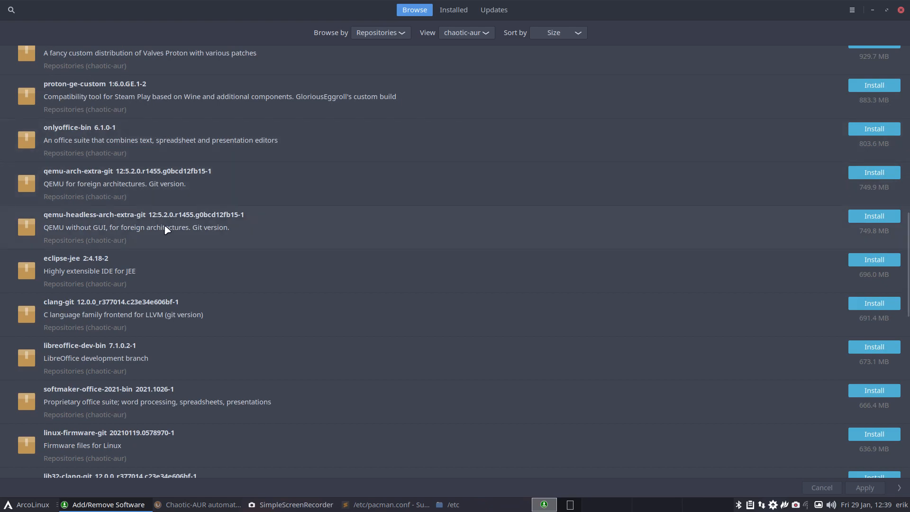
scroll(down, 3)
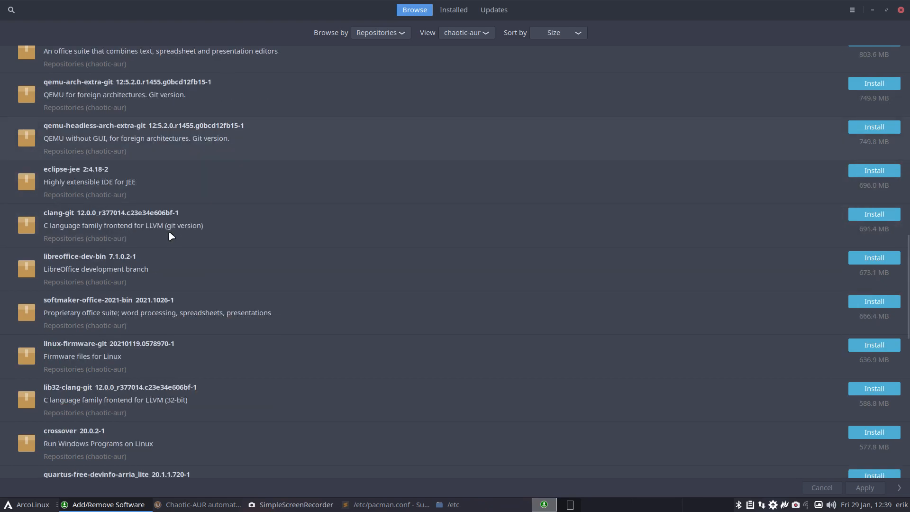
scroll(down, 3)
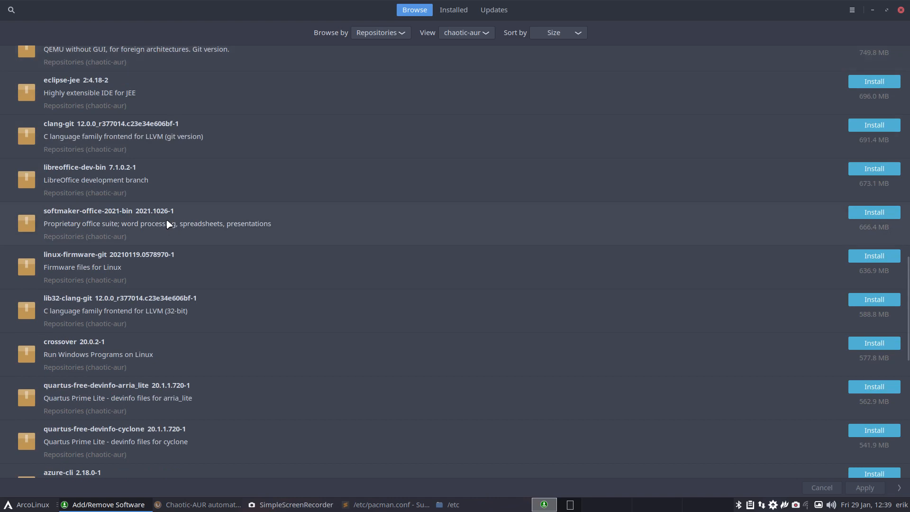
scroll(down, 3)
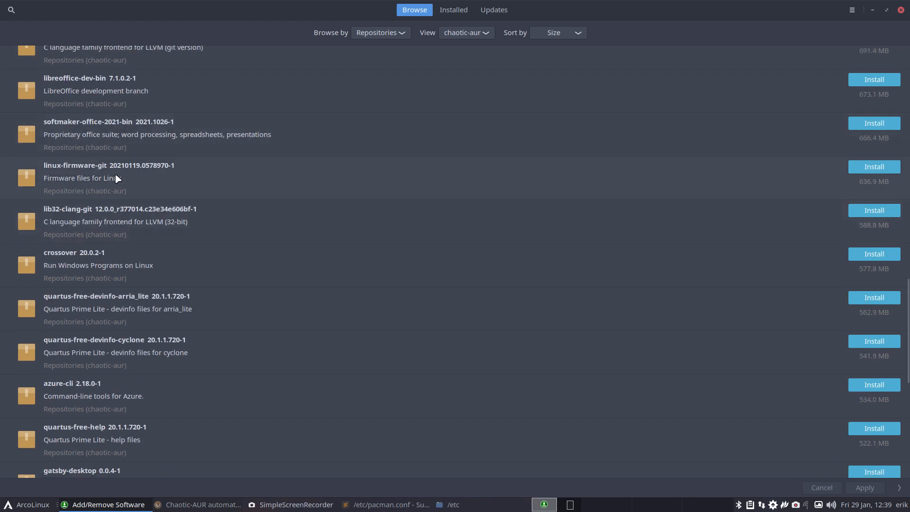
mouse_move(393, 193)
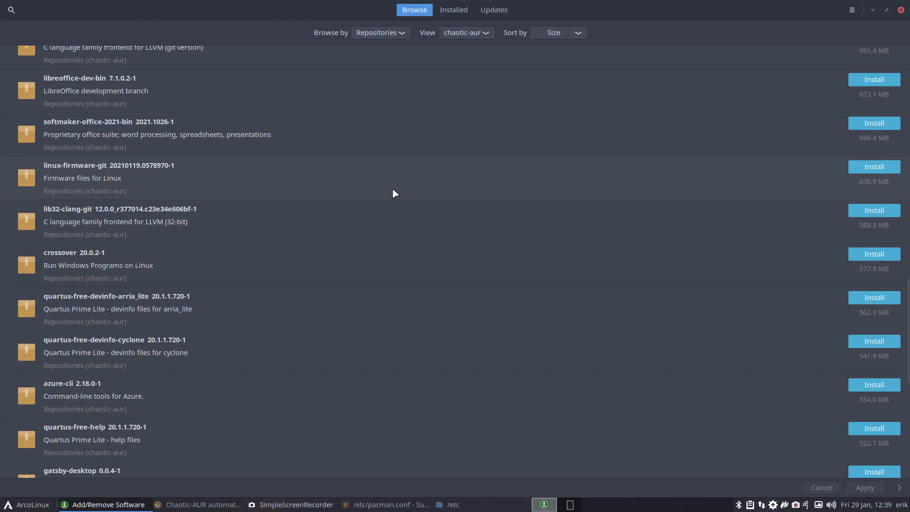
mouse_move(464, 196)
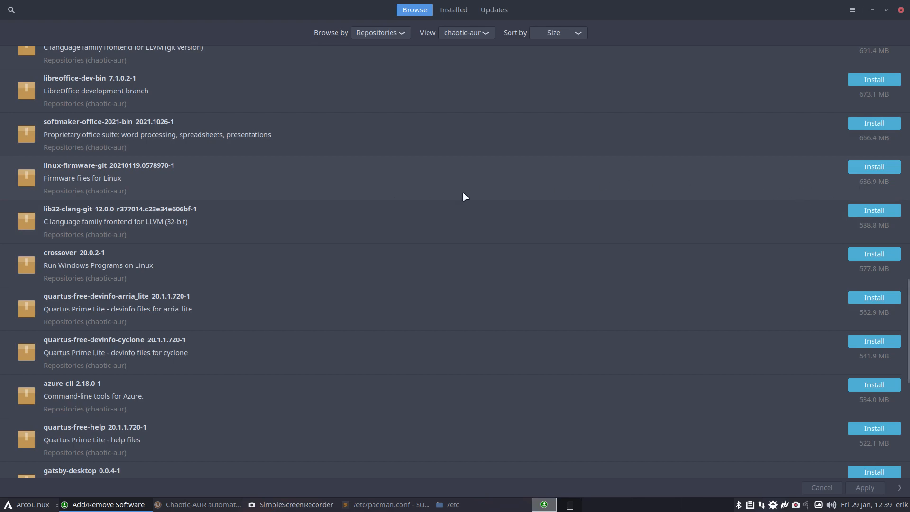
mouse_move(78, 256)
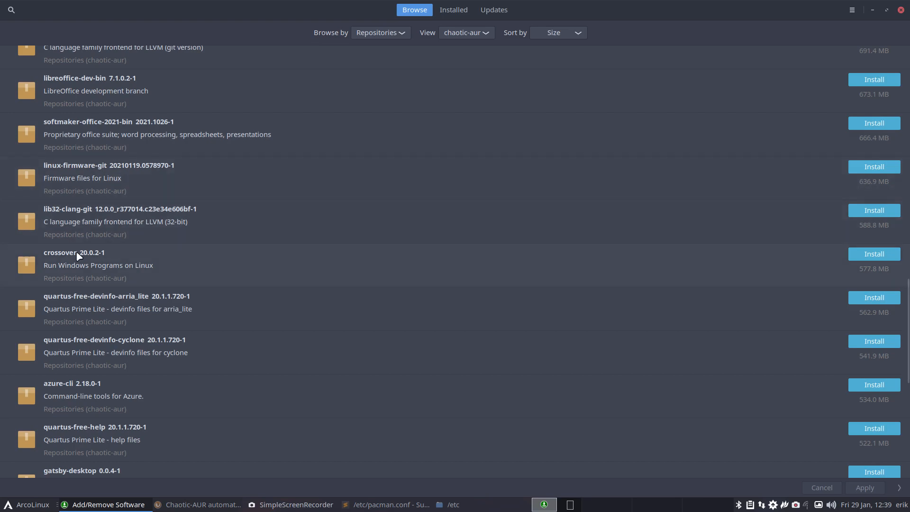
scroll(down, 3)
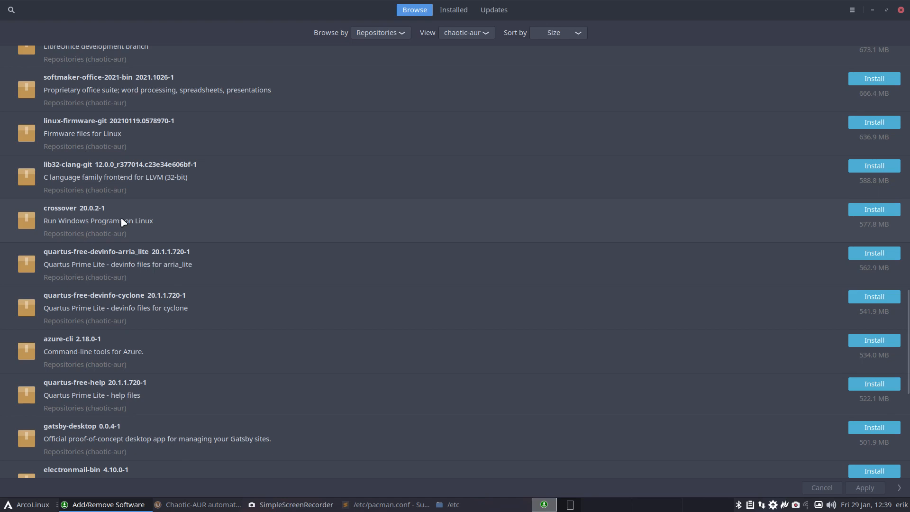
scroll(down, 3)
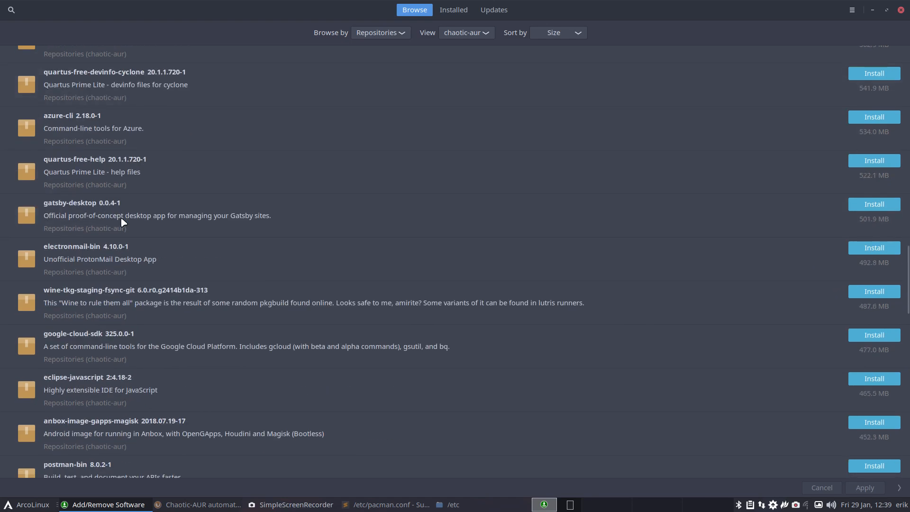
scroll(down, 3)
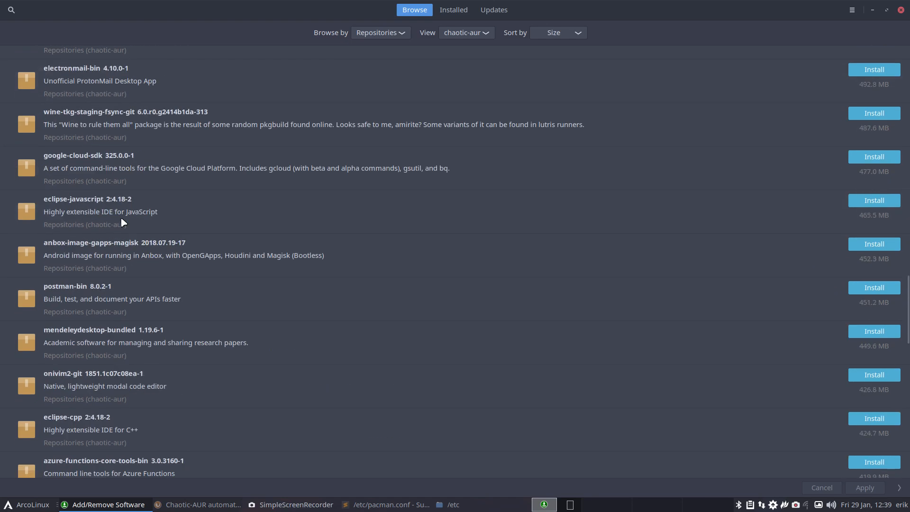
scroll(down, 3)
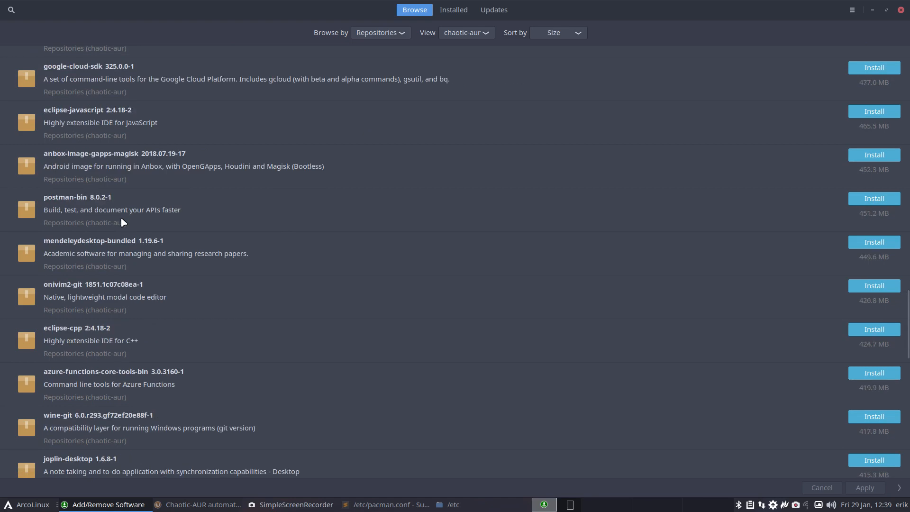
mouse_move(183, 243)
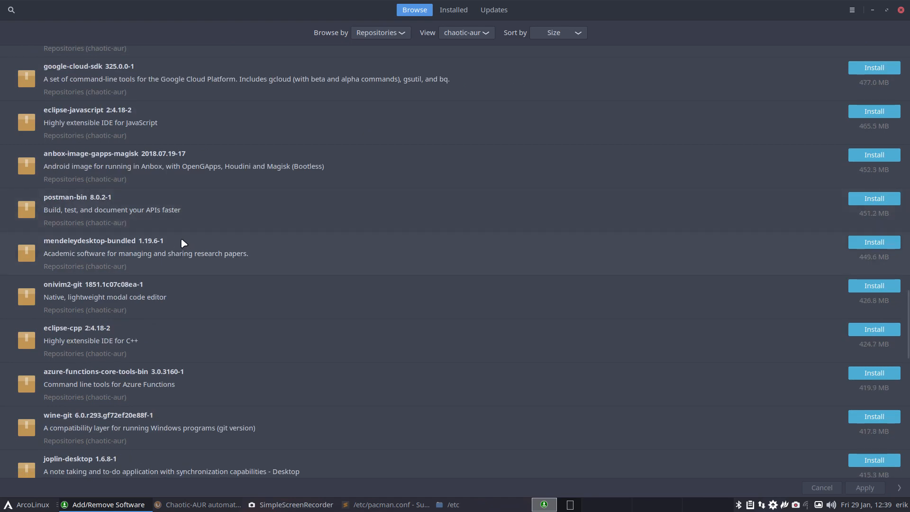
scroll(down, 3)
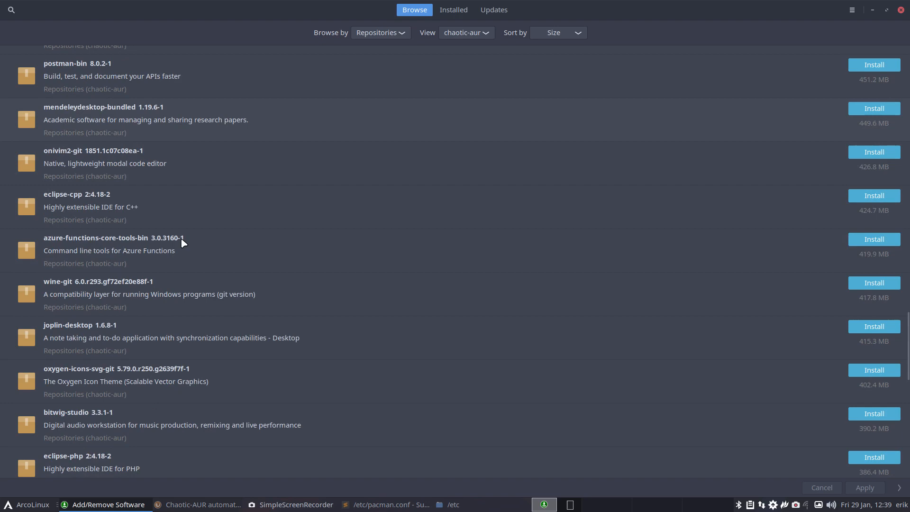
scroll(down, 3)
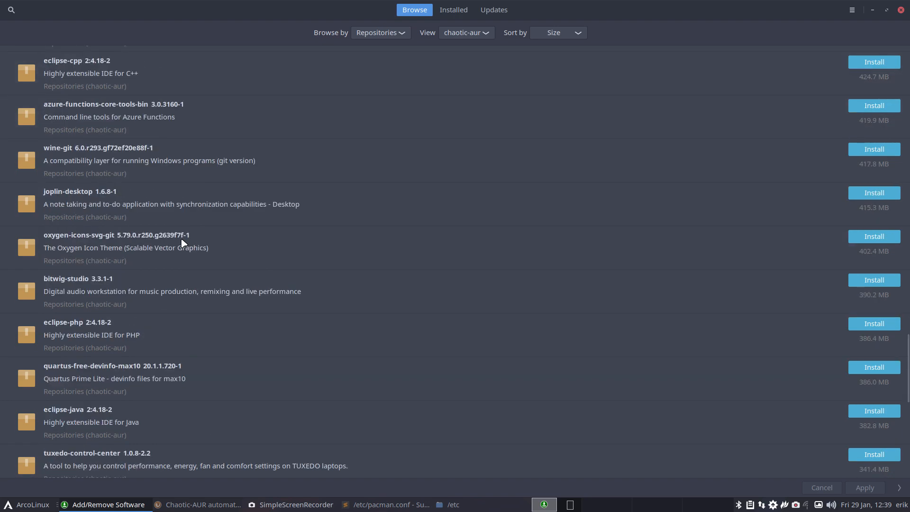
mouse_move(139, 245)
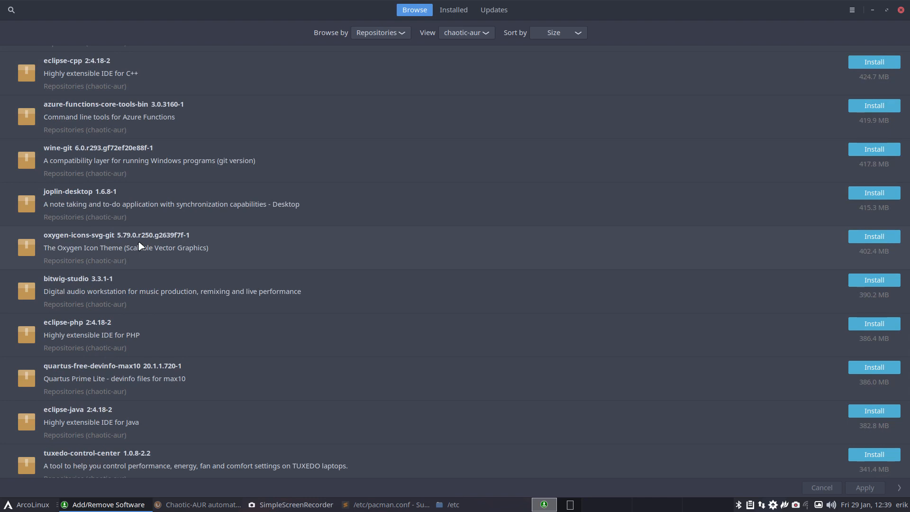
scroll(down, 3)
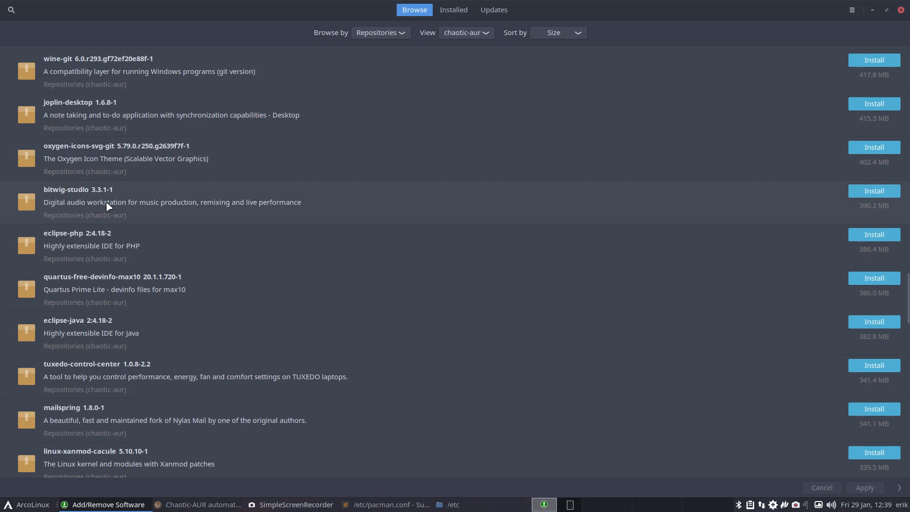
mouse_move(92, 203)
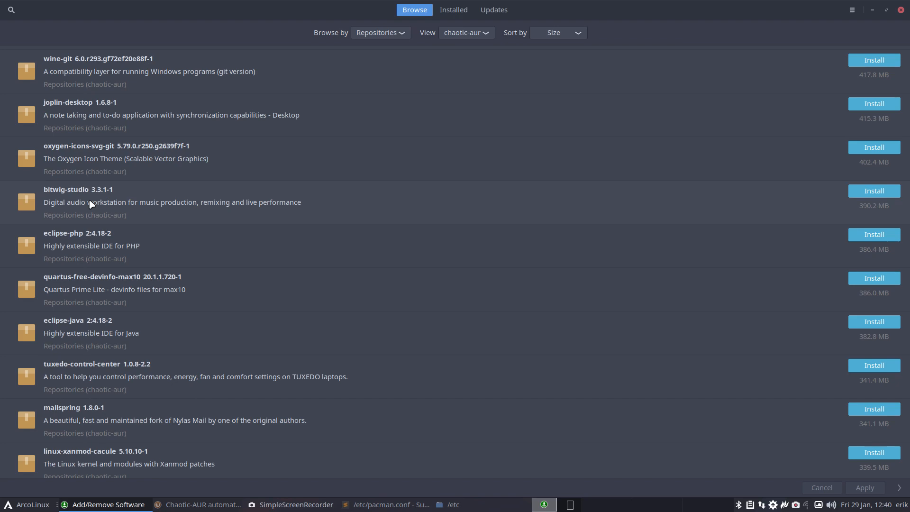
scroll(down, 3)
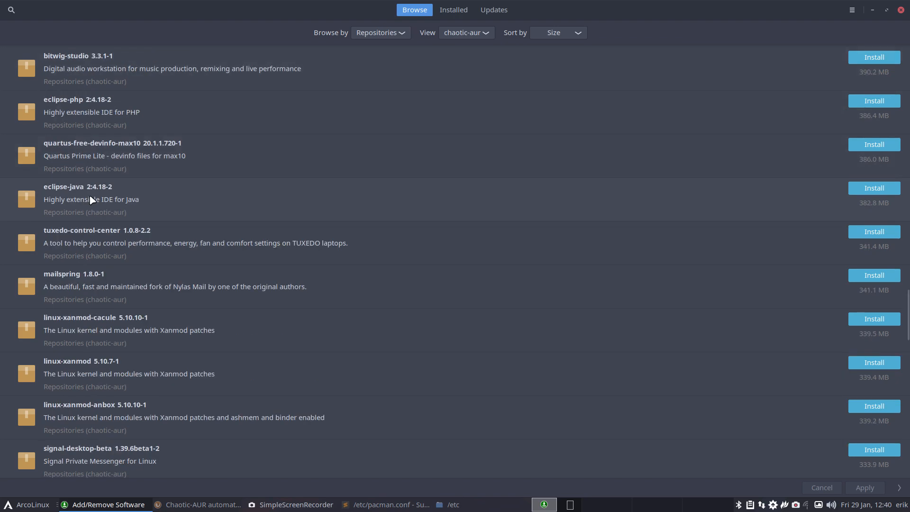
scroll(down, 3)
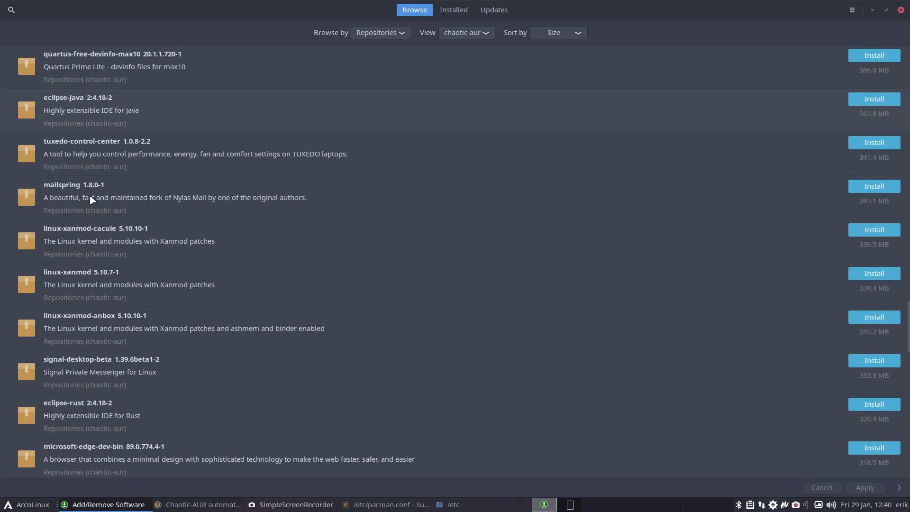
scroll(down, 3)
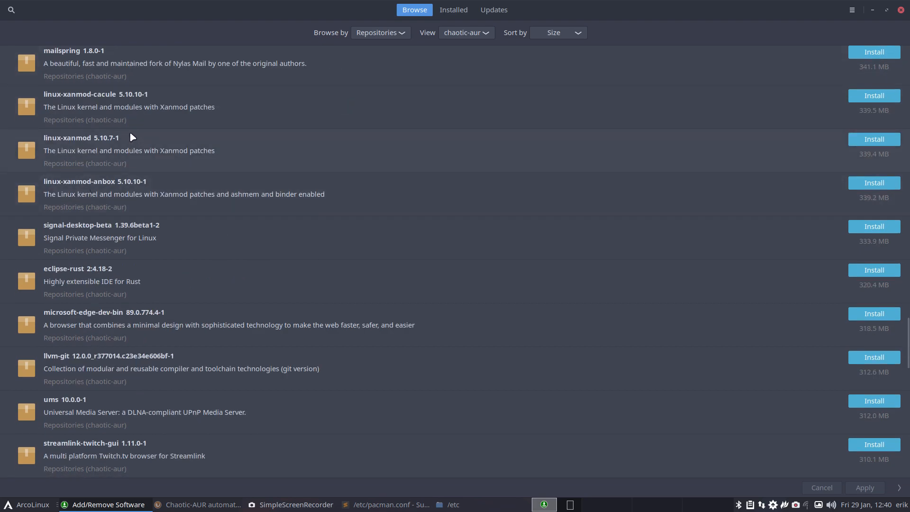
mouse_move(126, 169)
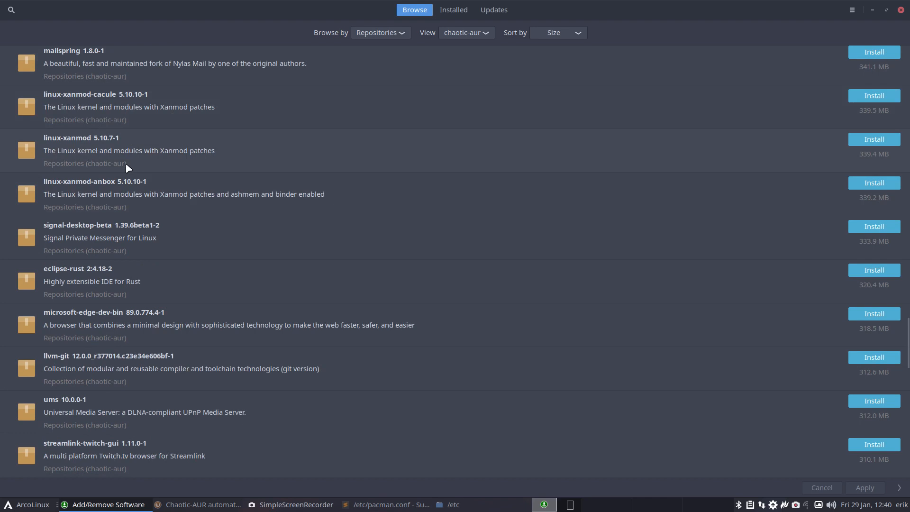
scroll(down, 3)
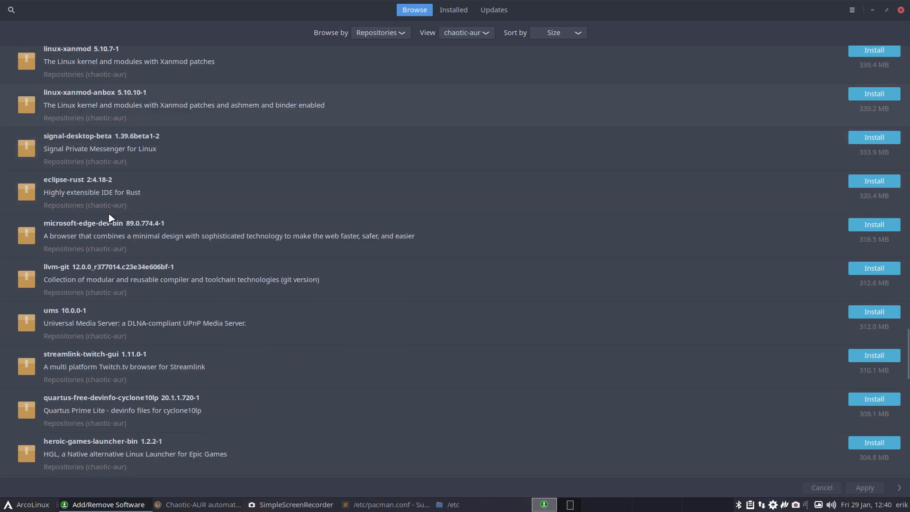
mouse_move(180, 243)
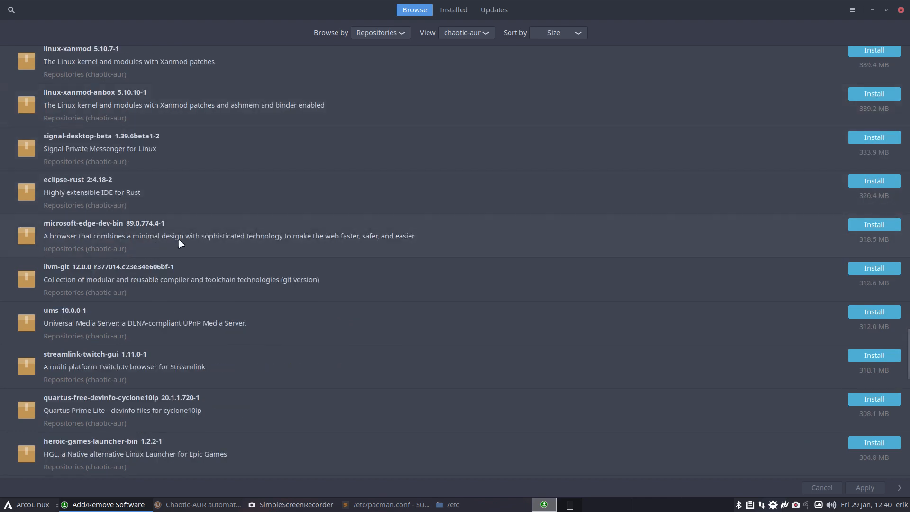
mouse_move(135, 236)
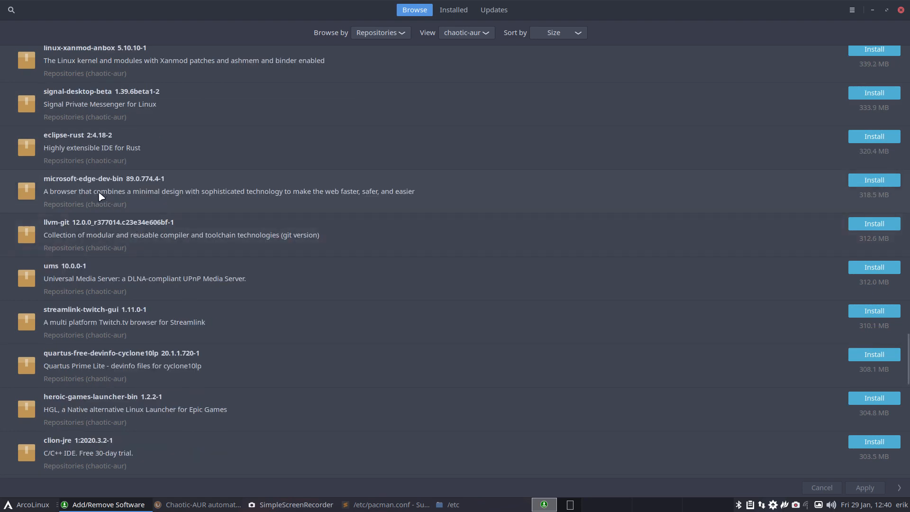
mouse_move(122, 217)
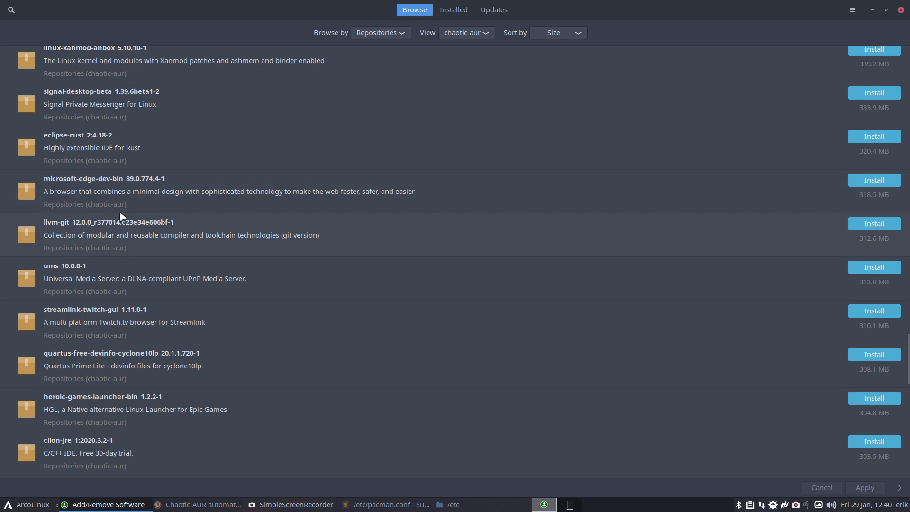
scroll(down, 3)
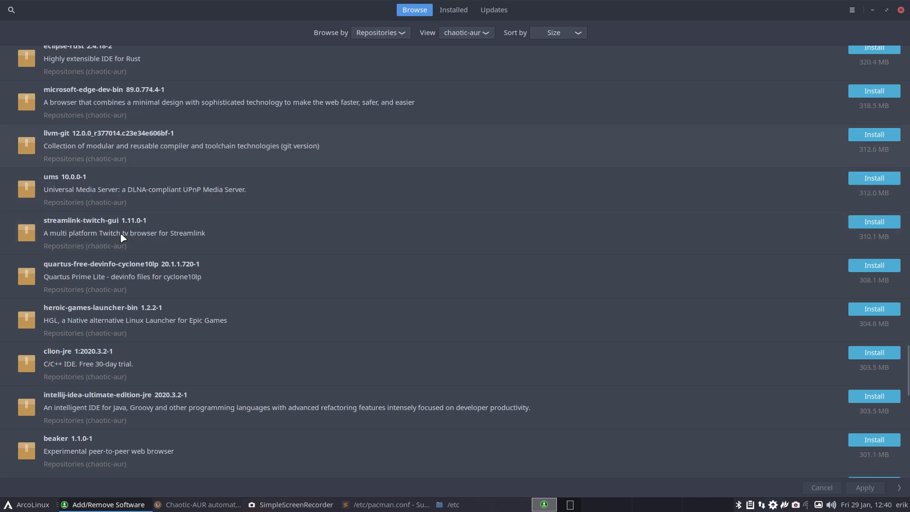
scroll(down, 3)
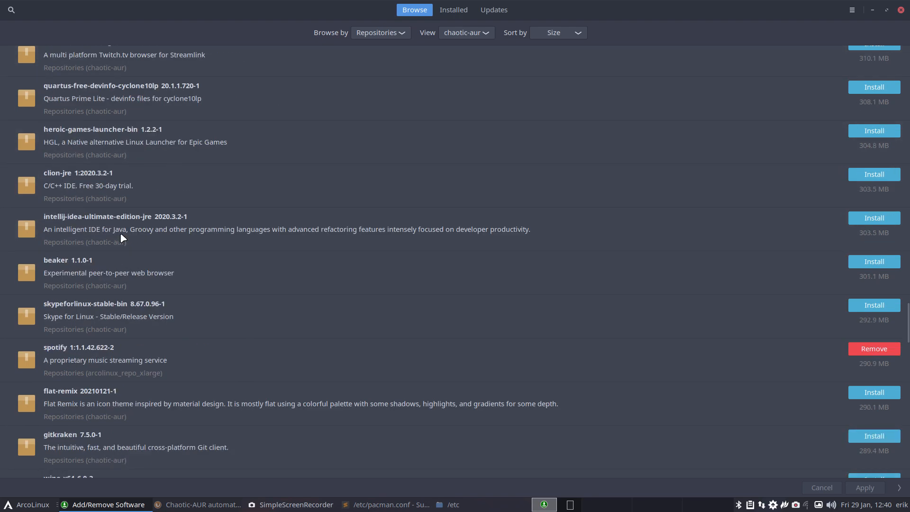
mouse_move(121, 143)
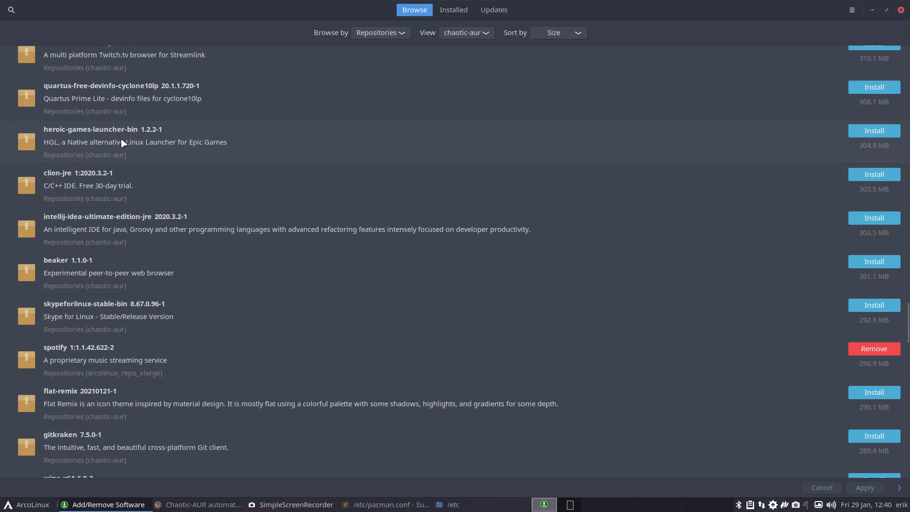
mouse_move(224, 148)
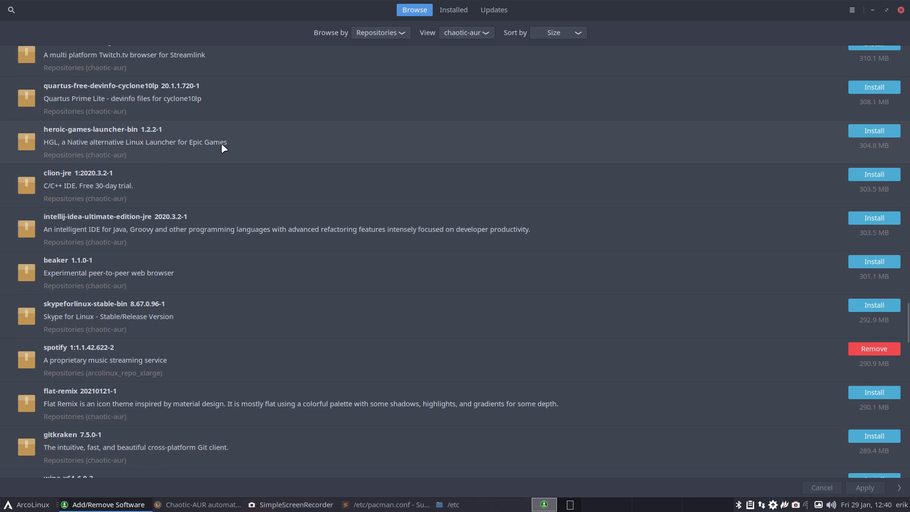
scroll(down, 3)
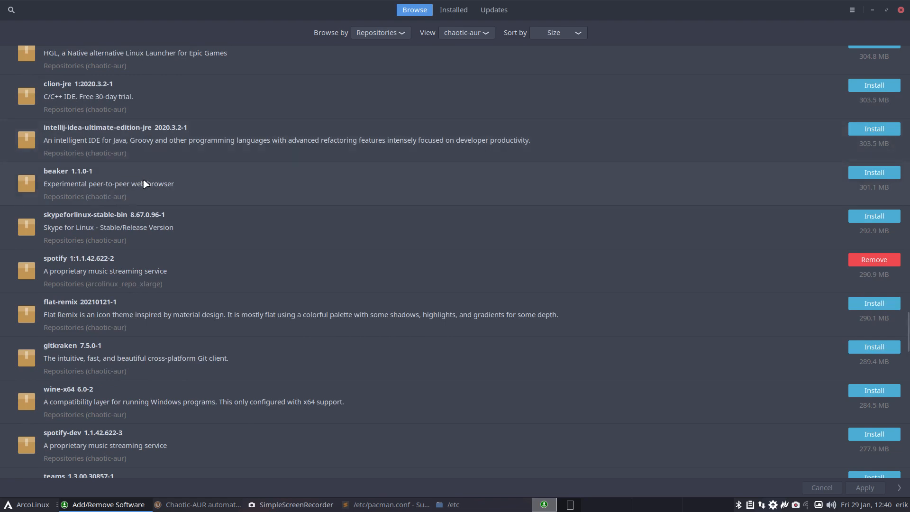
Scroll down to the 76.5 MB linux-tkg kernels, then bring up the Chaotic-AUR GitHub page.
scroll(down, 3)
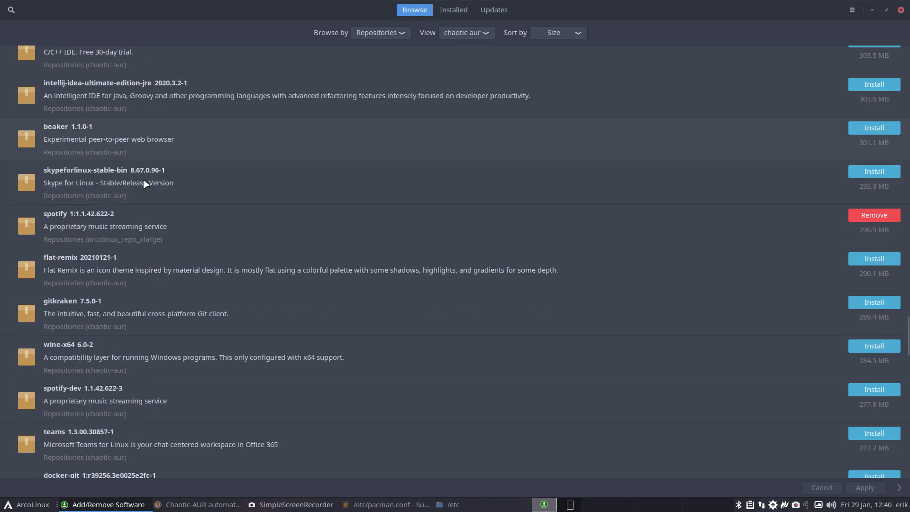
mouse_move(873, 214)
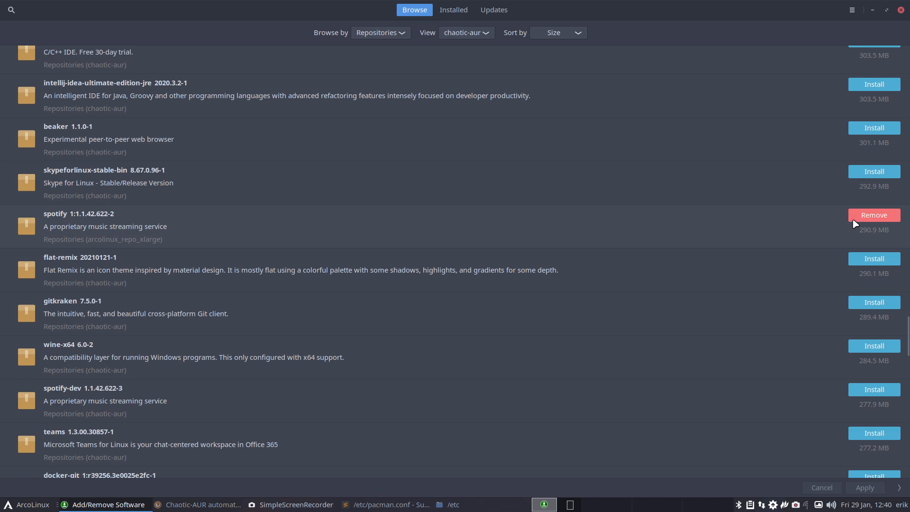
mouse_move(60, 232)
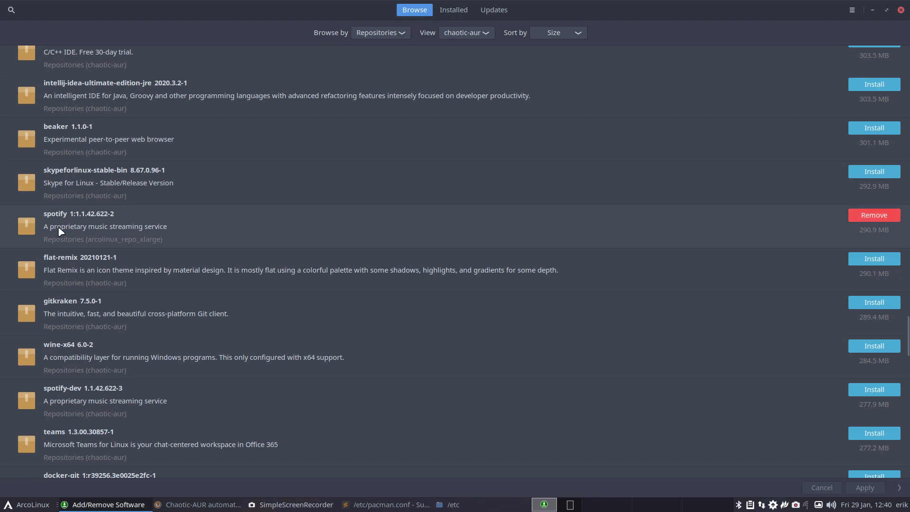
mouse_move(176, 241)
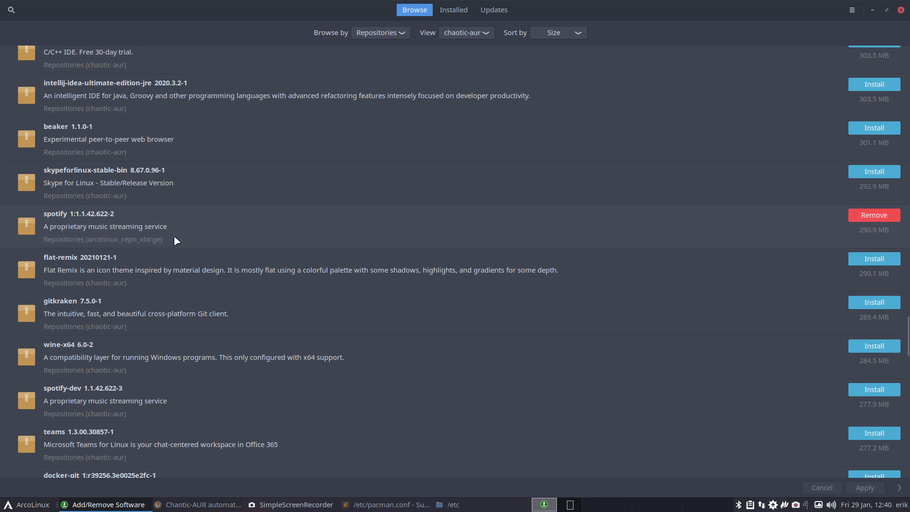
scroll(down, 3)
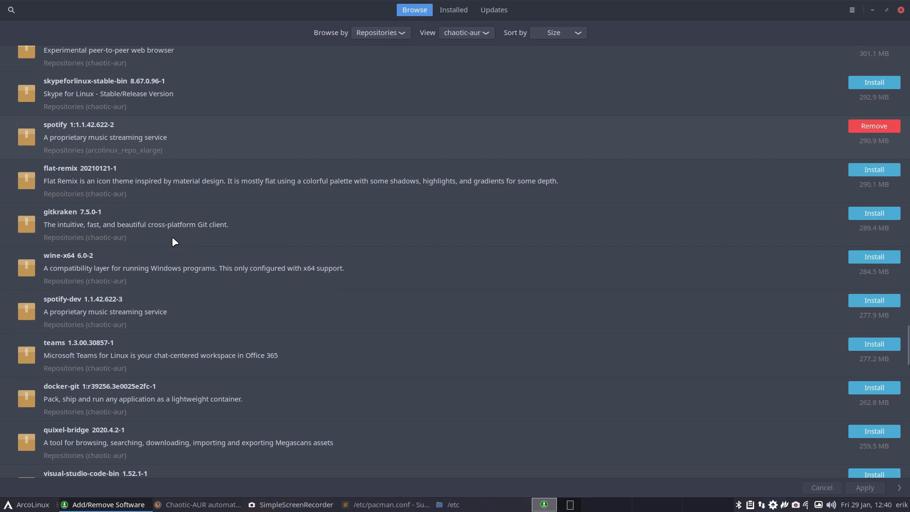
mouse_move(98, 228)
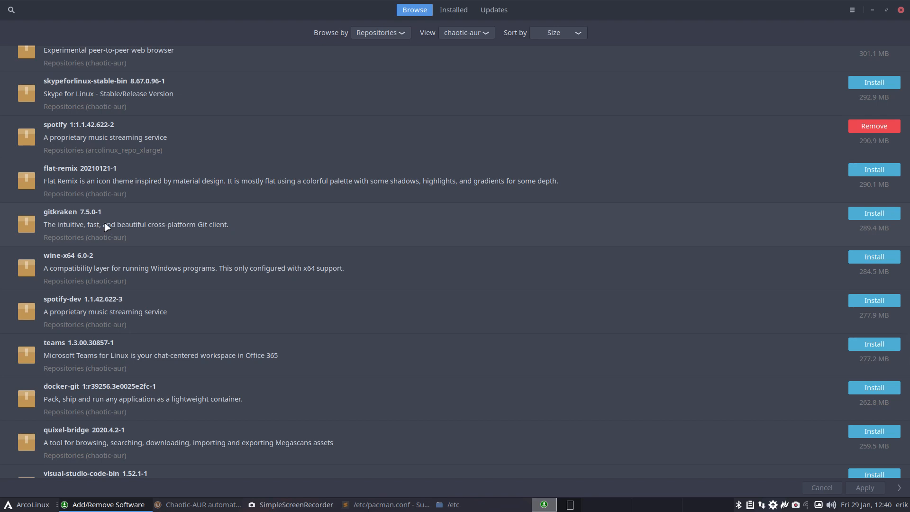
scroll(down, 3)
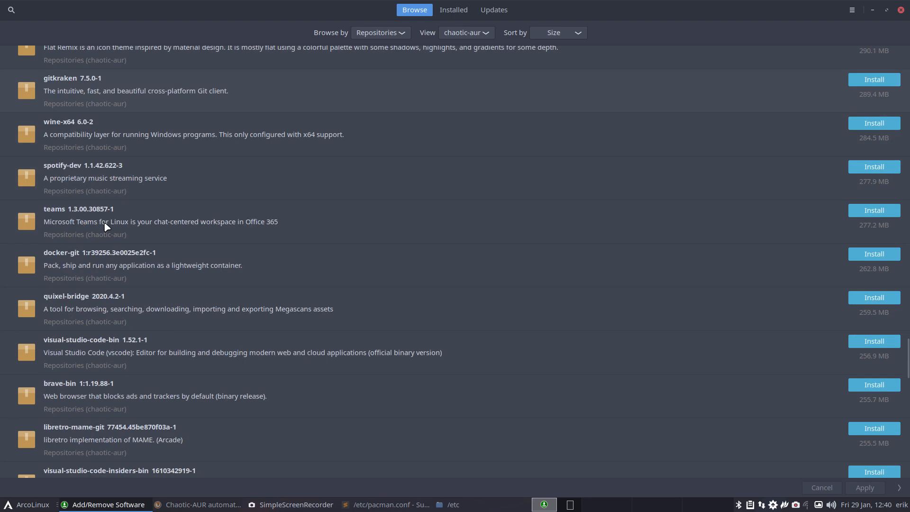
mouse_move(116, 186)
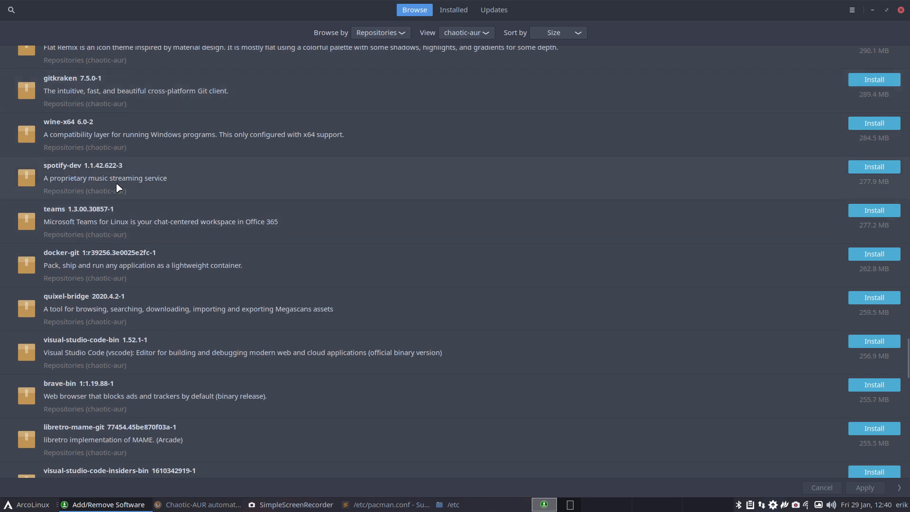
mouse_move(106, 222)
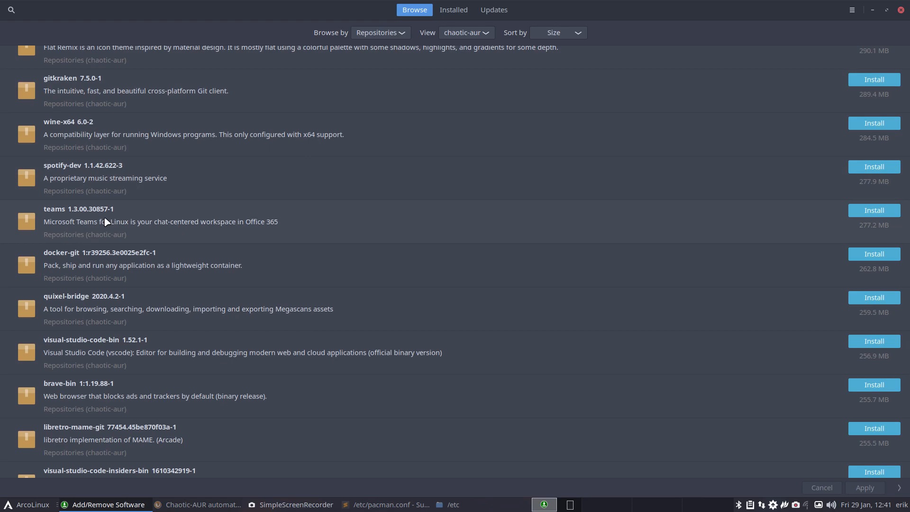
scroll(down, 3)
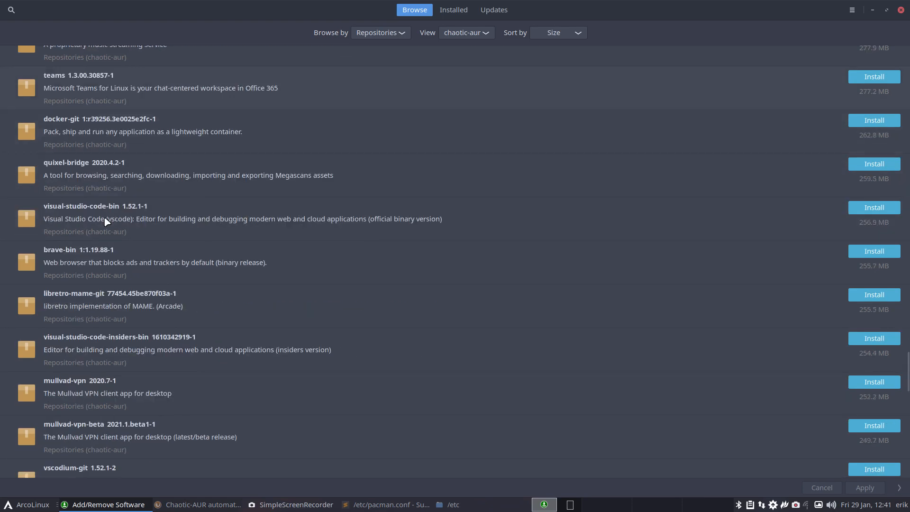
scroll(down, 3)
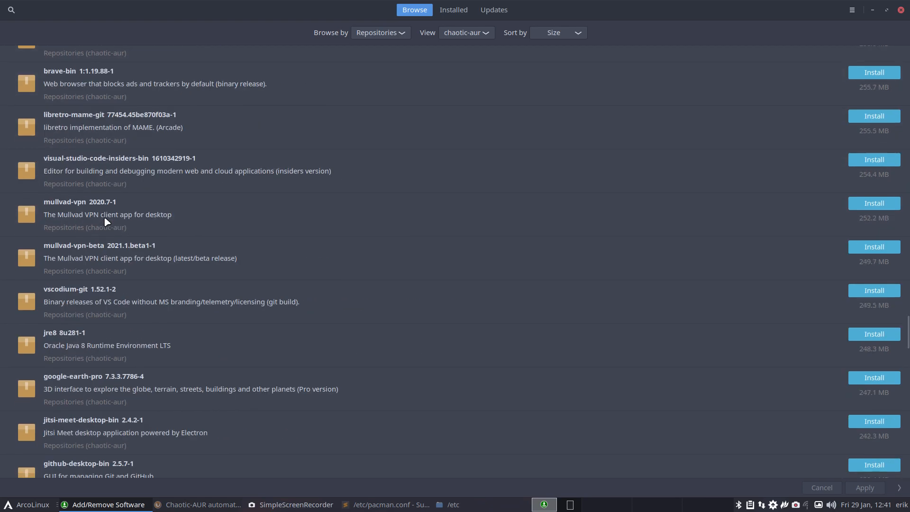
scroll(down, 3)
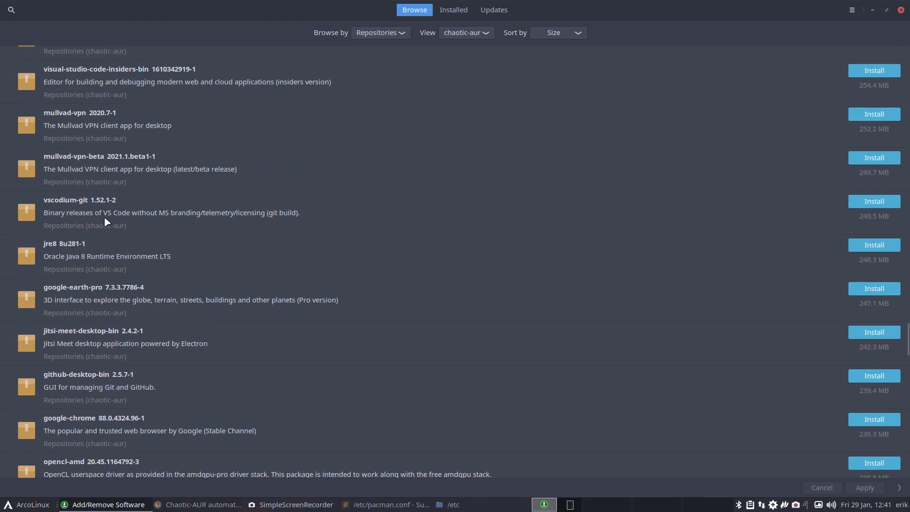
scroll(down, 3)
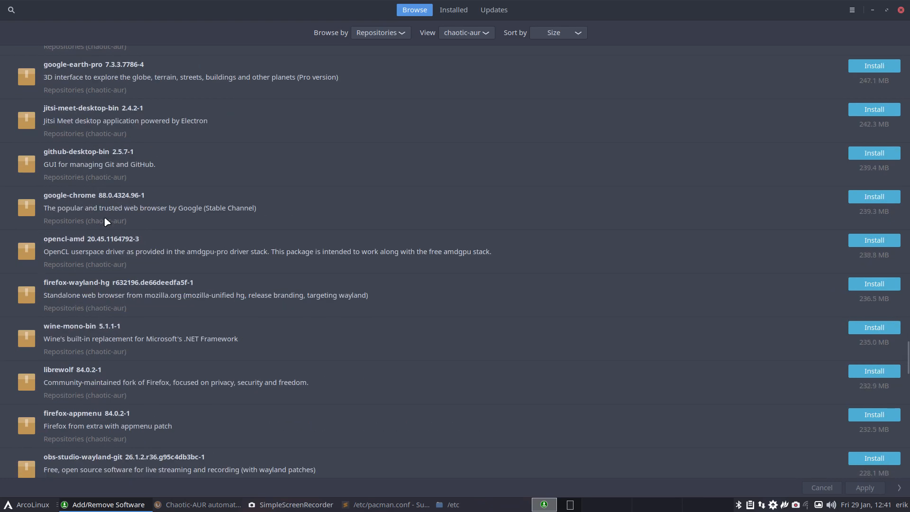
scroll(down, 3)
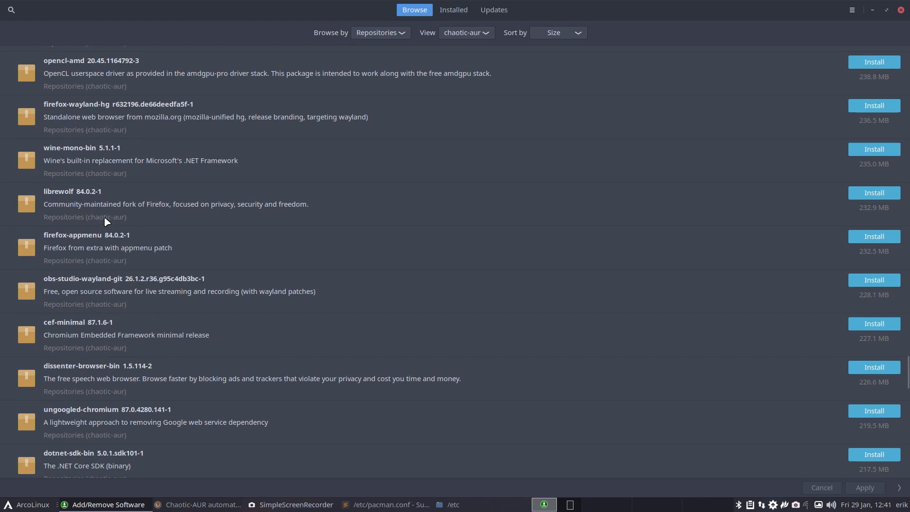
mouse_move(80, 286)
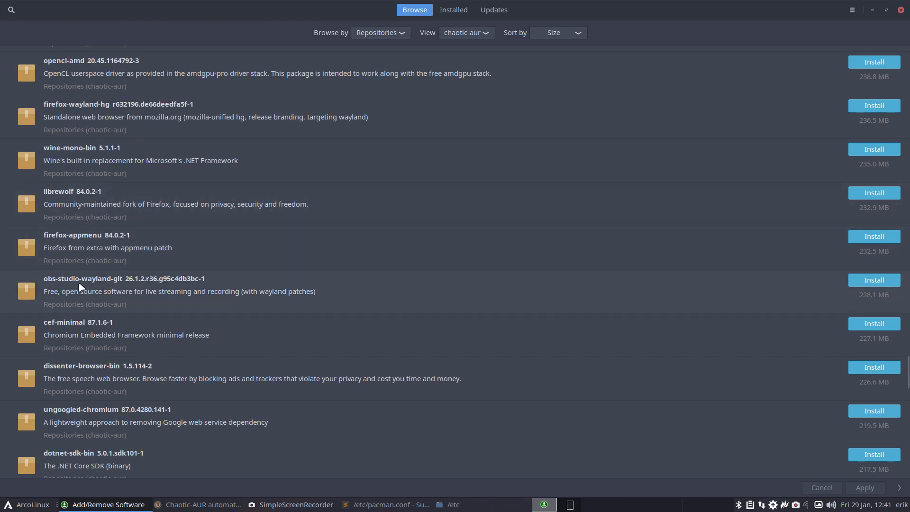
scroll(down, 3)
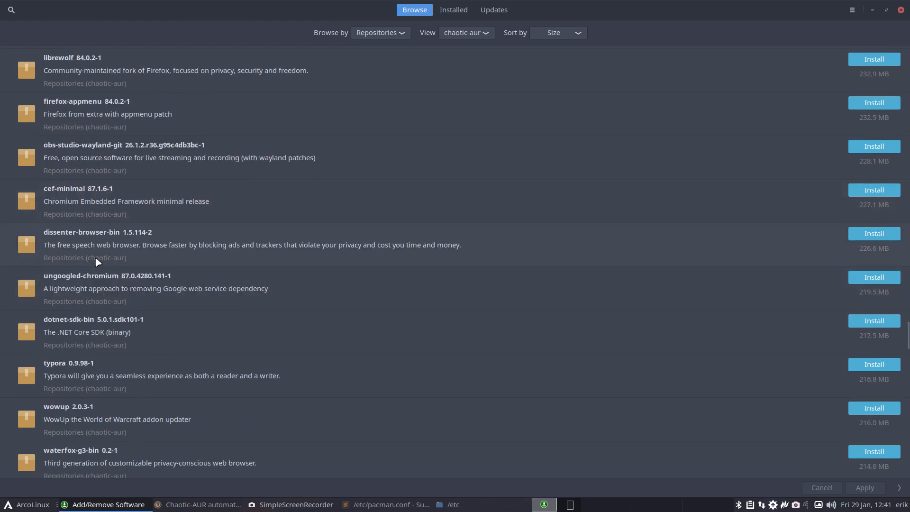
mouse_move(98, 284)
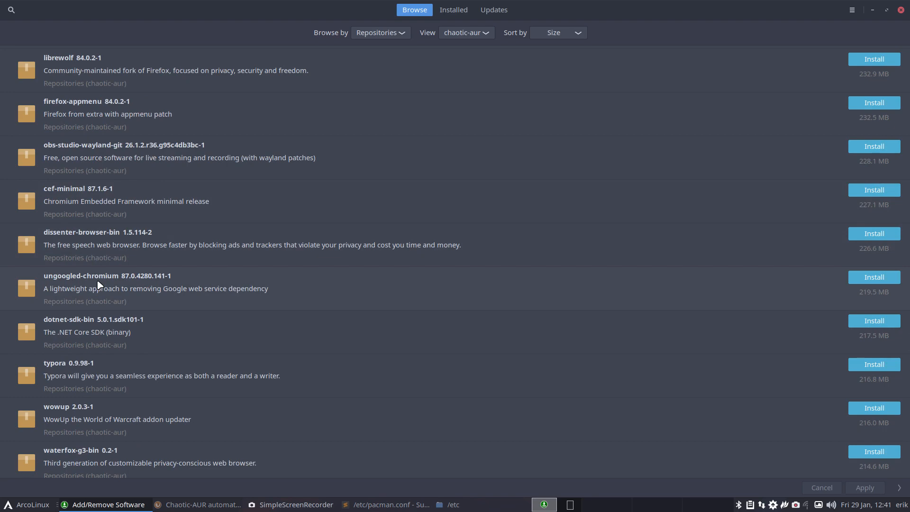
scroll(down, 3)
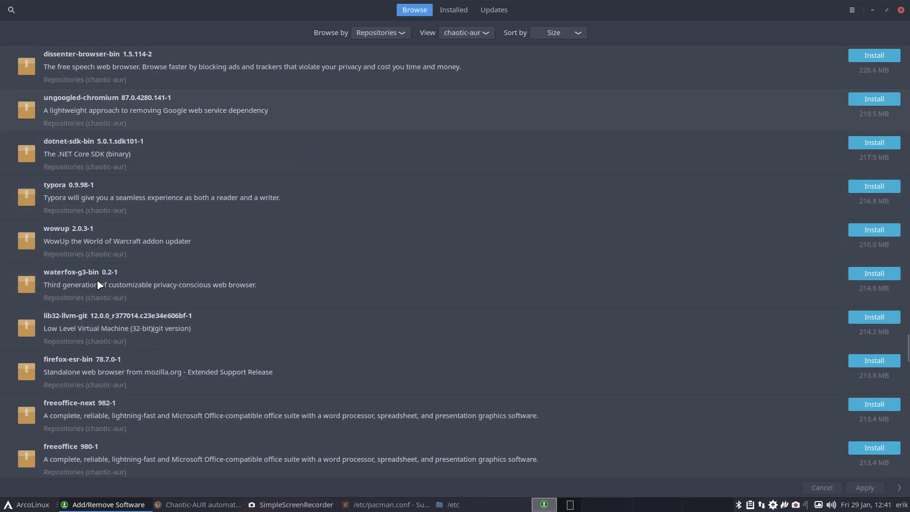
scroll(down, 3)
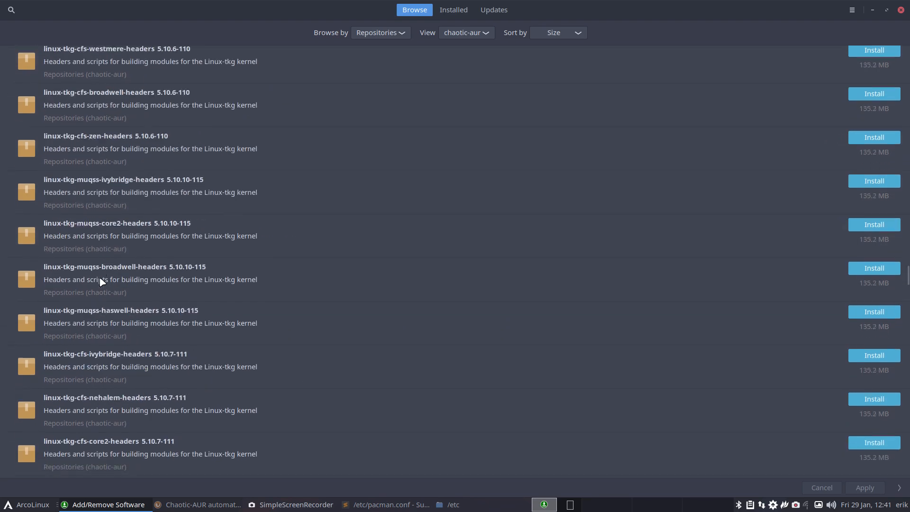
scroll(down, 3)
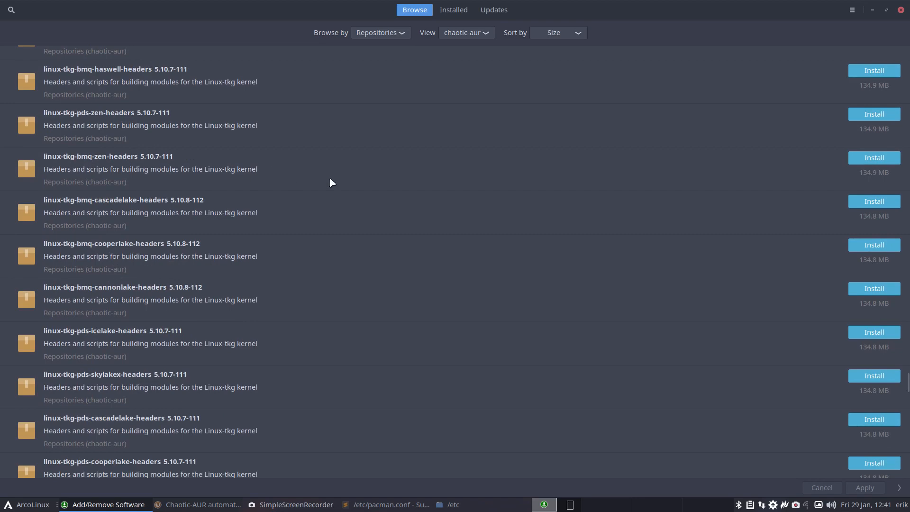
scroll(down, 3)
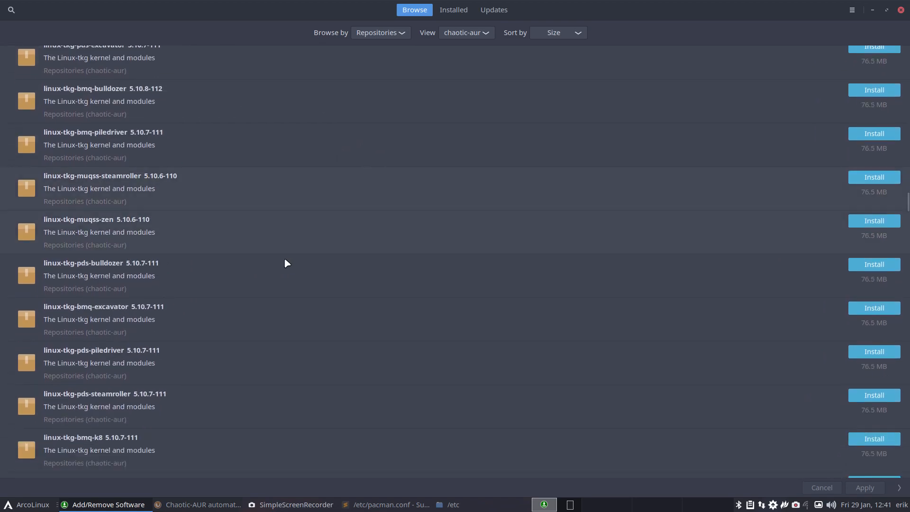
click(199, 504)
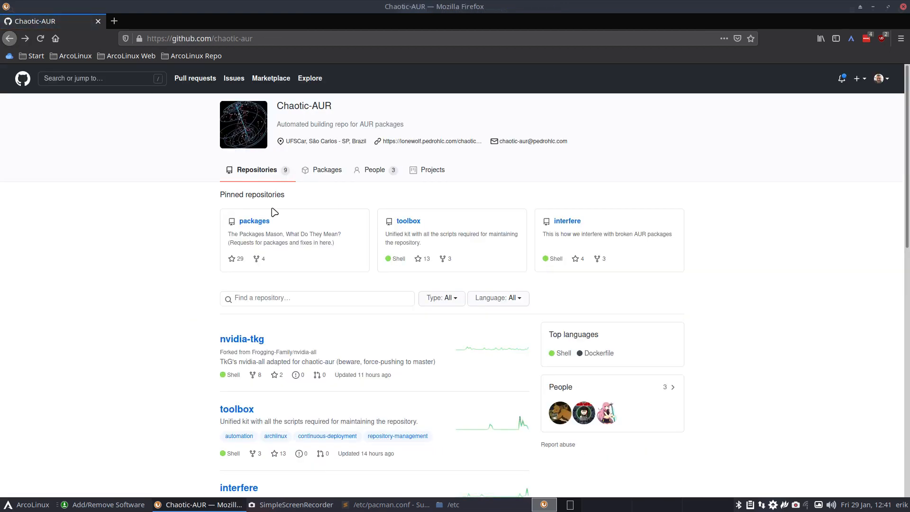
click(254, 220)
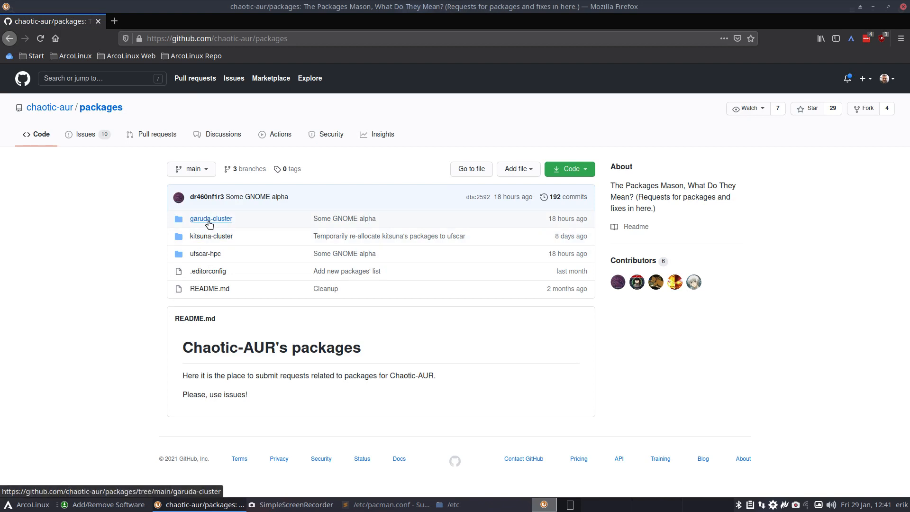
click(211, 219)
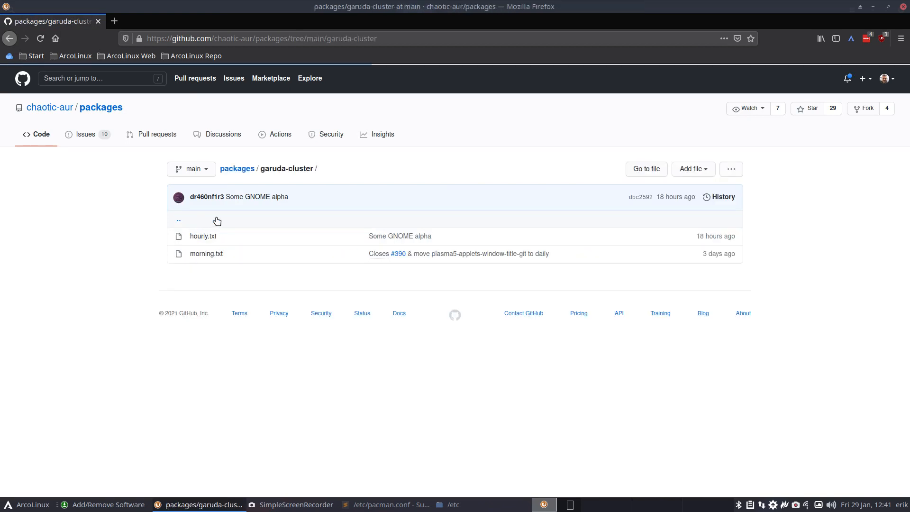
click(203, 235)
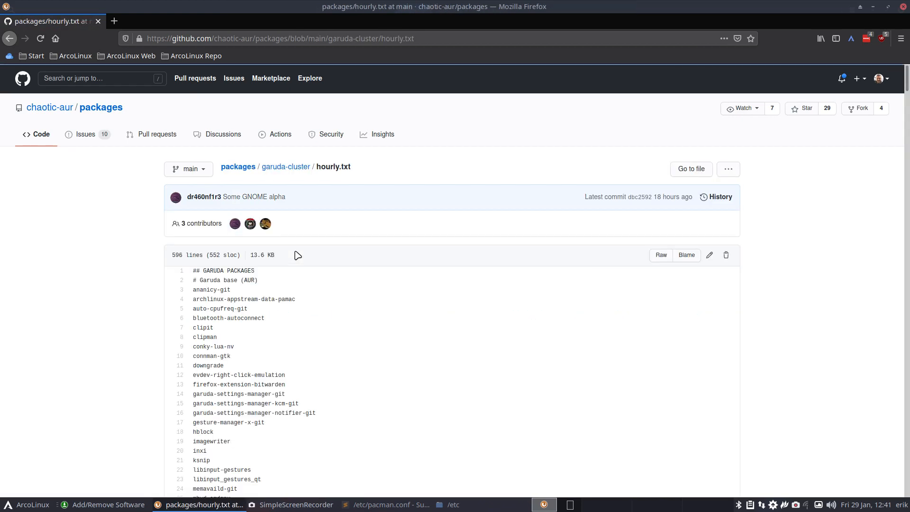
scroll(down, 3)
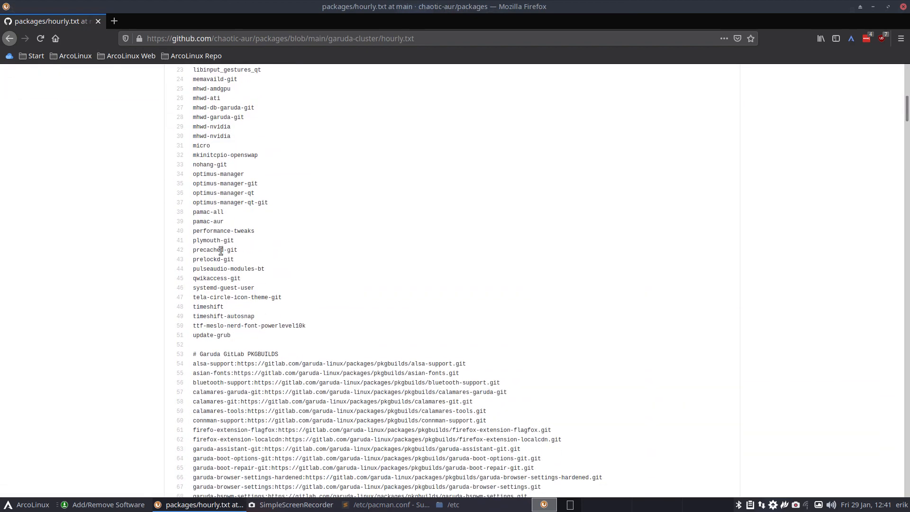
scroll(down, 3)
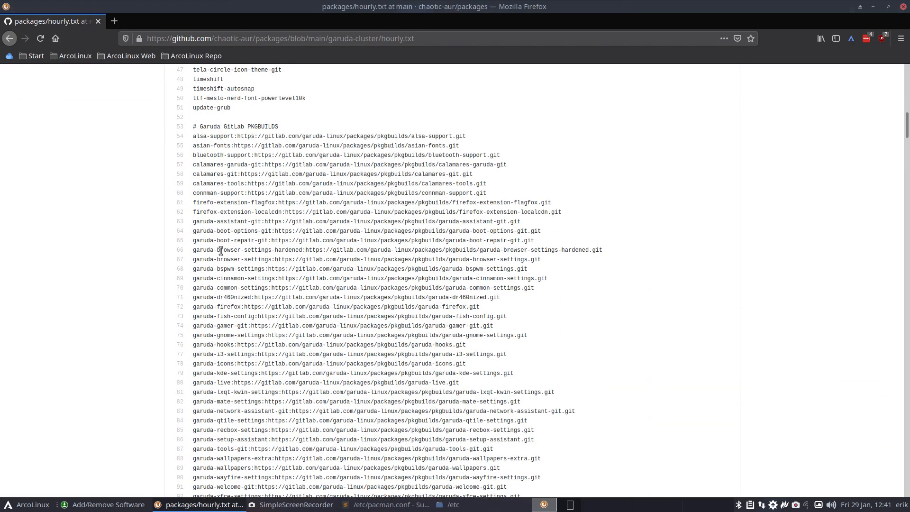
mouse_move(31, 56)
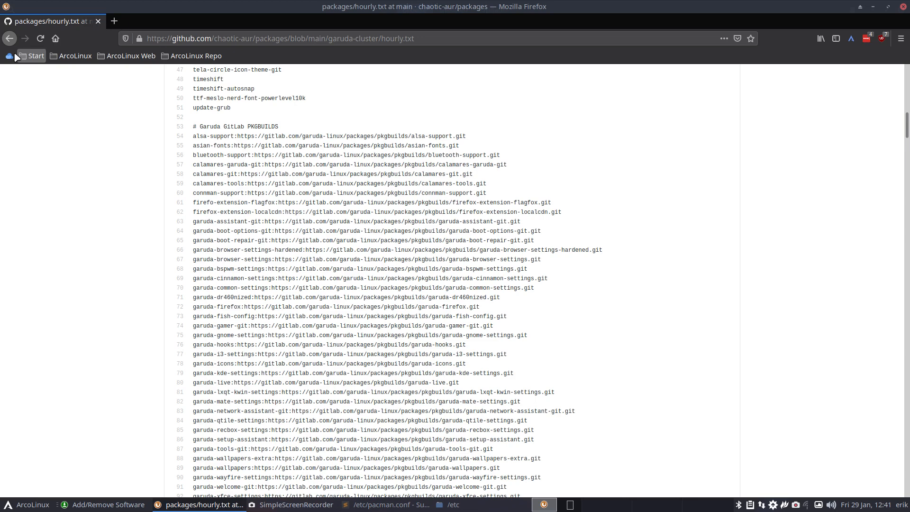
click(9, 38)
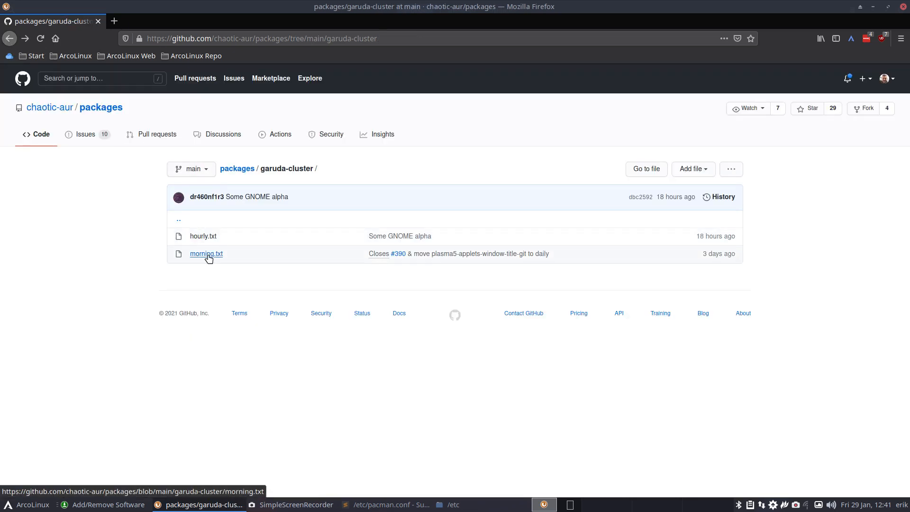
click(206, 254)
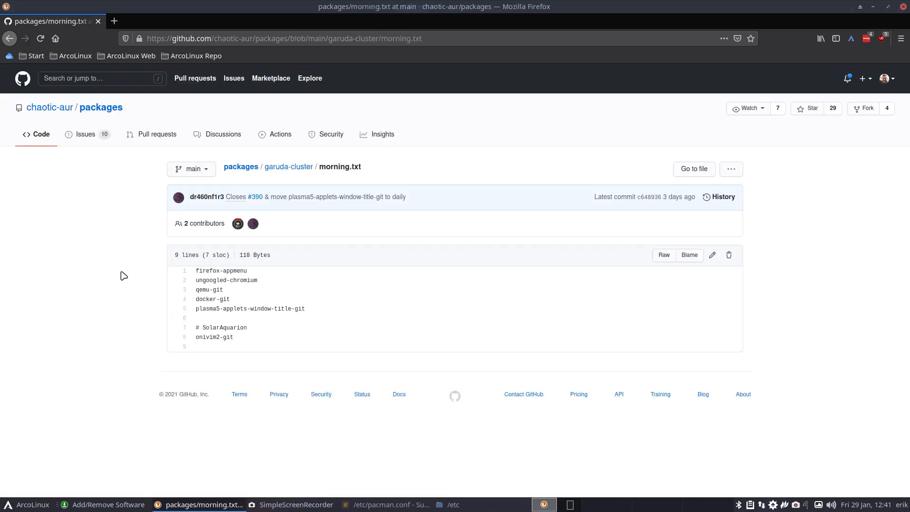
mouse_move(82, 215)
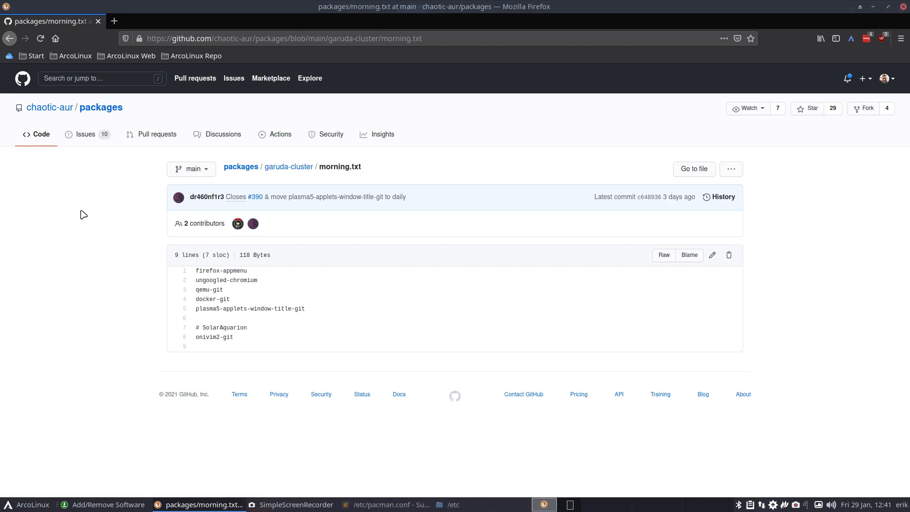
click(10, 39)
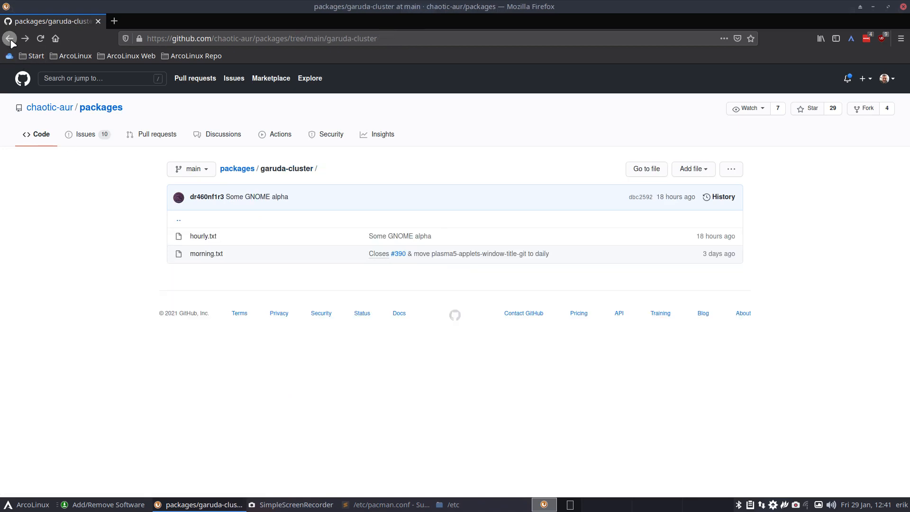
click(10, 39)
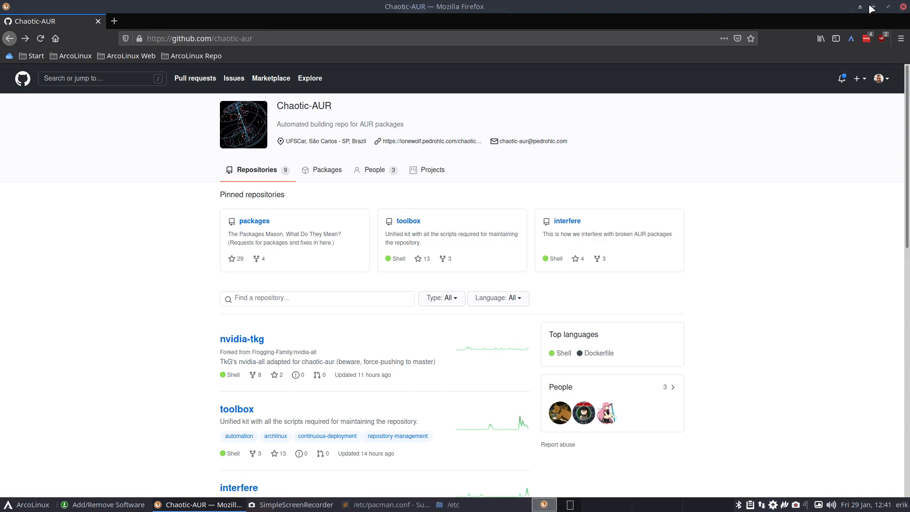
click(103, 504)
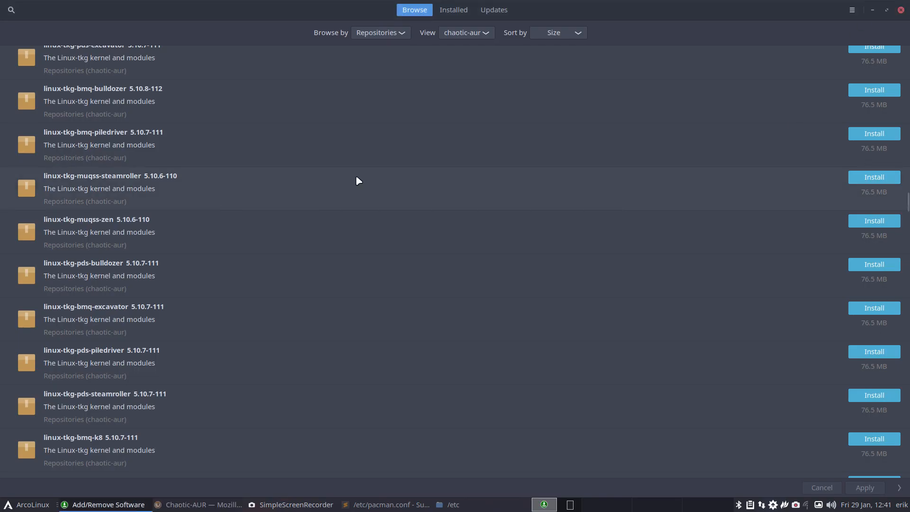
scroll(down, 3)
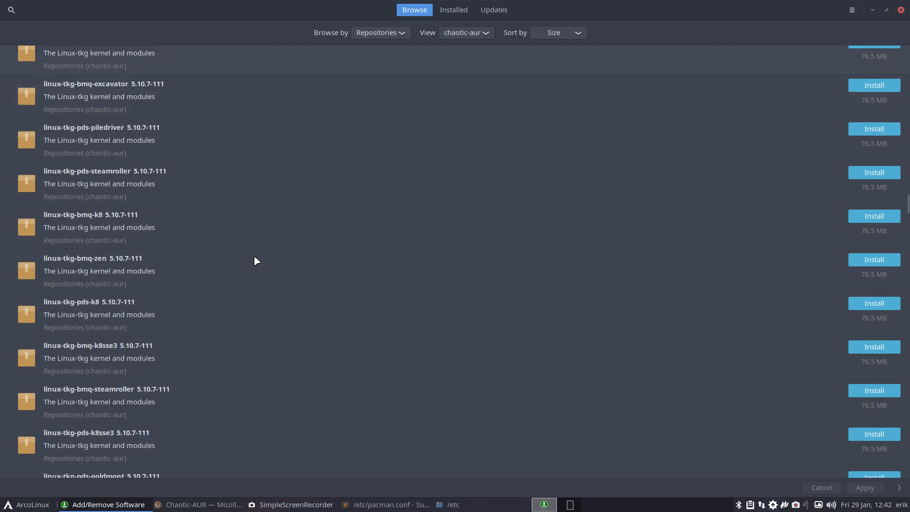
scroll(down, 3)
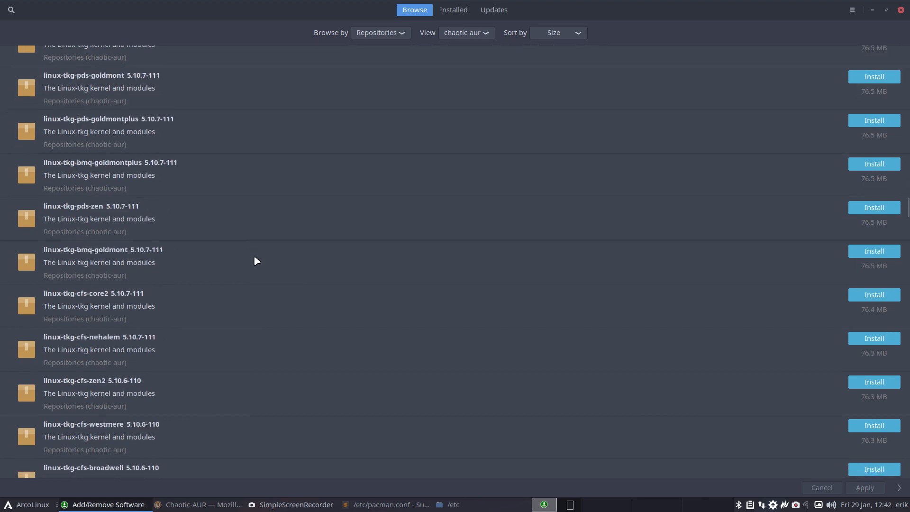
scroll(down, 3)
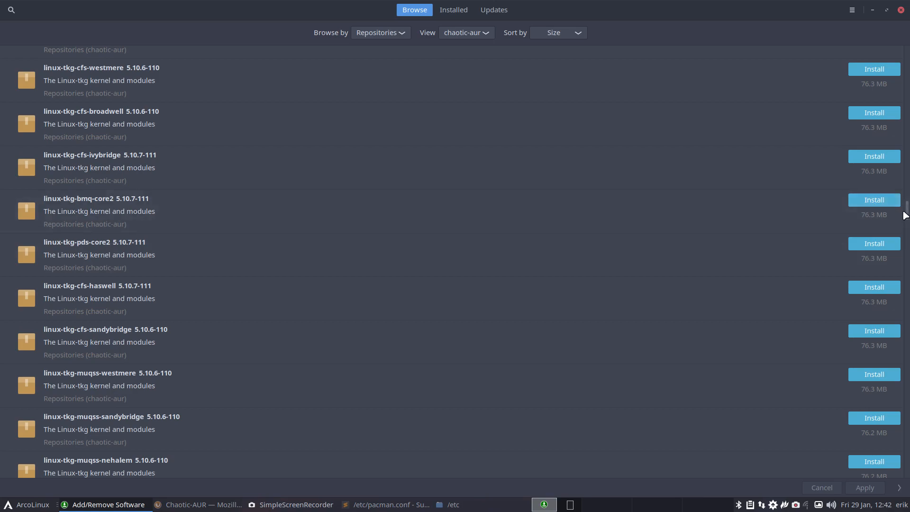
scroll(down, 3)
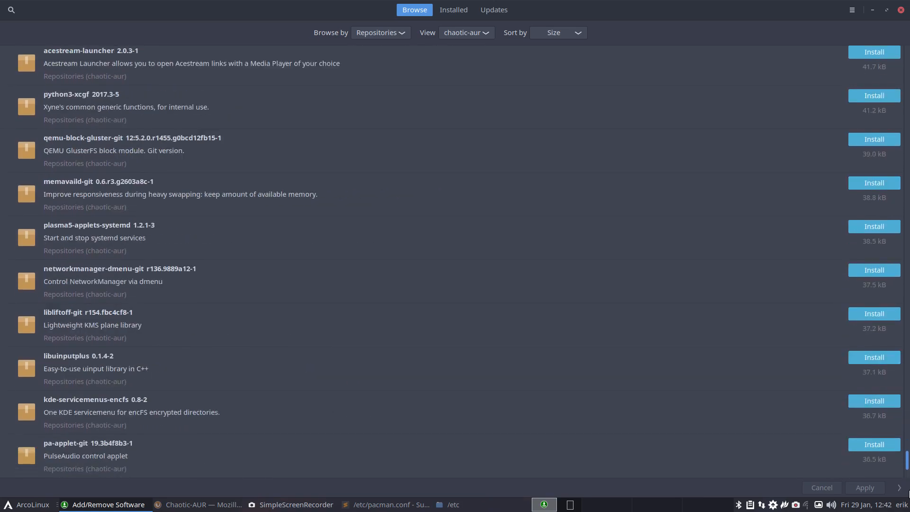
scroll(down, 3)
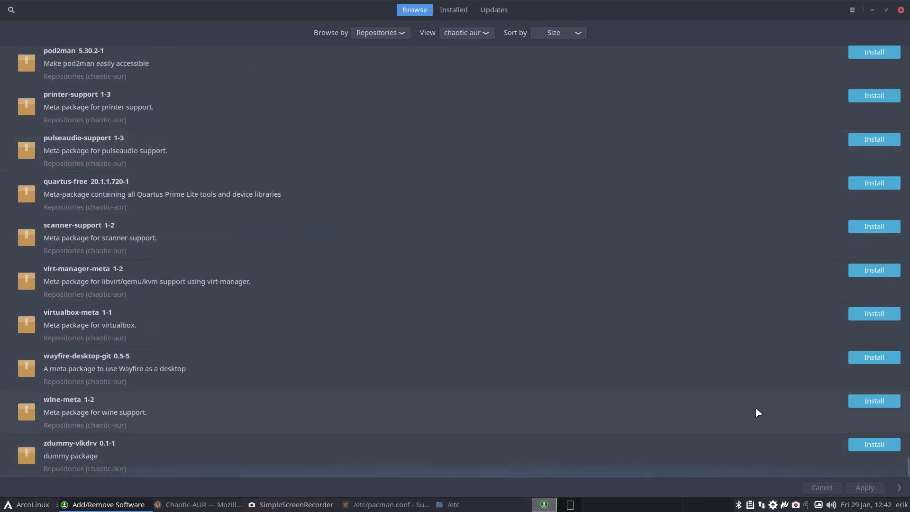
mouse_move(73, 418)
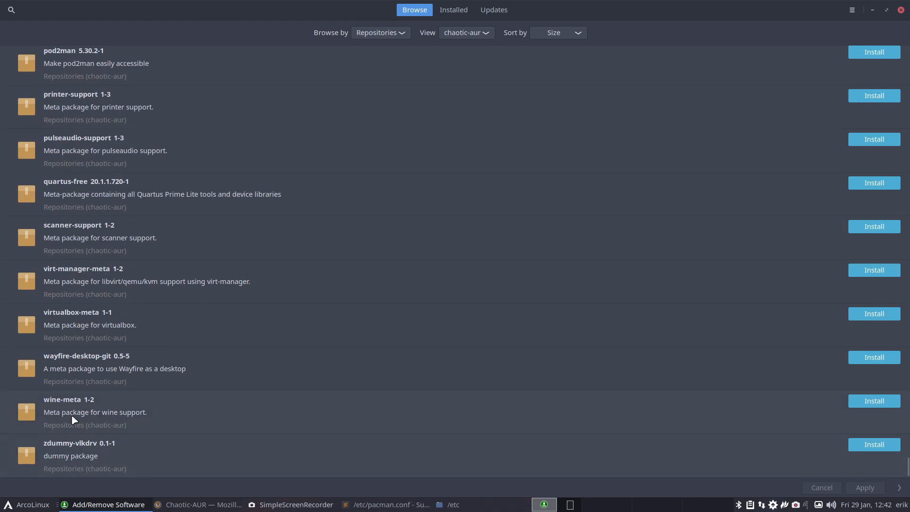
click(95, 412)
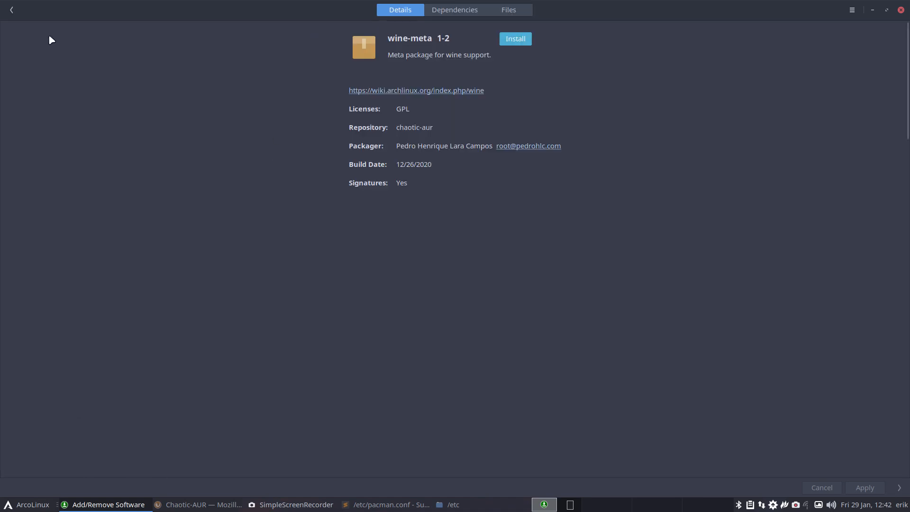
click(10, 10)
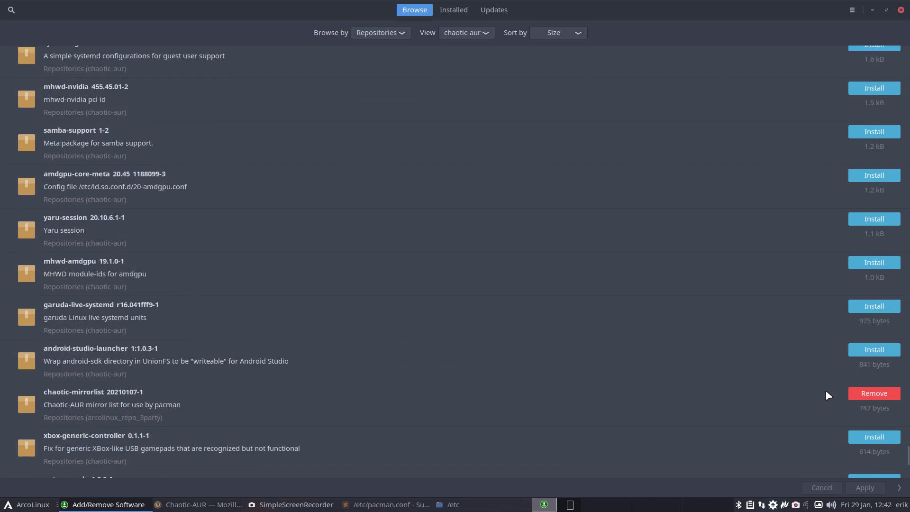
scroll(down, 3)
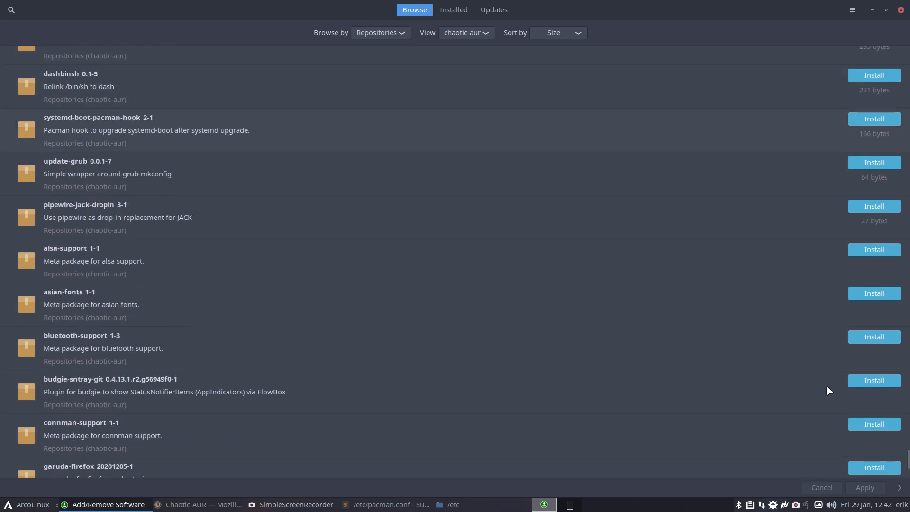
scroll(up, 3)
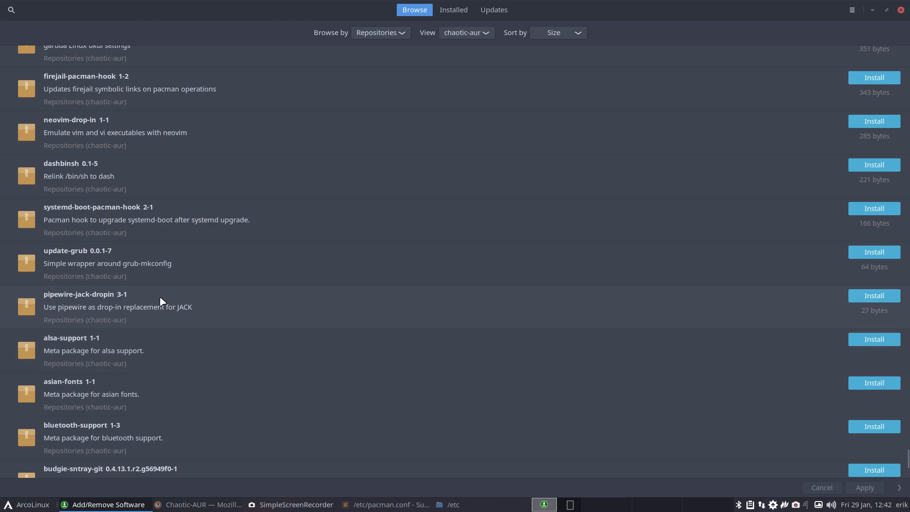
scroll(up, 3)
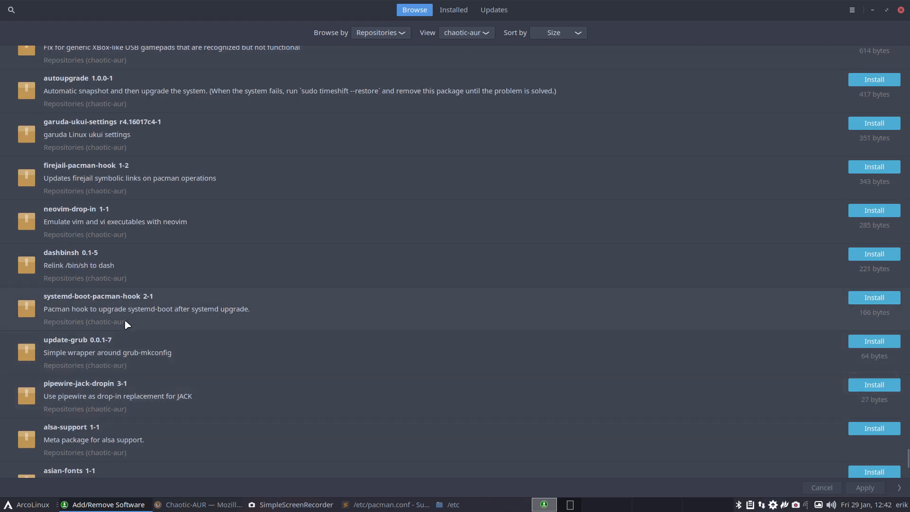
scroll(up, 3)
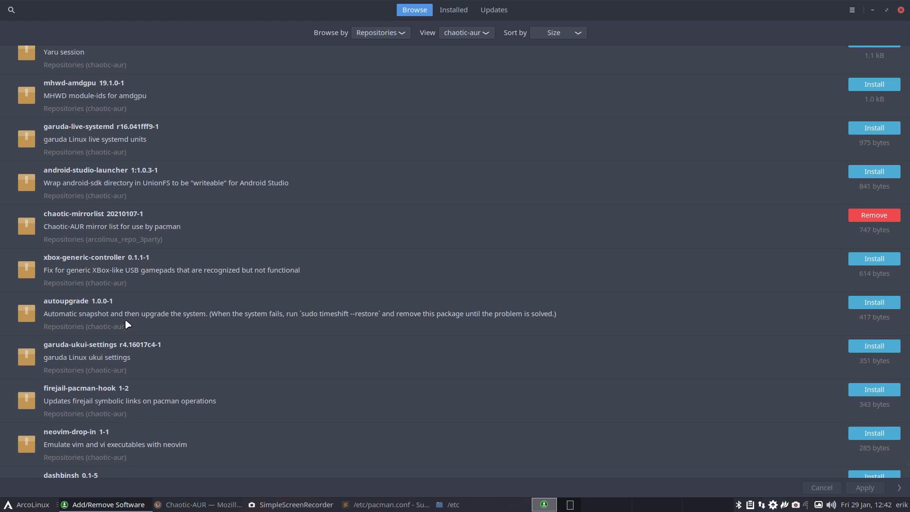
mouse_move(179, 376)
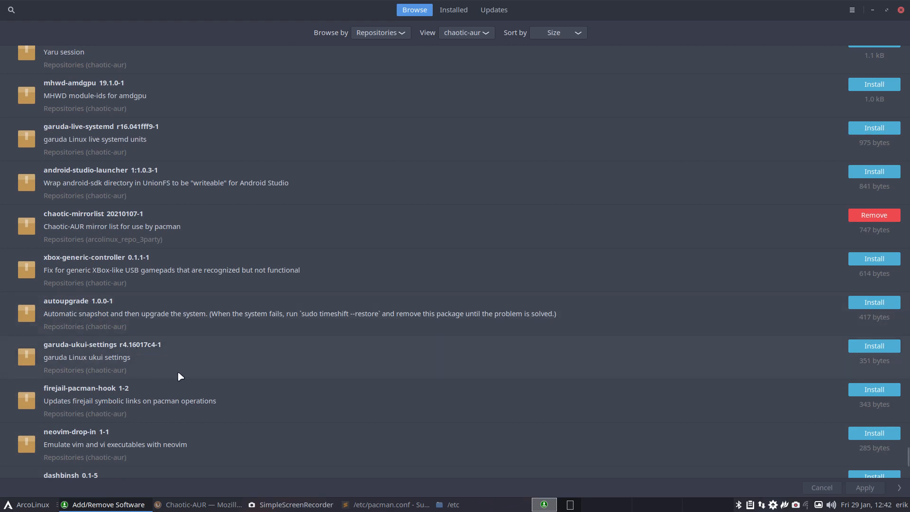
scroll(up, 3)
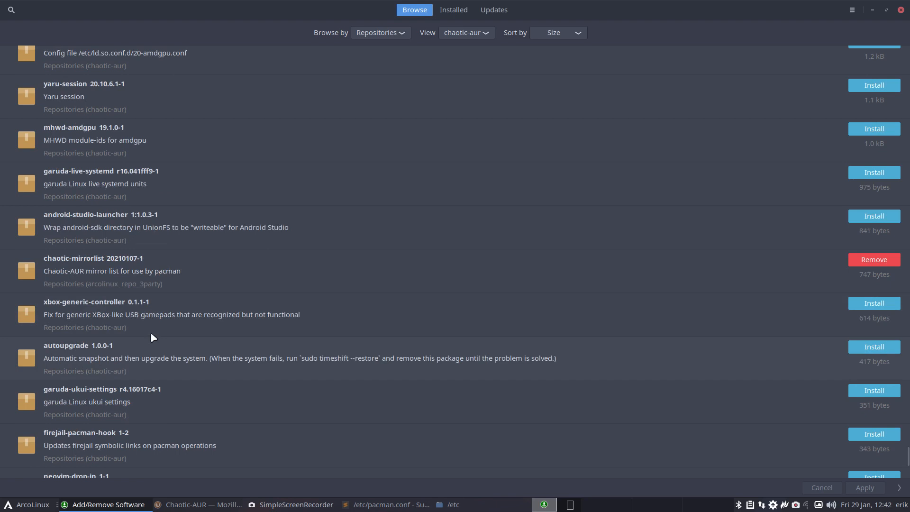
scroll(up, 3)
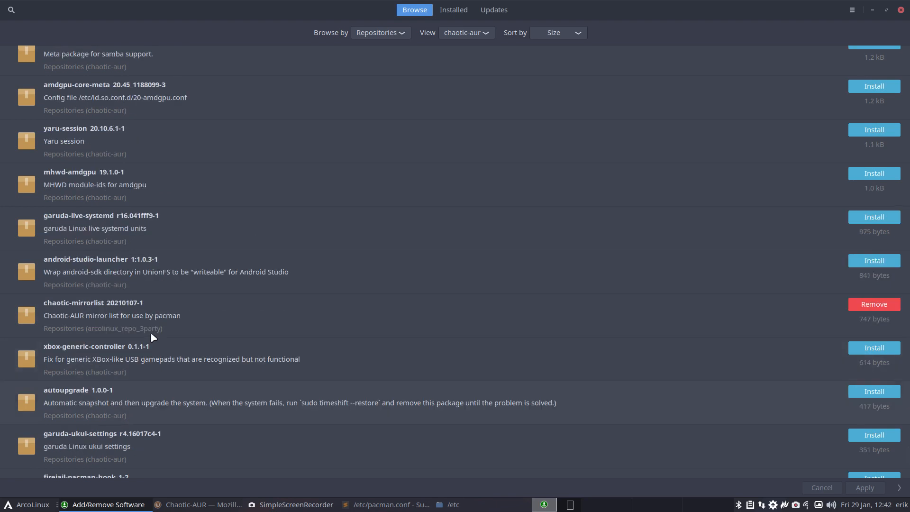
mouse_move(141, 318)
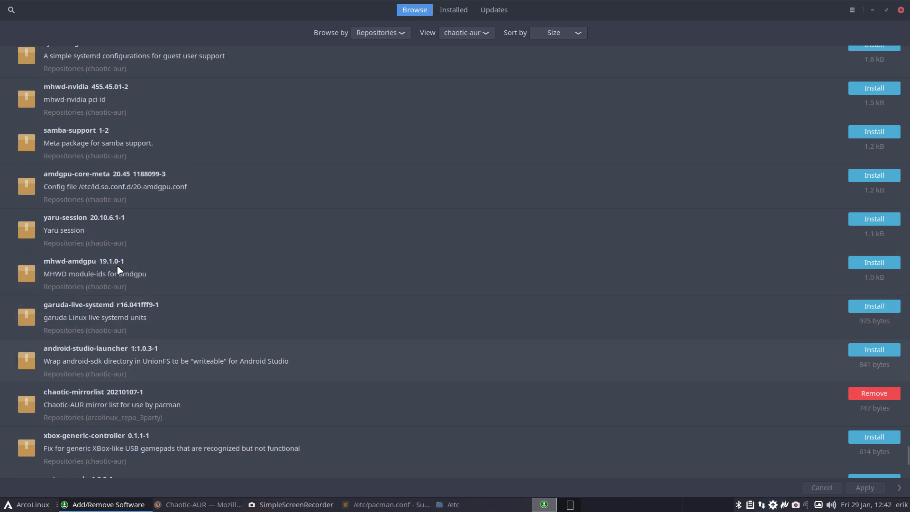
mouse_move(54, 263)
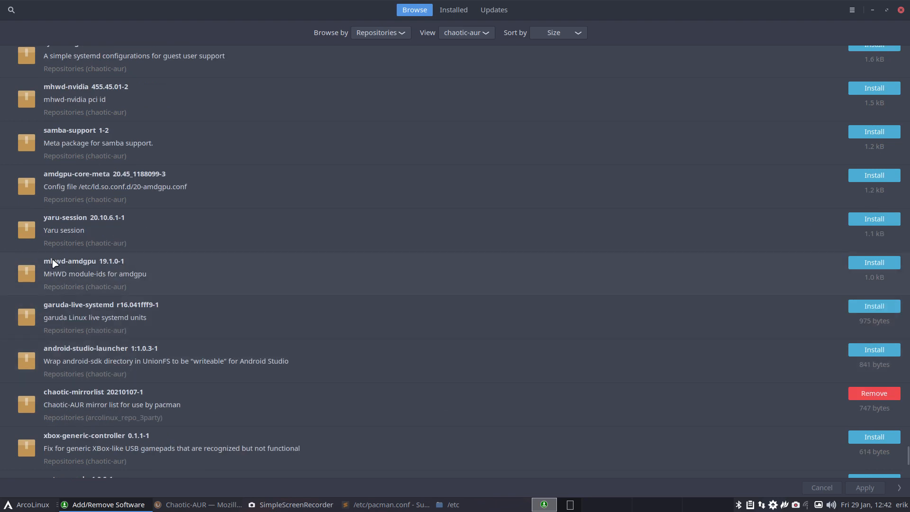
mouse_move(51, 284)
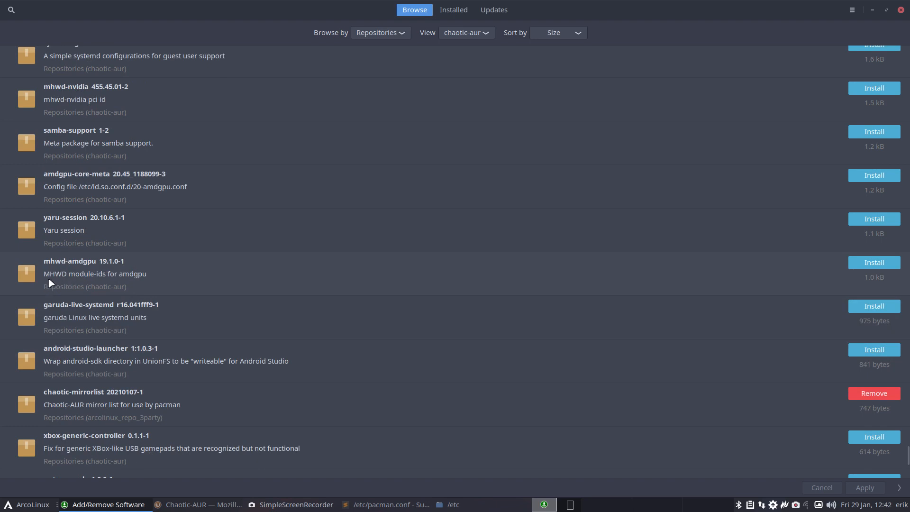
mouse_move(63, 281)
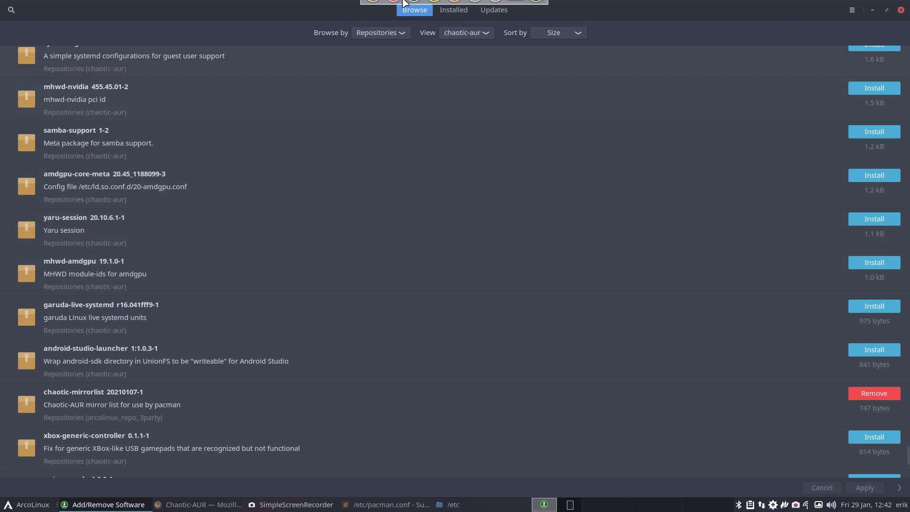
mouse_move(21, 16)
text(mhwd)
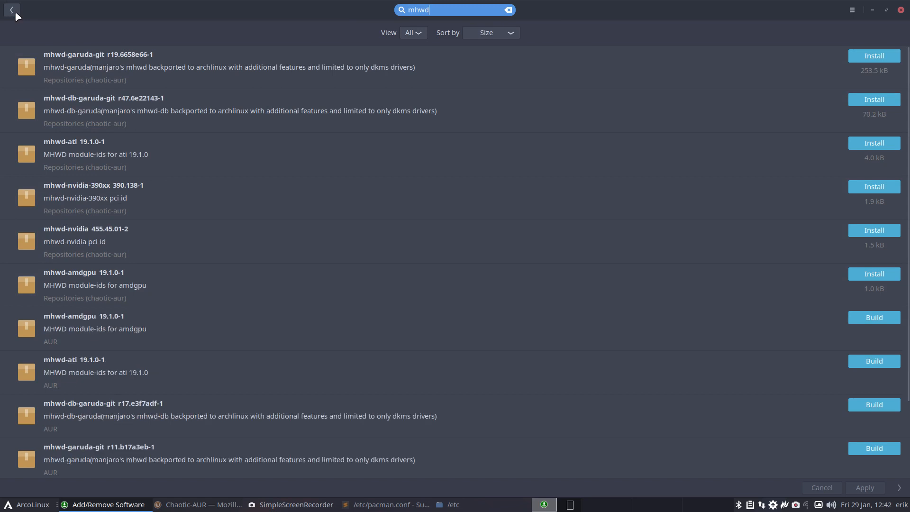
mouse_move(163, 193)
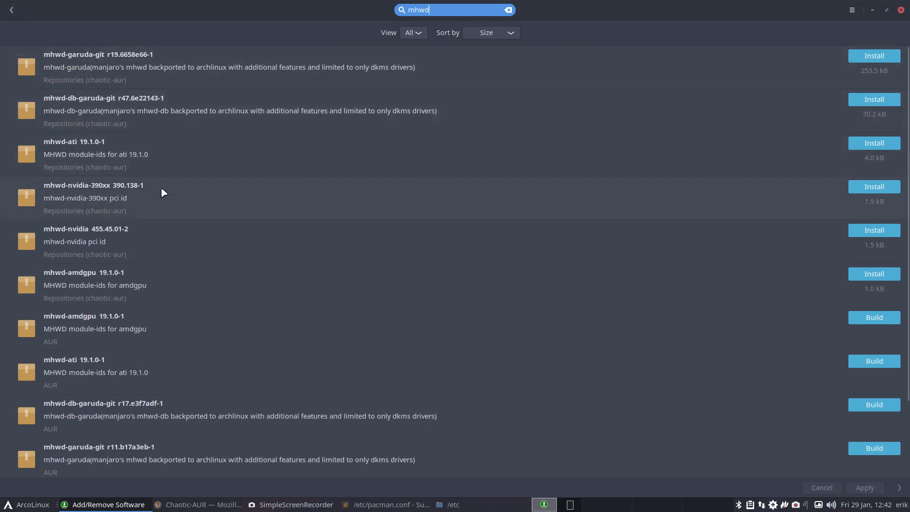
mouse_move(94, 356)
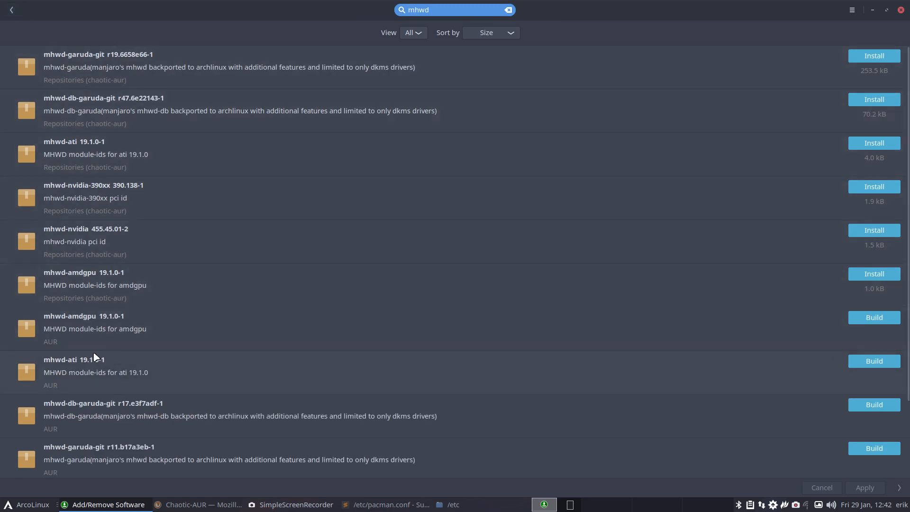
Scroll through the mhwd search results from chaotic-aur and AUR.
scroll(down, 3)
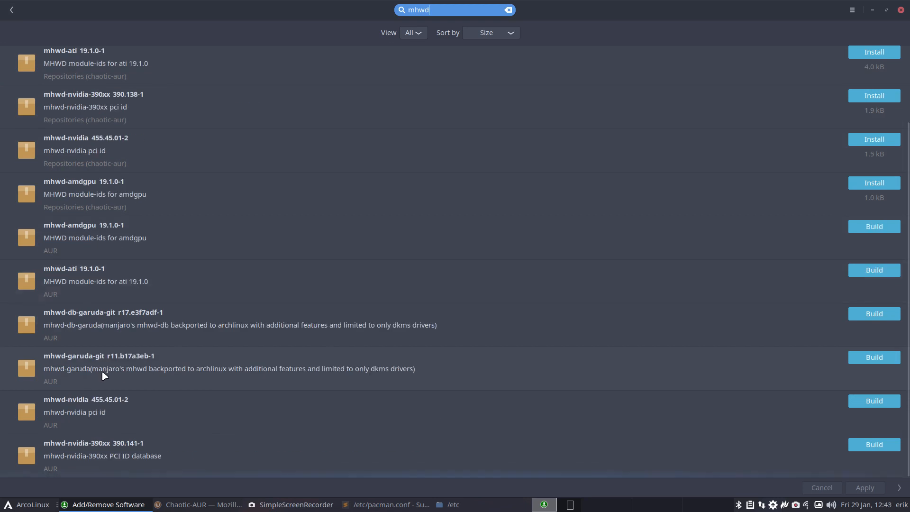
mouse_move(133, 461)
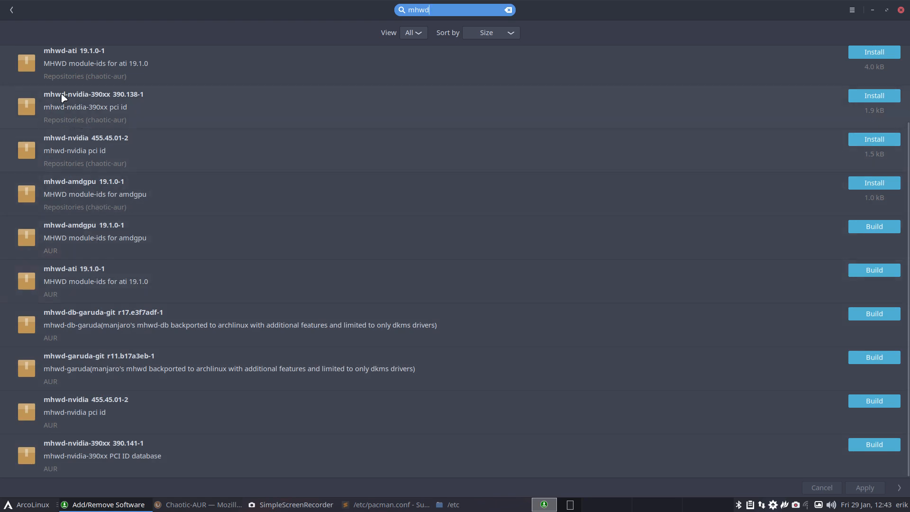
mouse_move(223, 82)
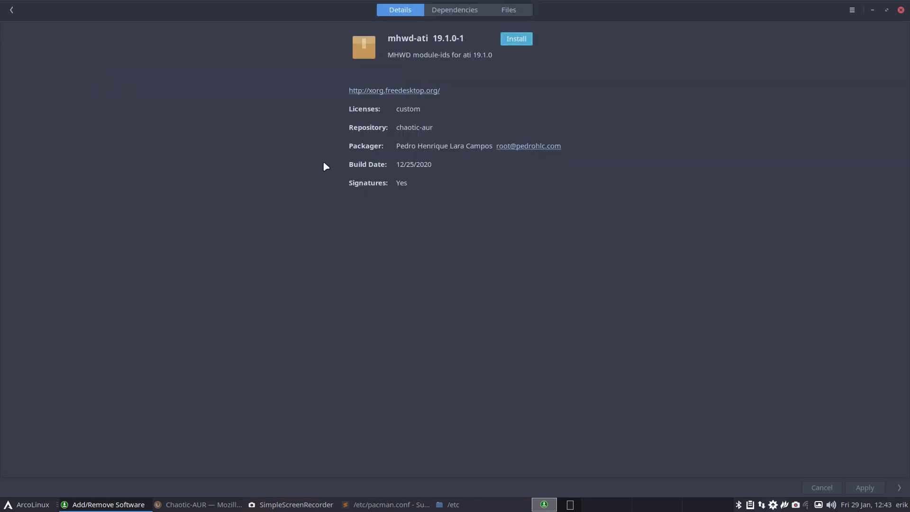
Review mhwd-ati's files and dependencies, return to the mhwd search results, then minimize Pamac.
click(507, 10)
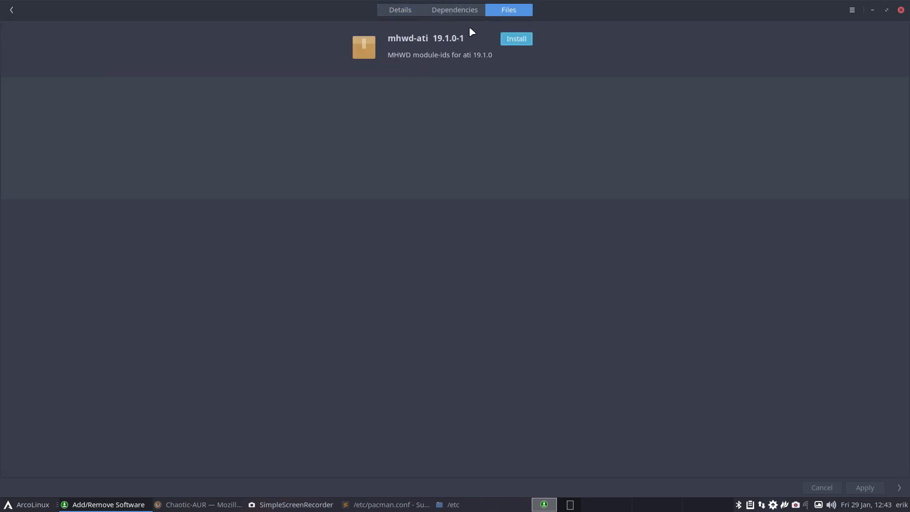
click(399, 10)
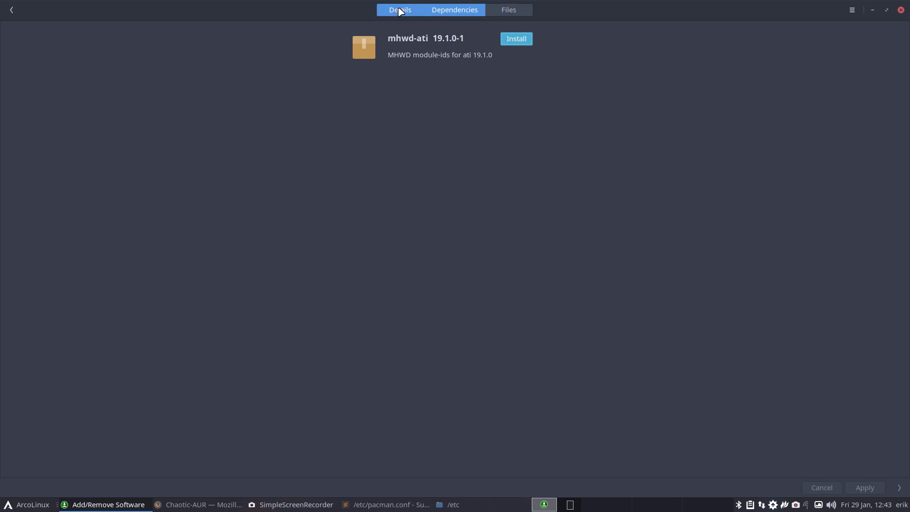
click(10, 10)
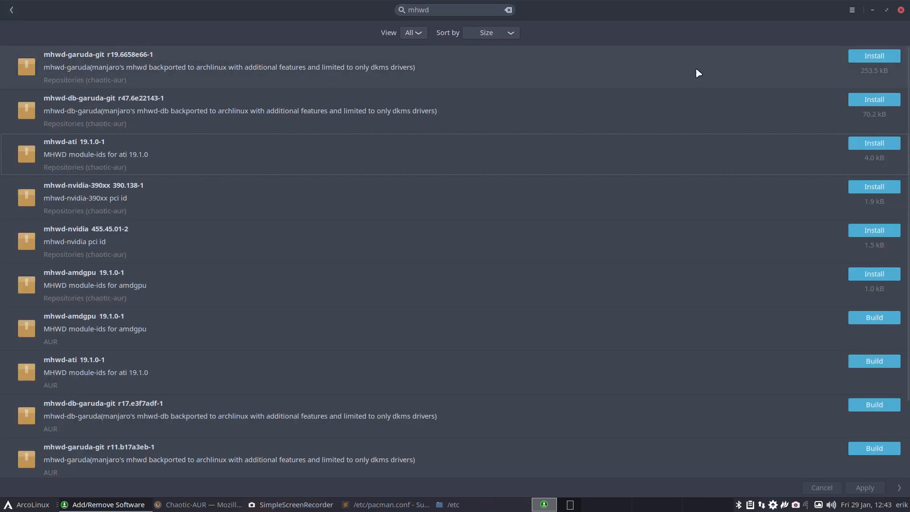
click(901, 10)
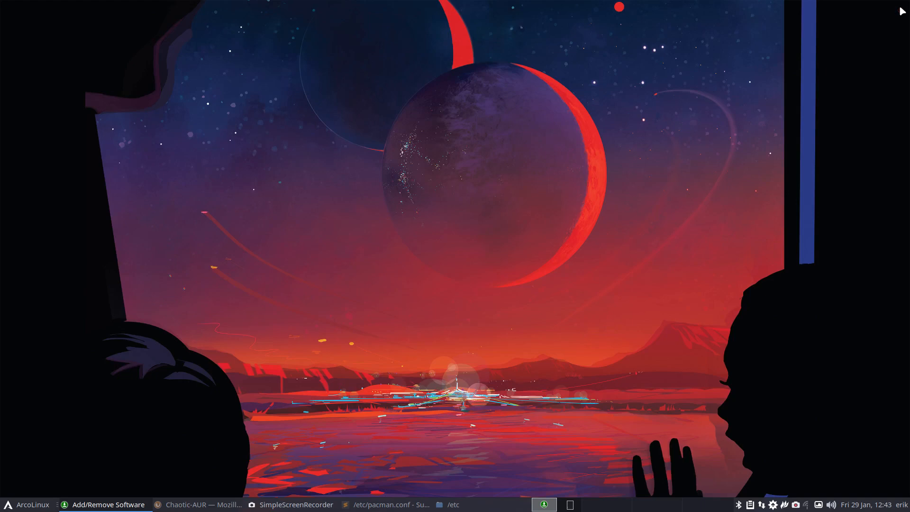